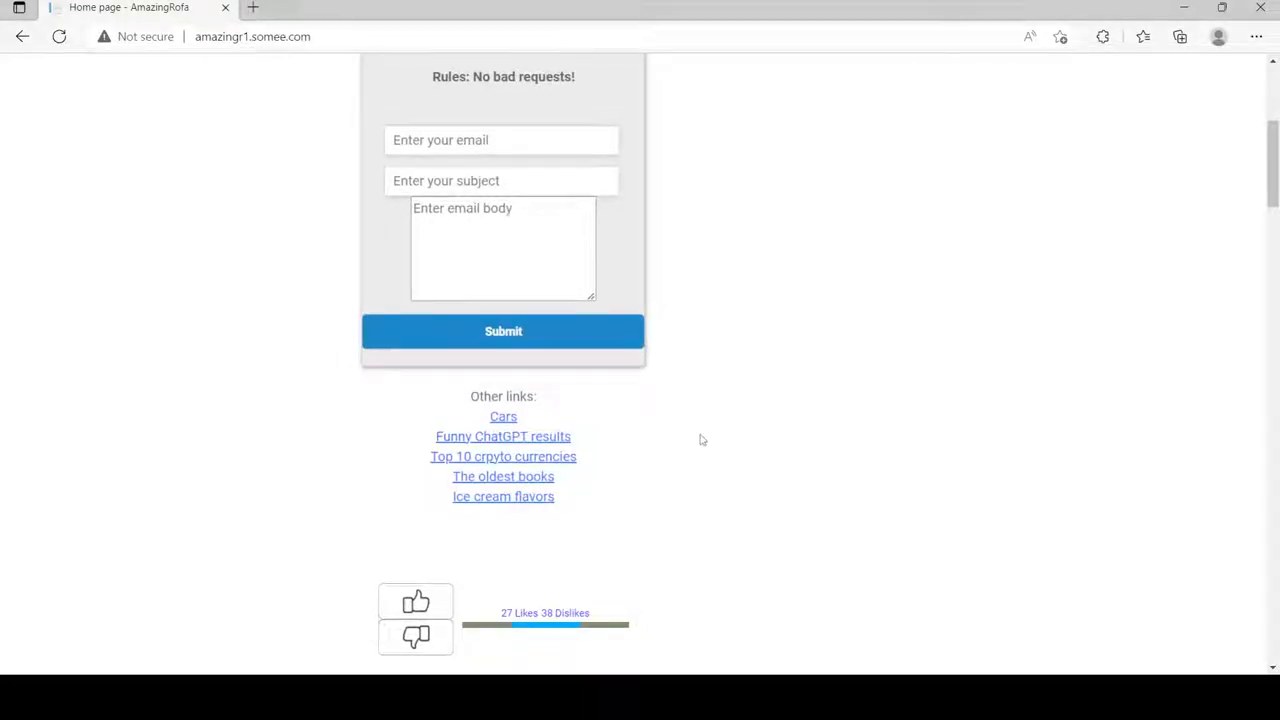
Switch the home page to dark mode, then open the Cars link under Other links
scroll(down, 3)
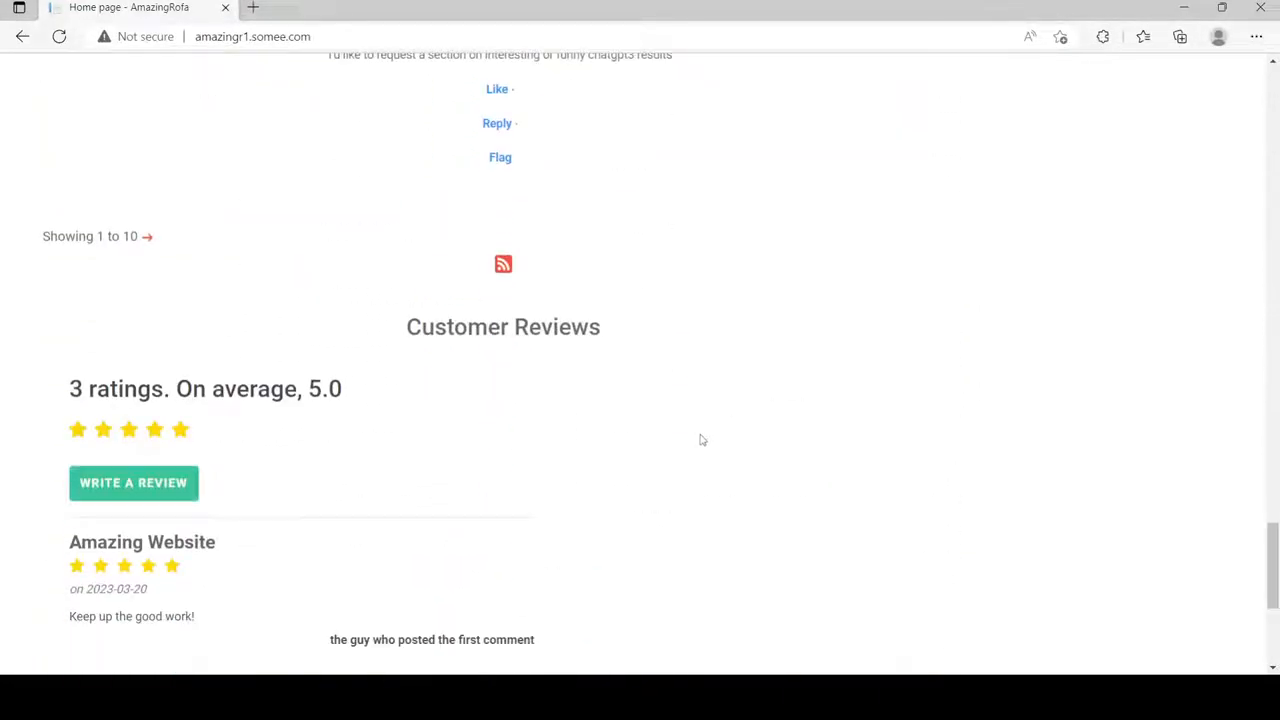
scroll(down, 3)
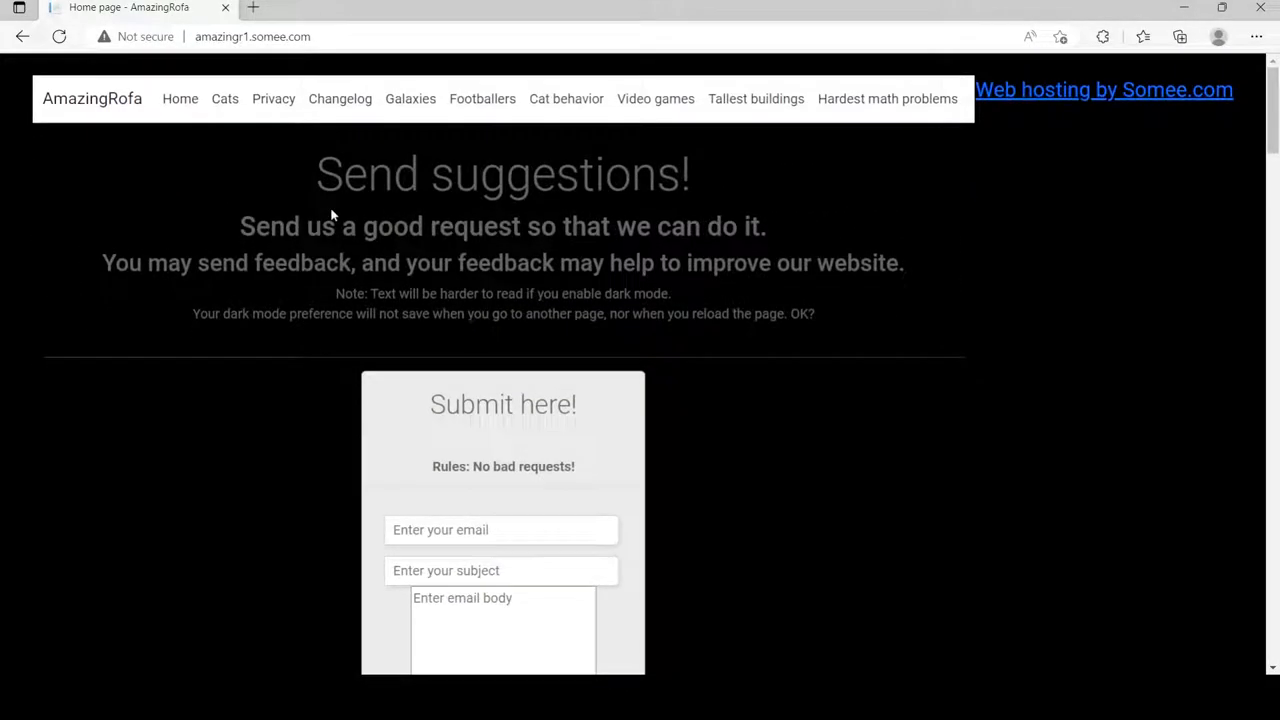
scroll(down, 3)
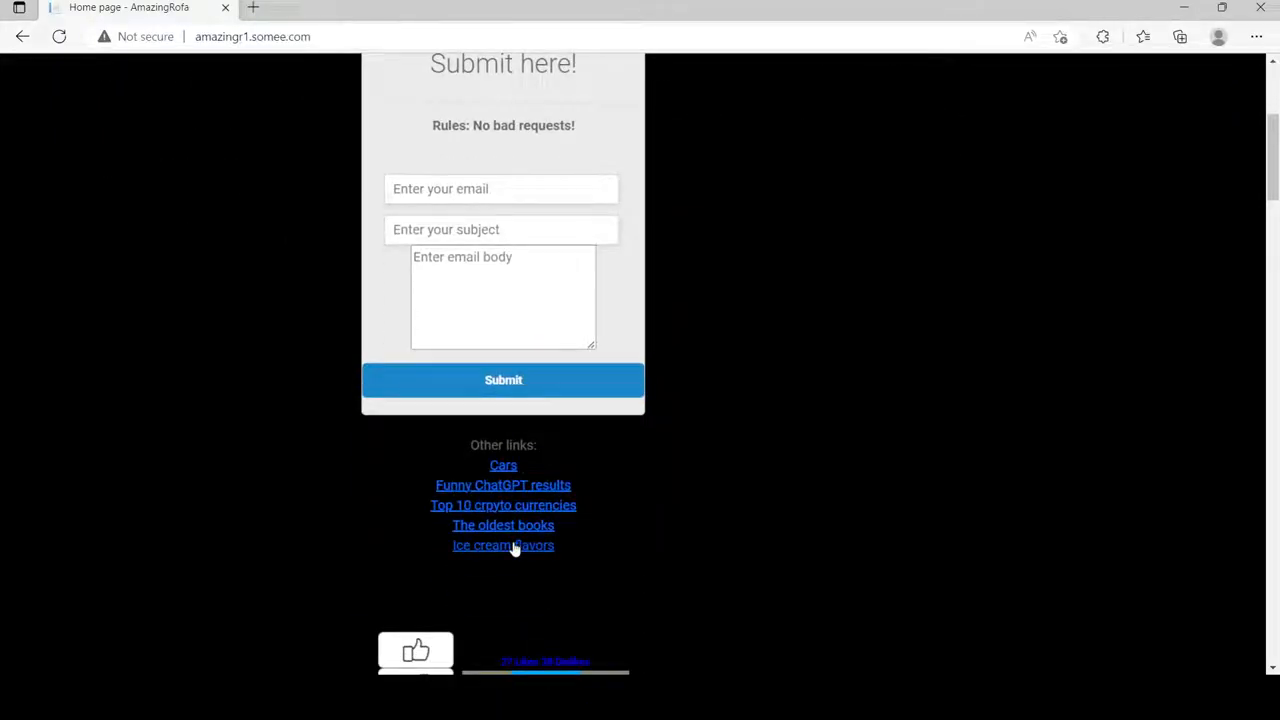
click(504, 464)
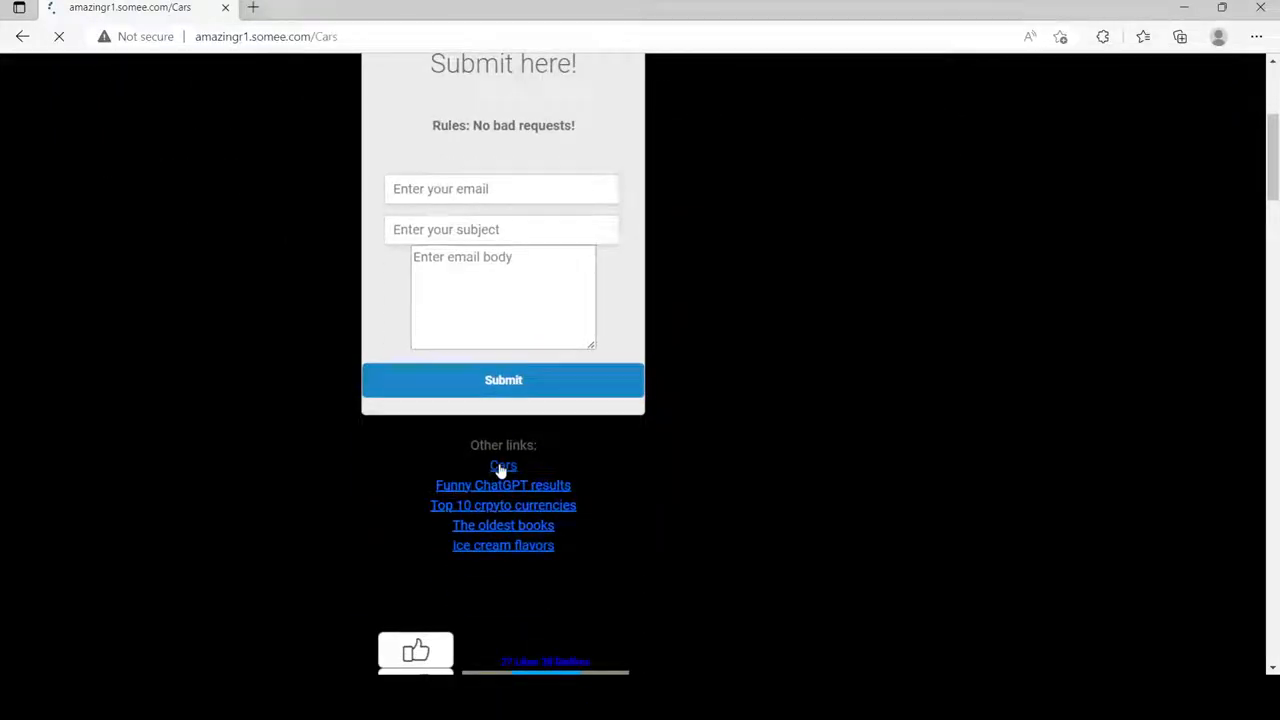
Browse the Cars list down past the Koenigsegg Gemera to the comments, then go back home
click(502, 466)
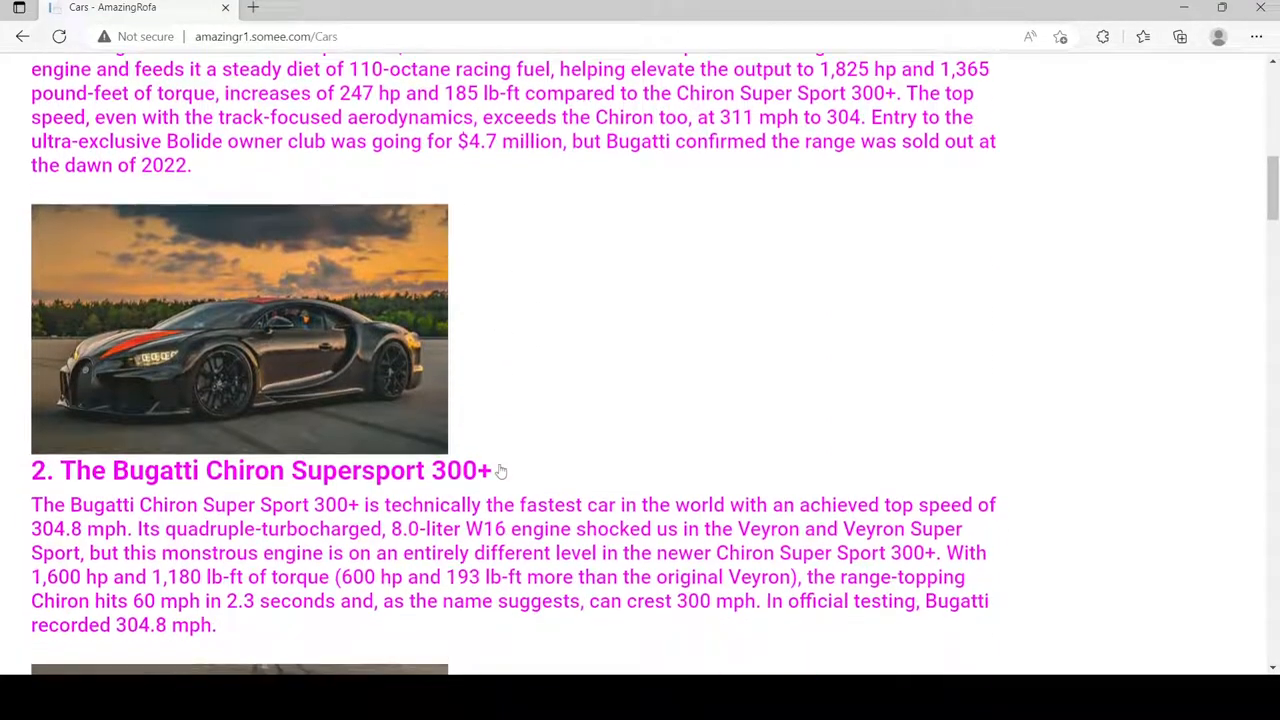
scroll(down, 3)
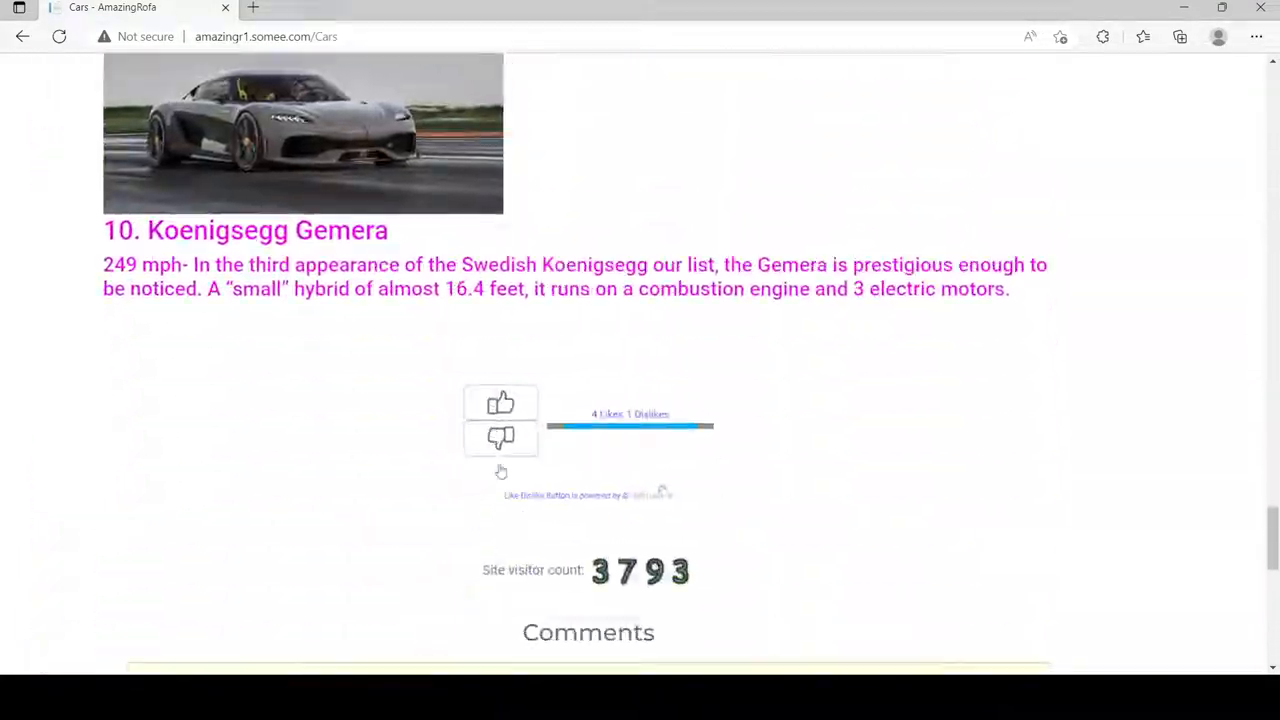
scroll(down, 3)
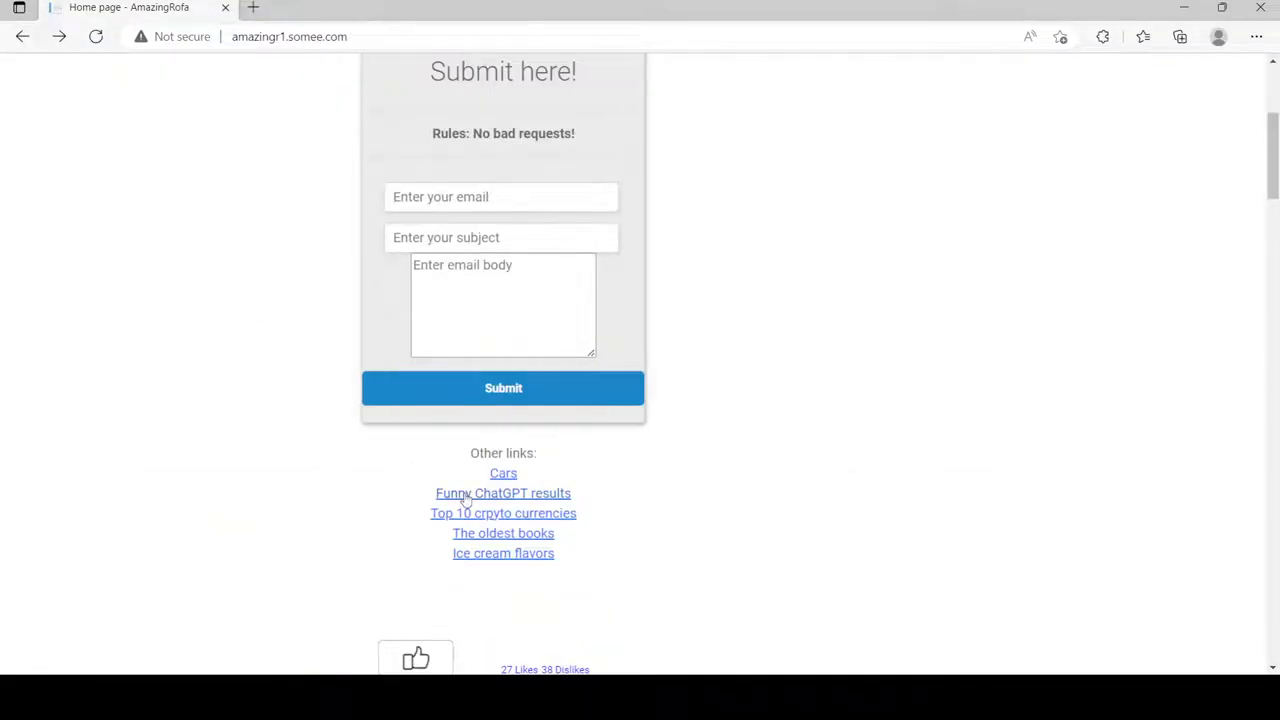
Read the Funny ChatGPT results page down to Customer Reviews, then return to the home page
click(504, 492)
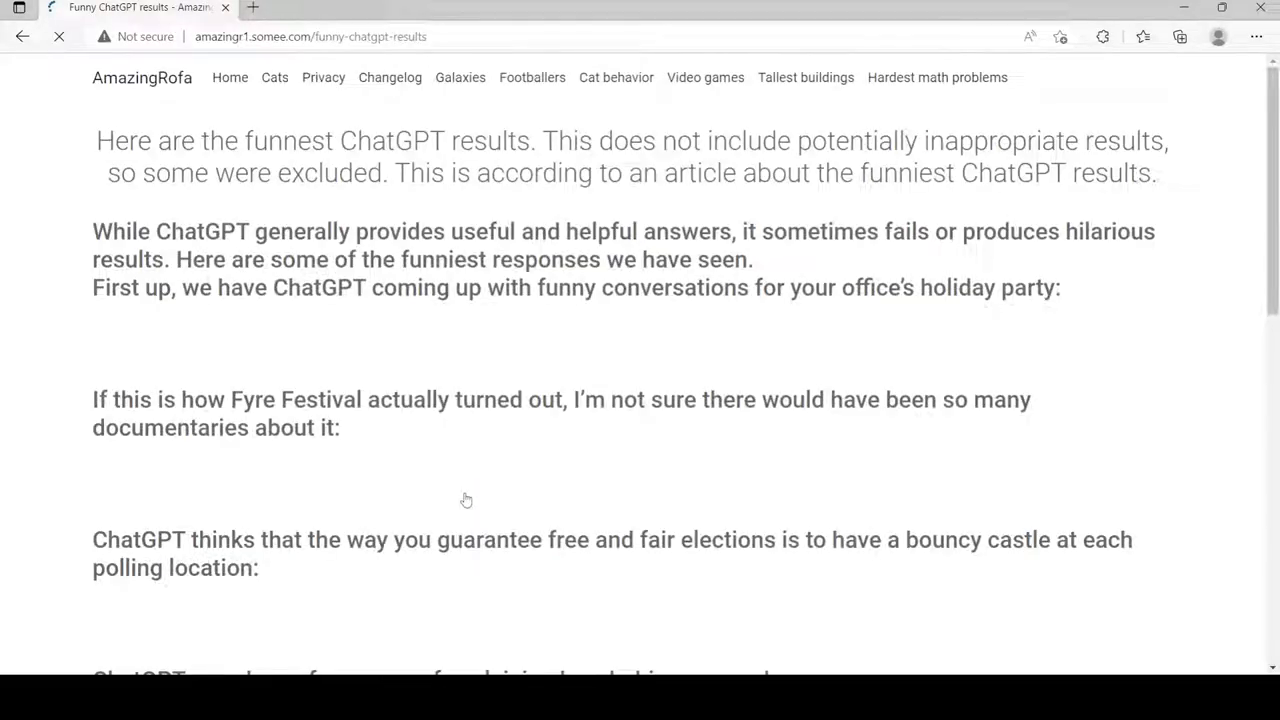
scroll(down, 3)
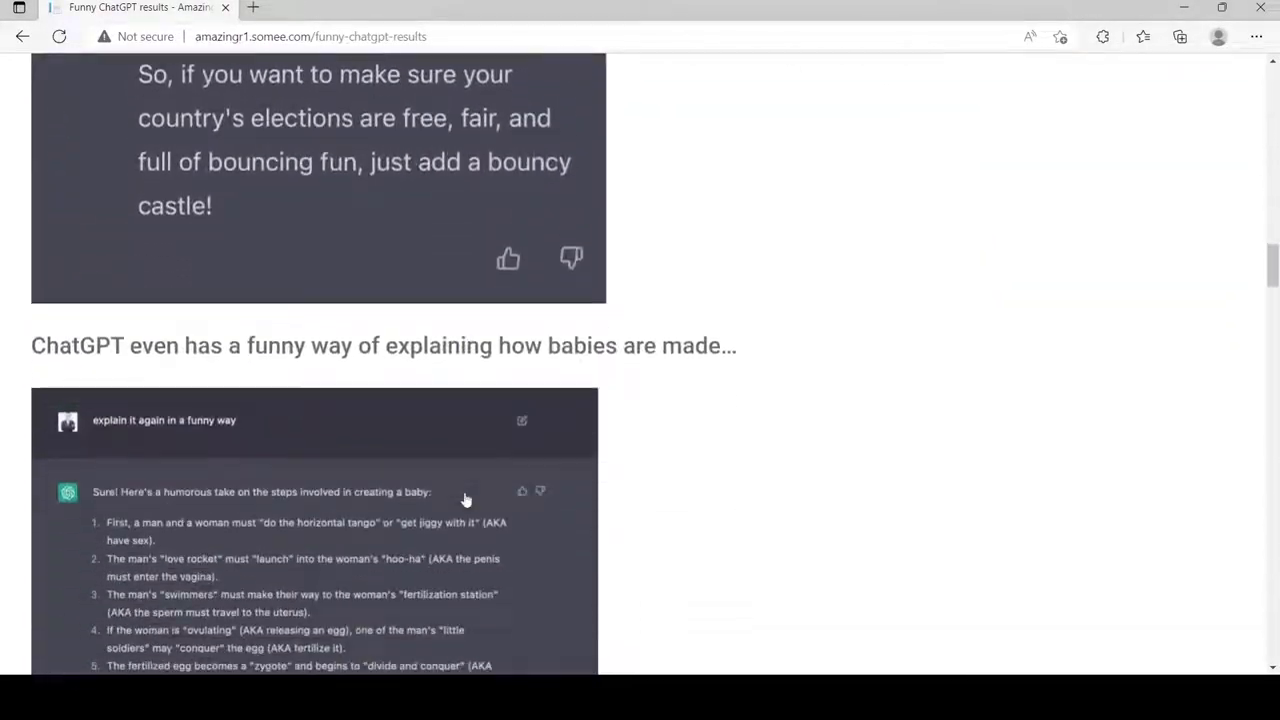
scroll(down, 3)
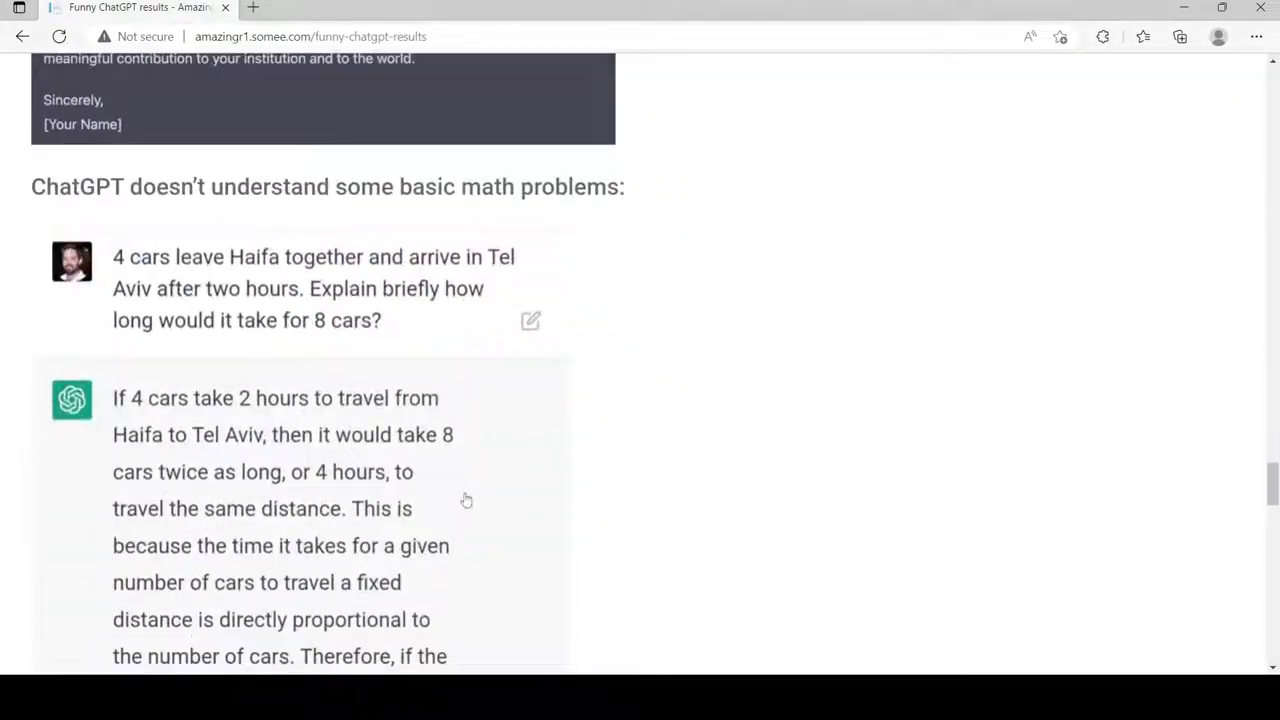
scroll(down, 3)
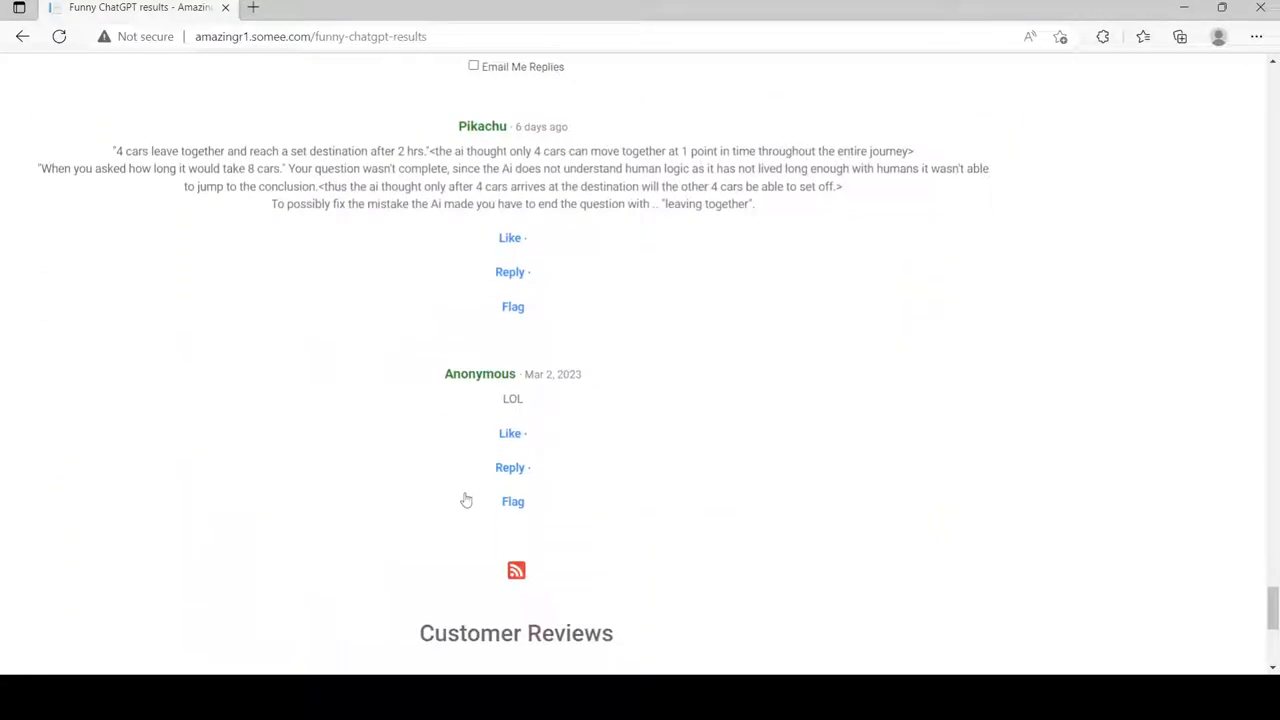
scroll(down, 3)
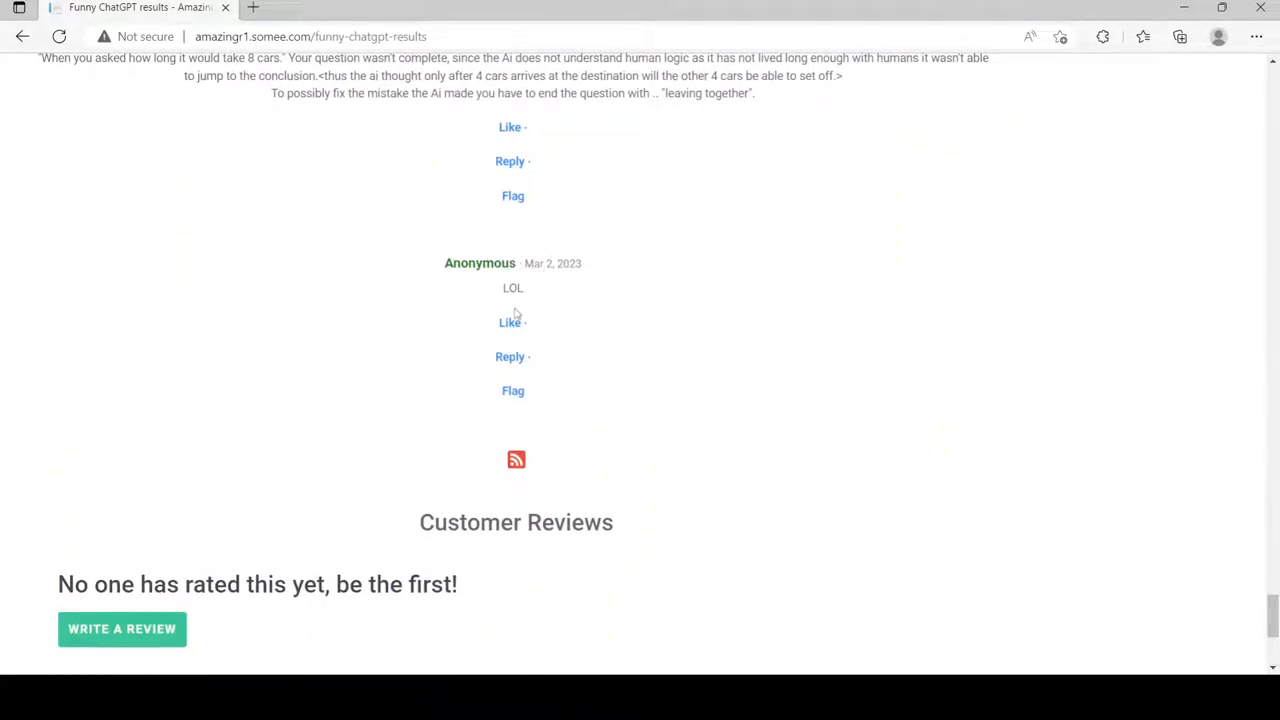
scroll(up, 3)
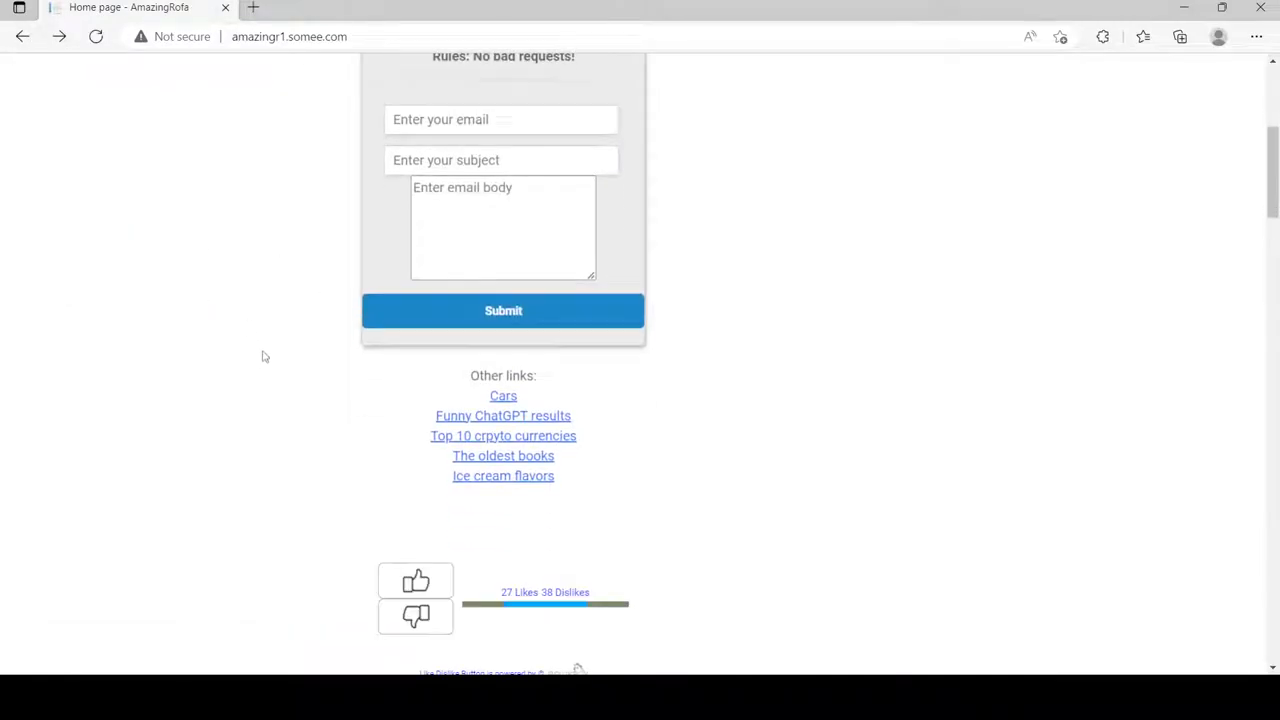
Open Top 10 crypto currencies and browse down to its comments and five-star review
click(504, 436)
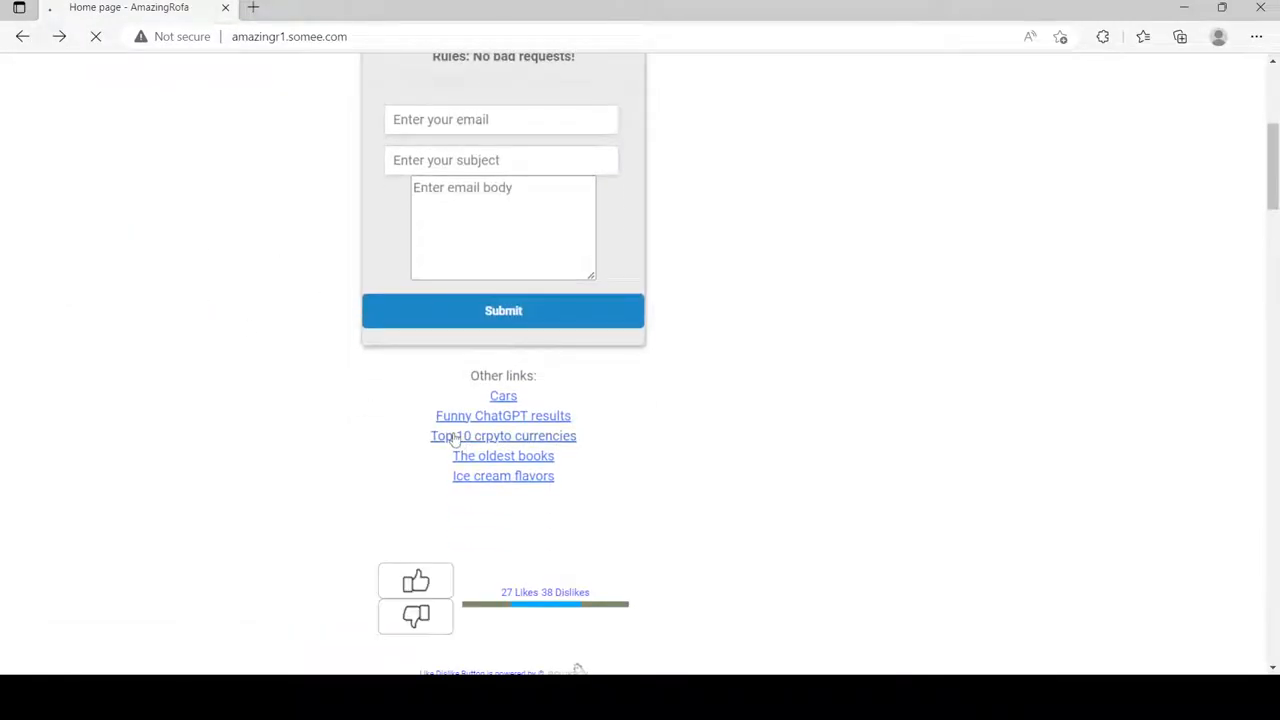
click(502, 436)
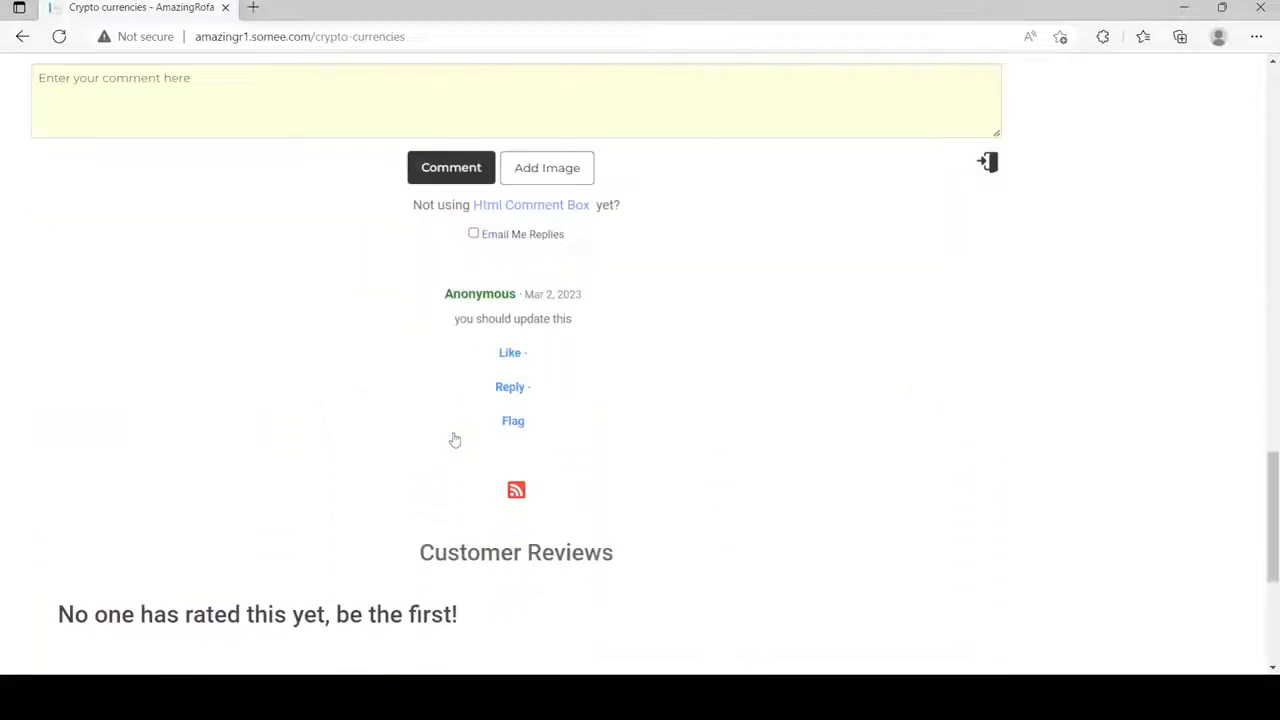
scroll(down, 3)
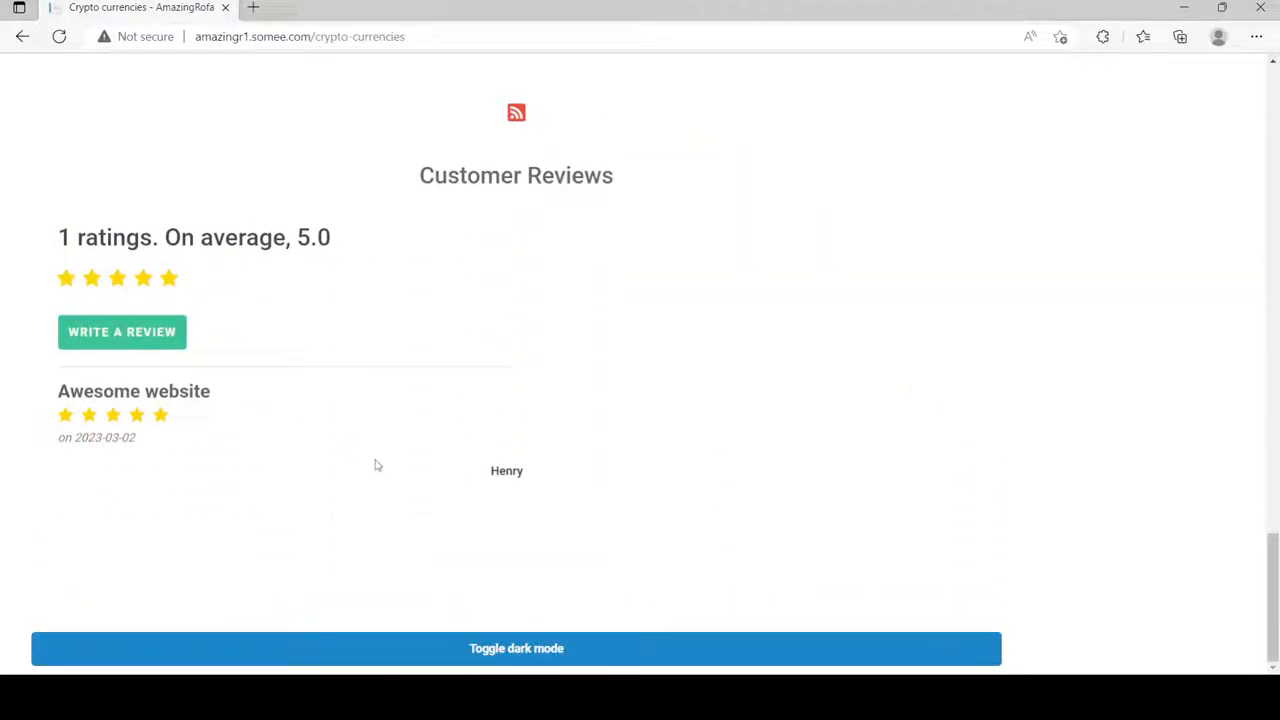
mouse_move(284, 468)
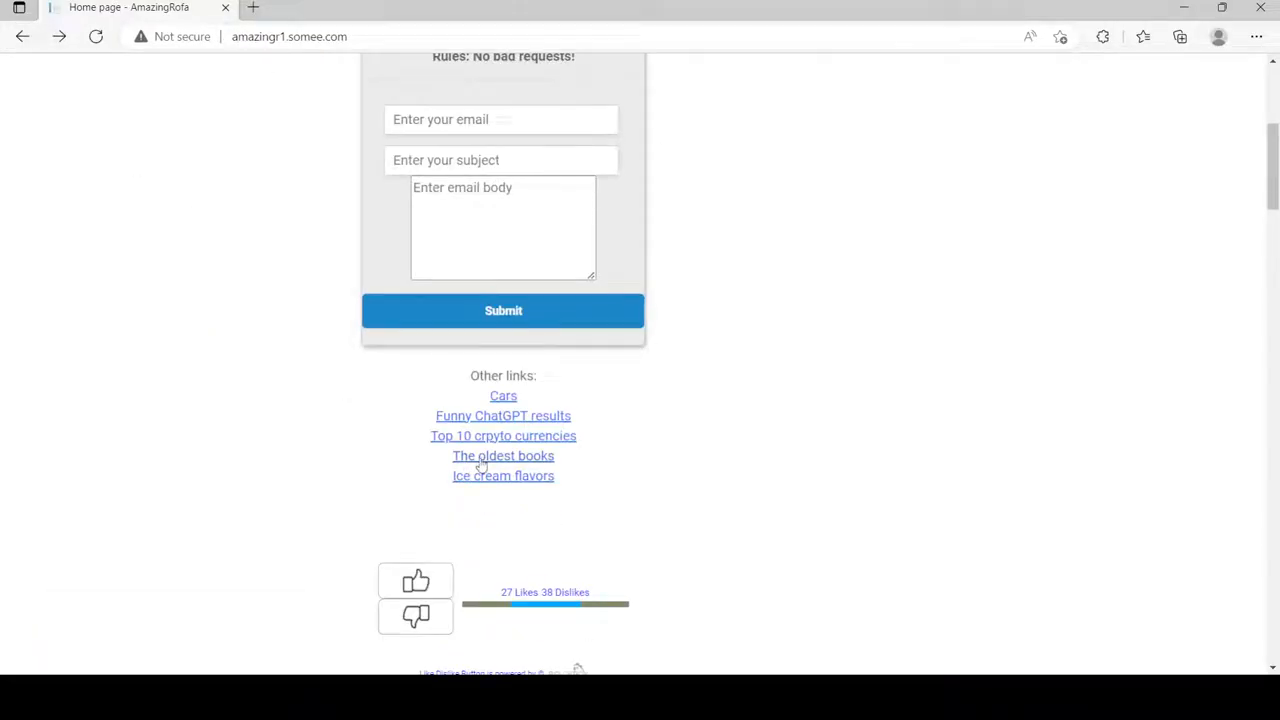
Read The oldest books list through the Gutenberg Bible down to its reviews, then go back home
click(502, 456)
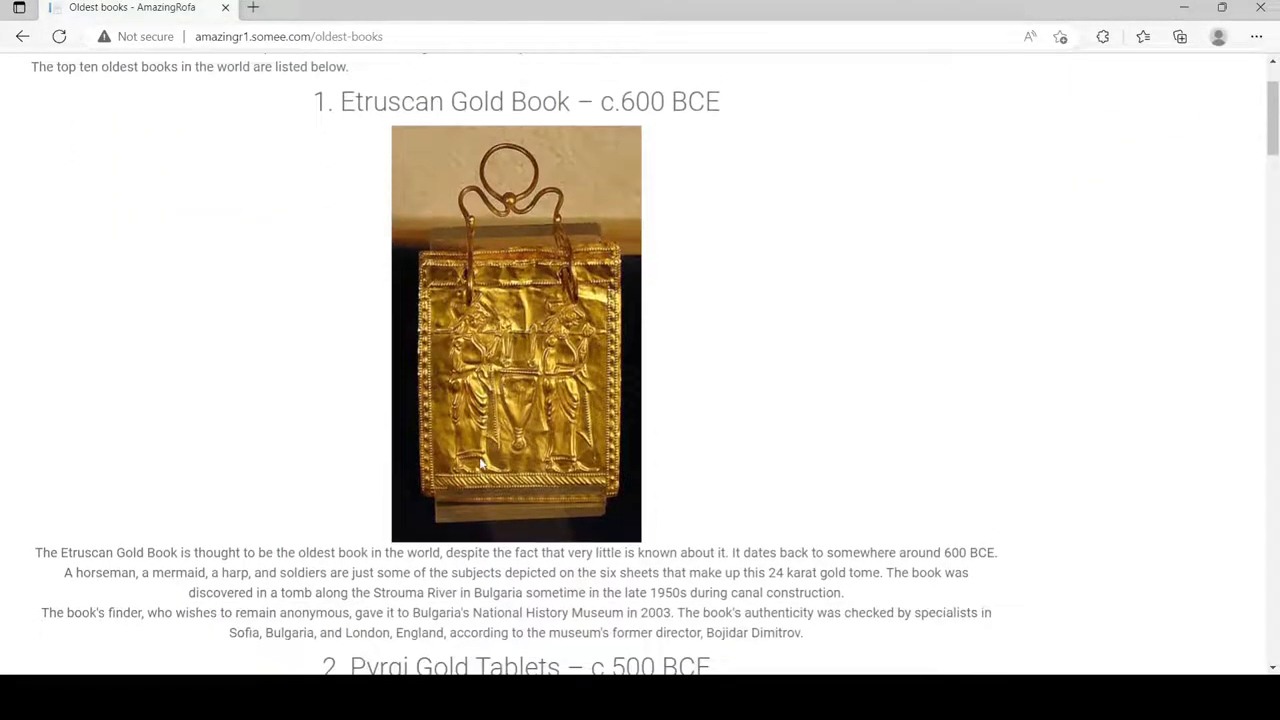
scroll(down, 3)
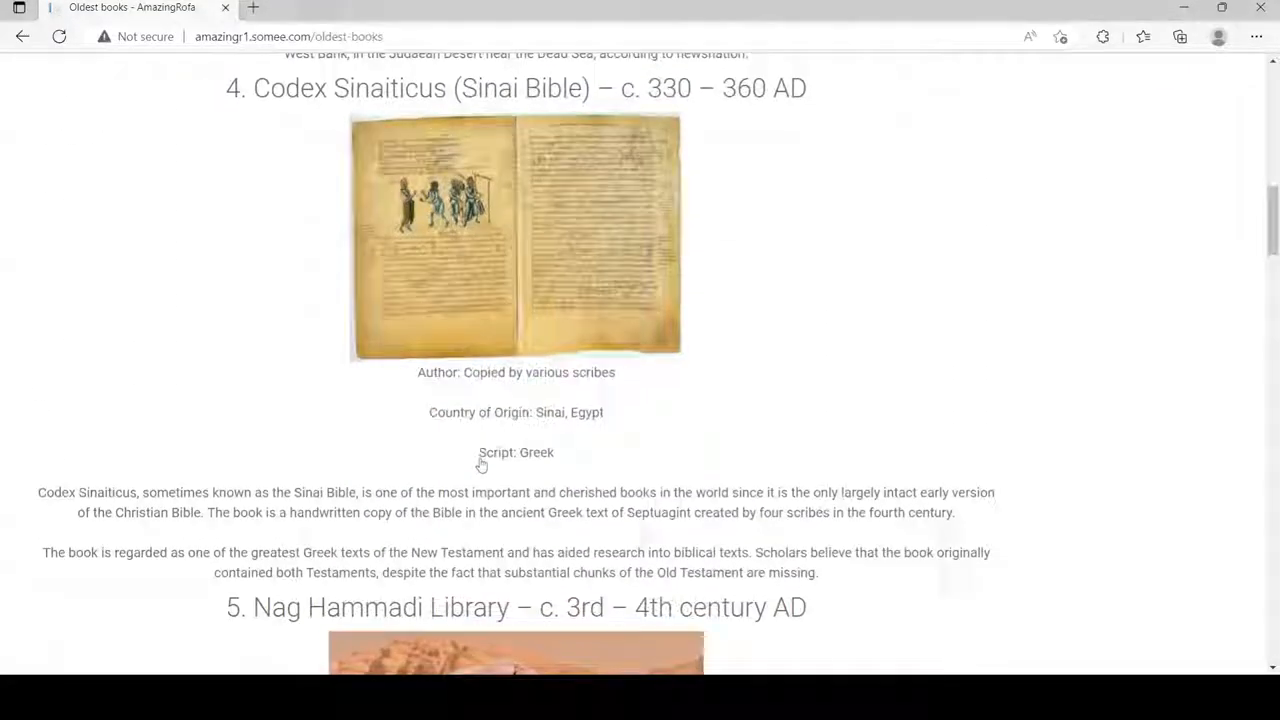
scroll(down, 3)
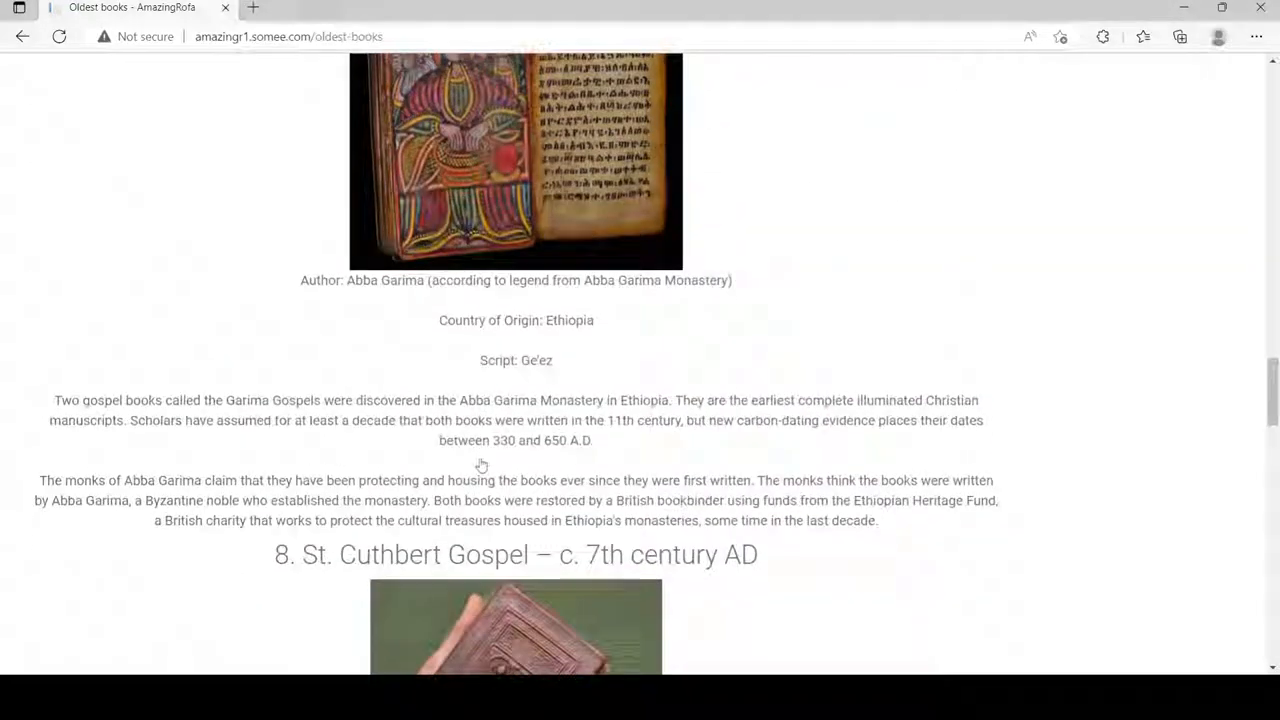
scroll(down, 3)
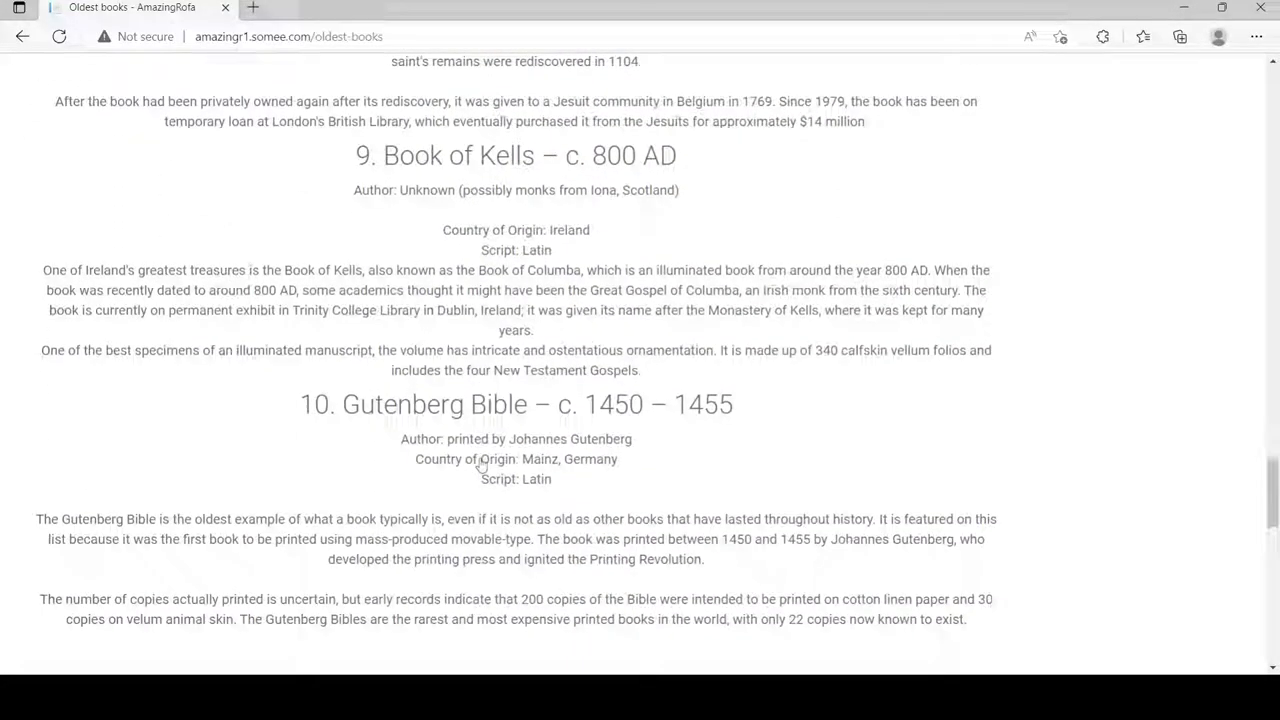
scroll(down, 3)
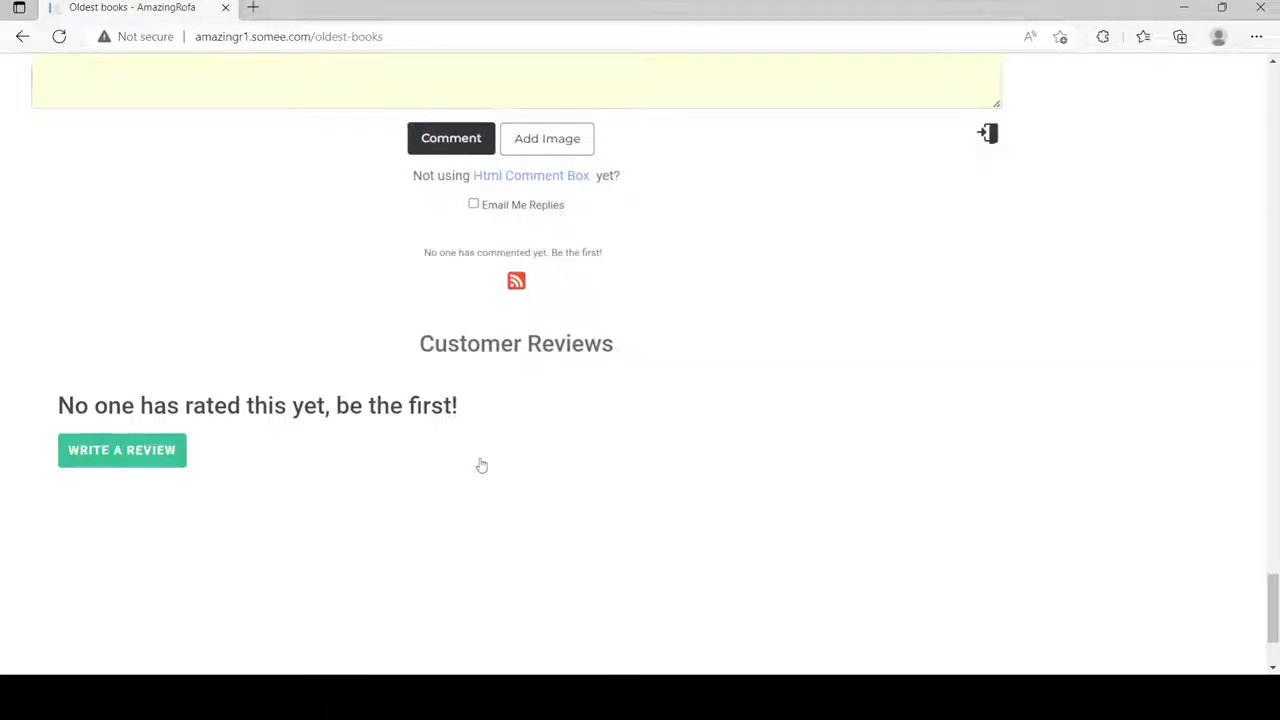
scroll(down, 3)
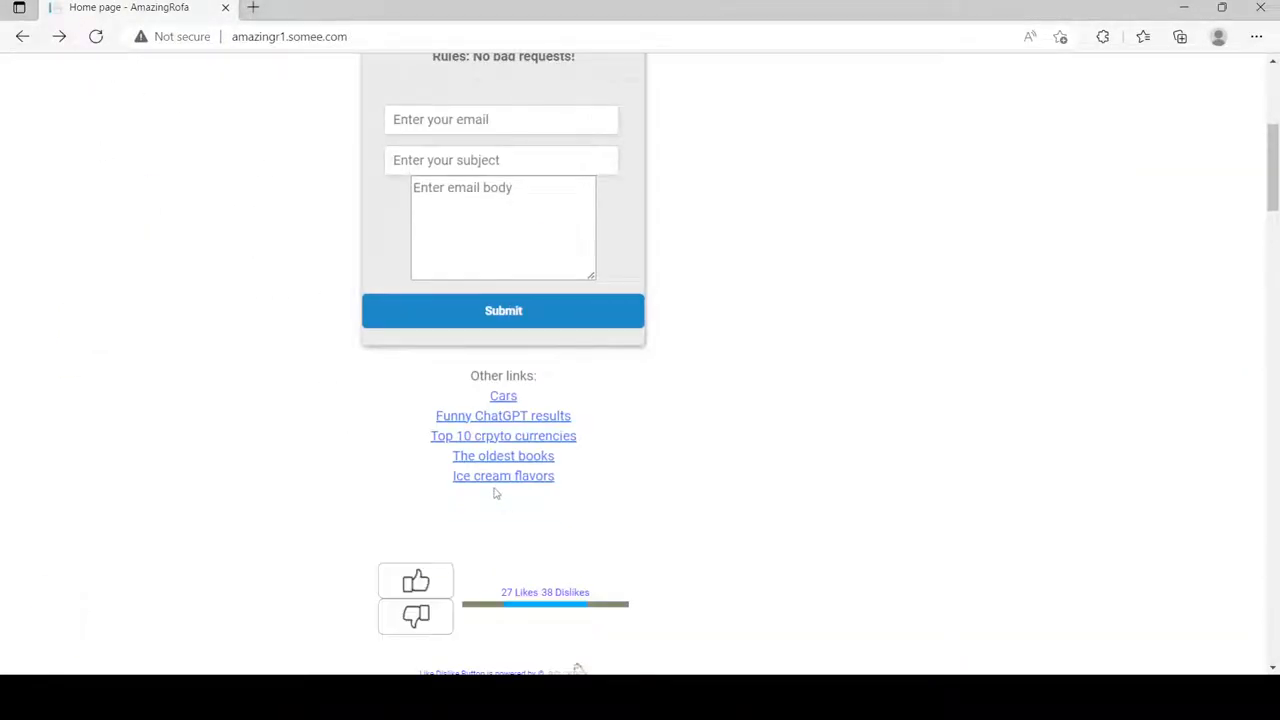
Browse the ice cream flavors page down to its comments, then head to the Cats page
click(502, 476)
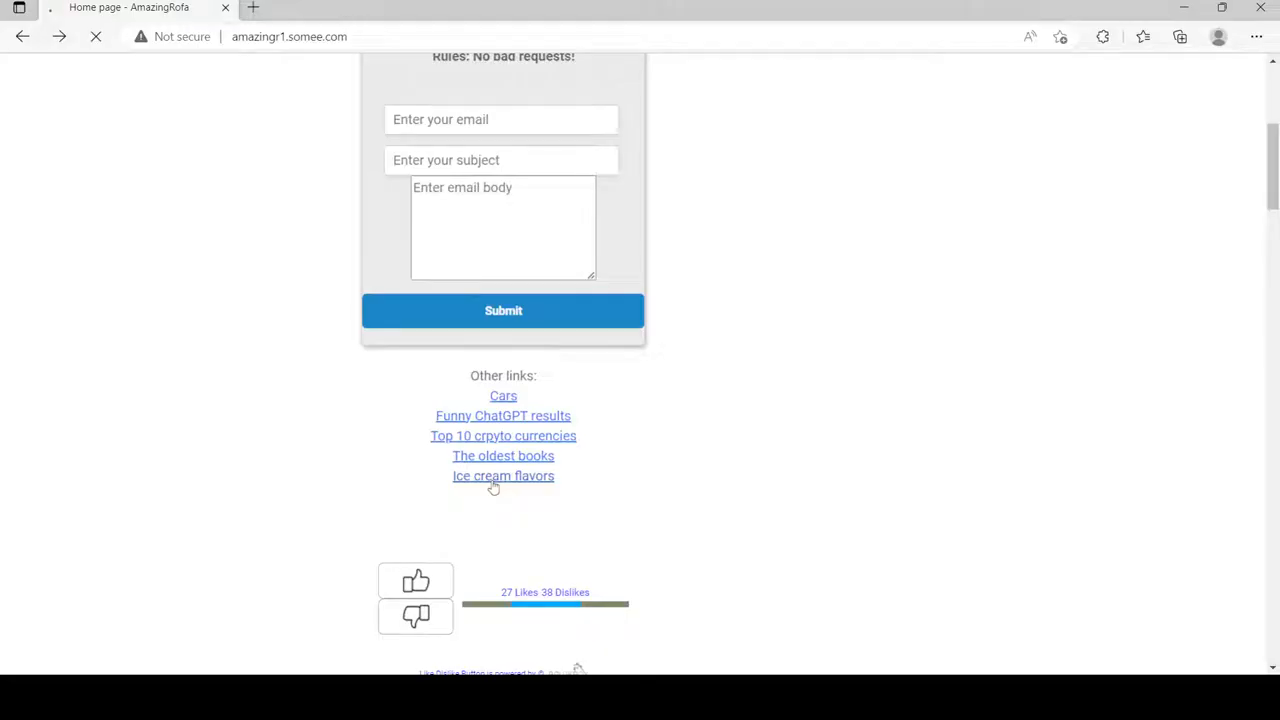
click(504, 476)
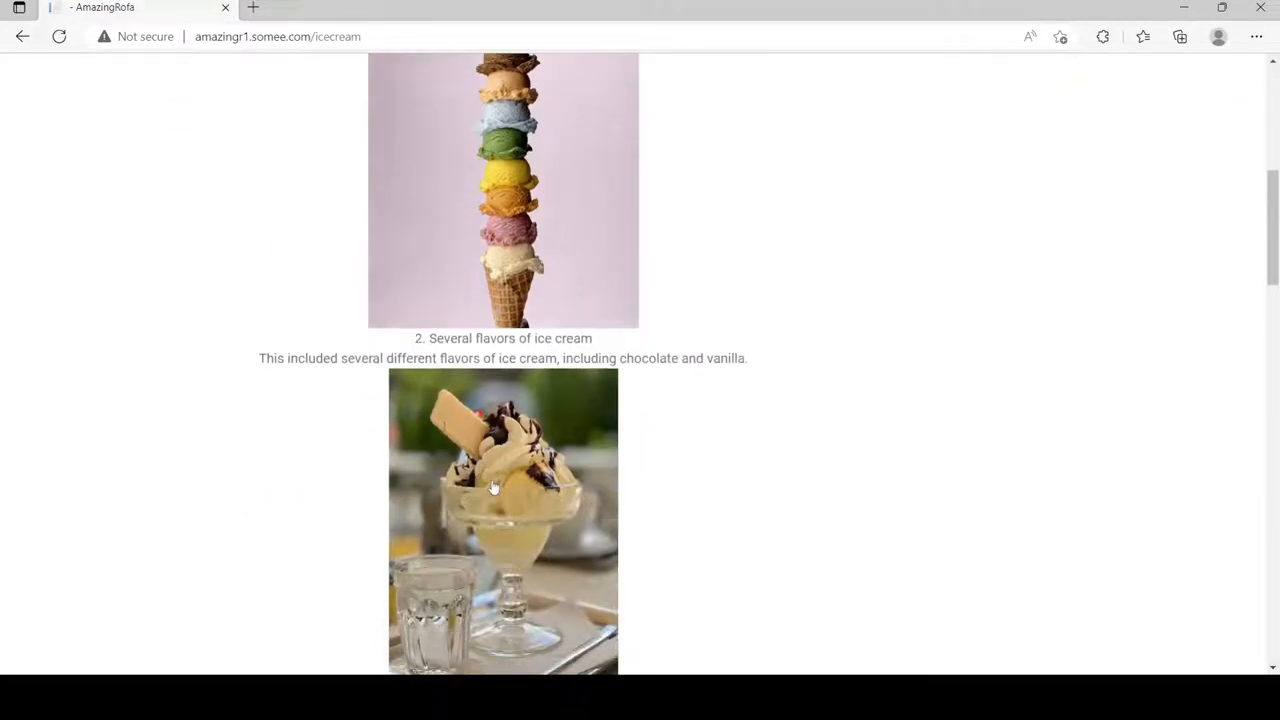
scroll(down, 3)
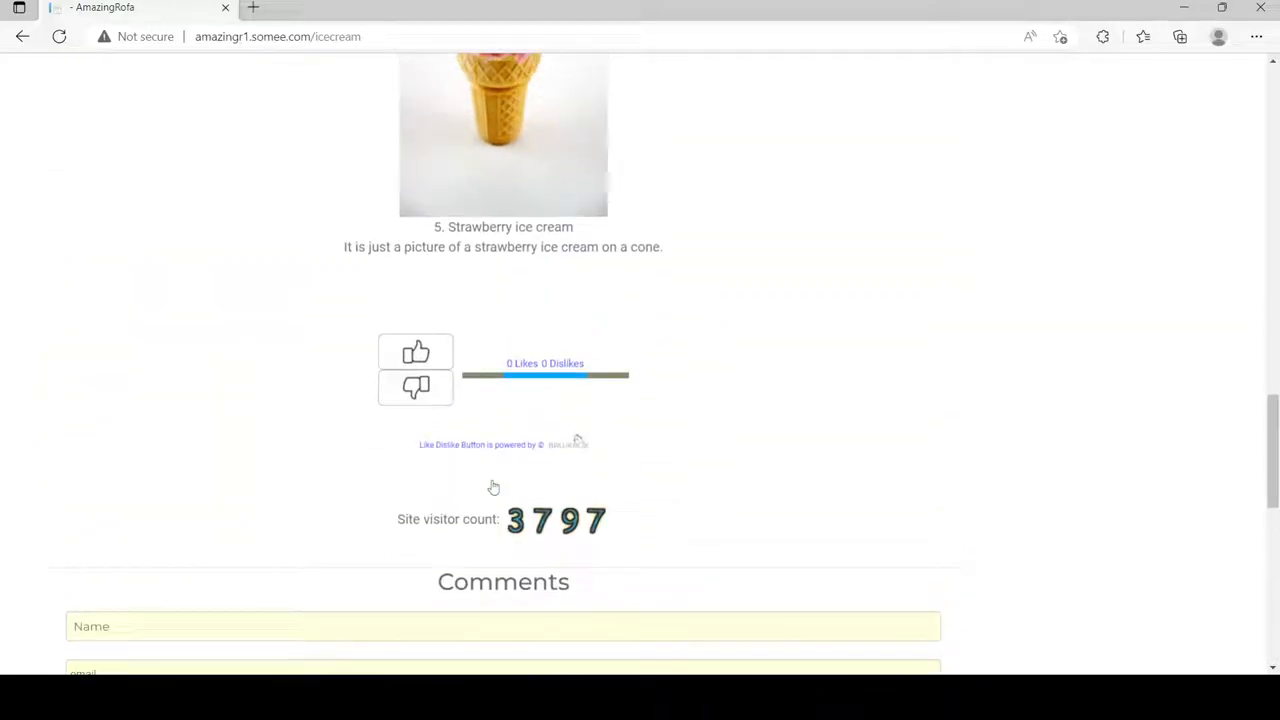
scroll(down, 3)
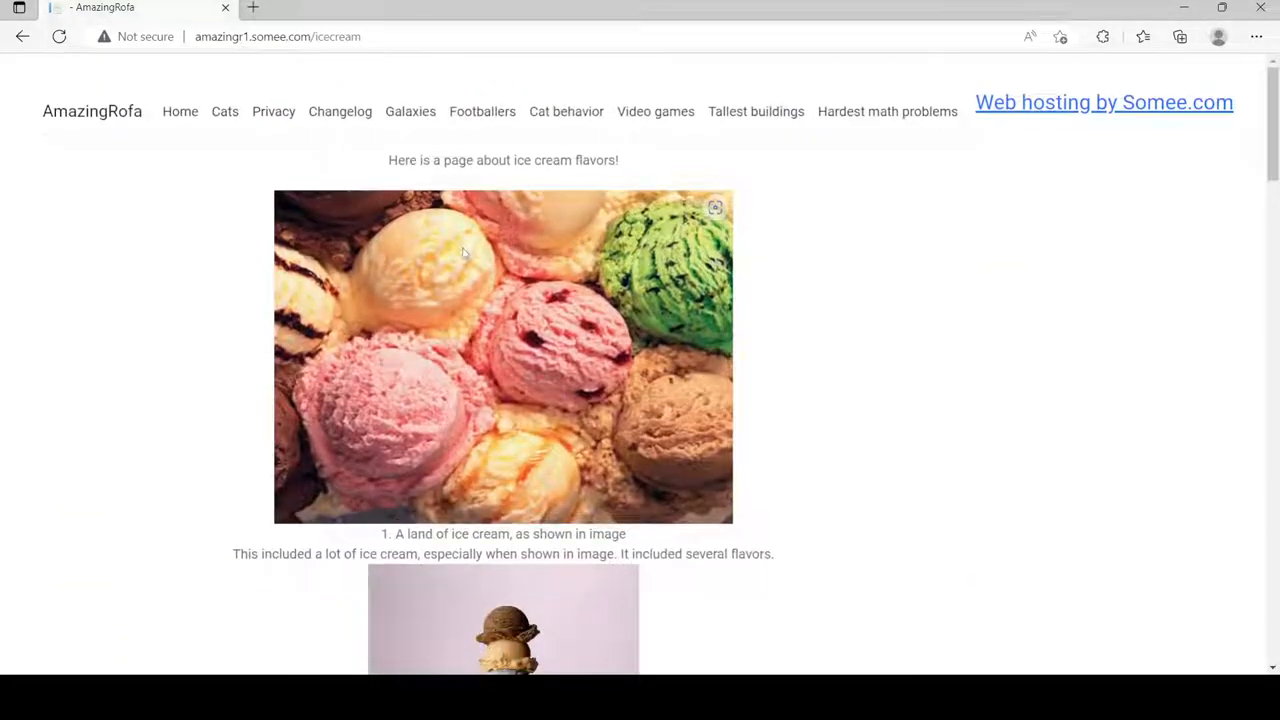
click(224, 100)
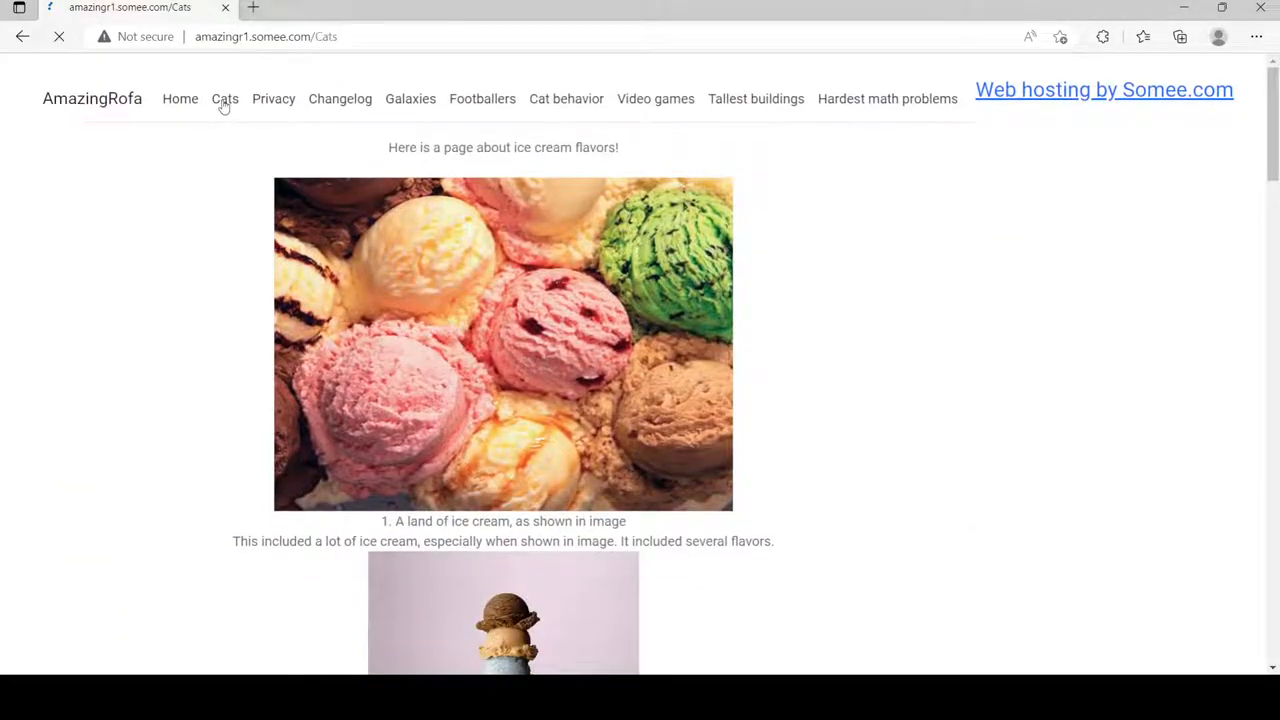
Browse the Cats page through its photos and comments and back up to the cat introduction
click(224, 100)
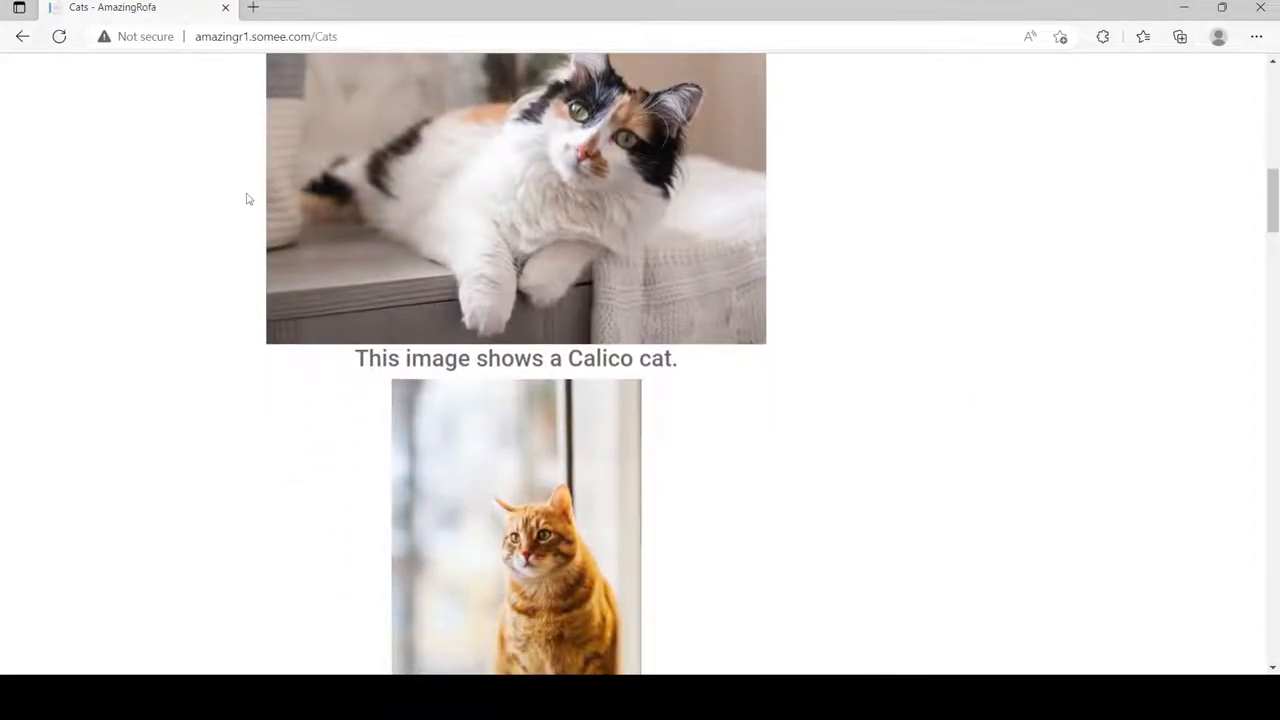
scroll(down, 3)
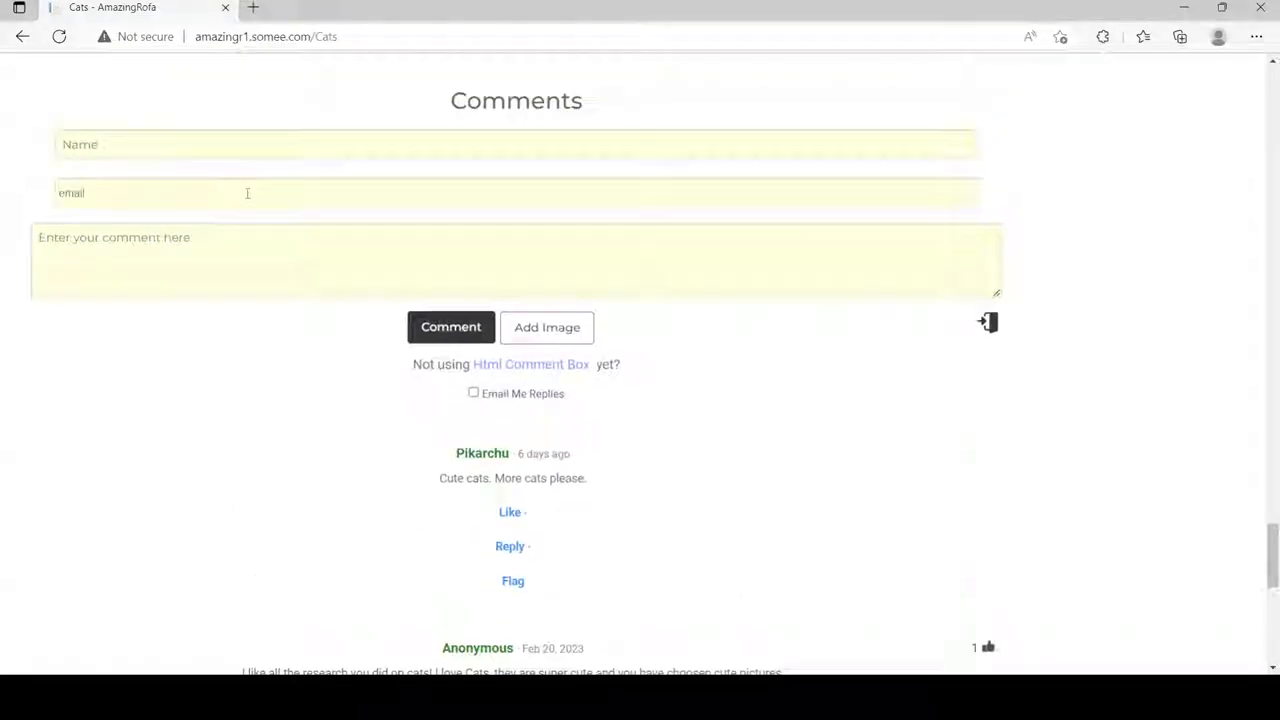
scroll(up, 3)
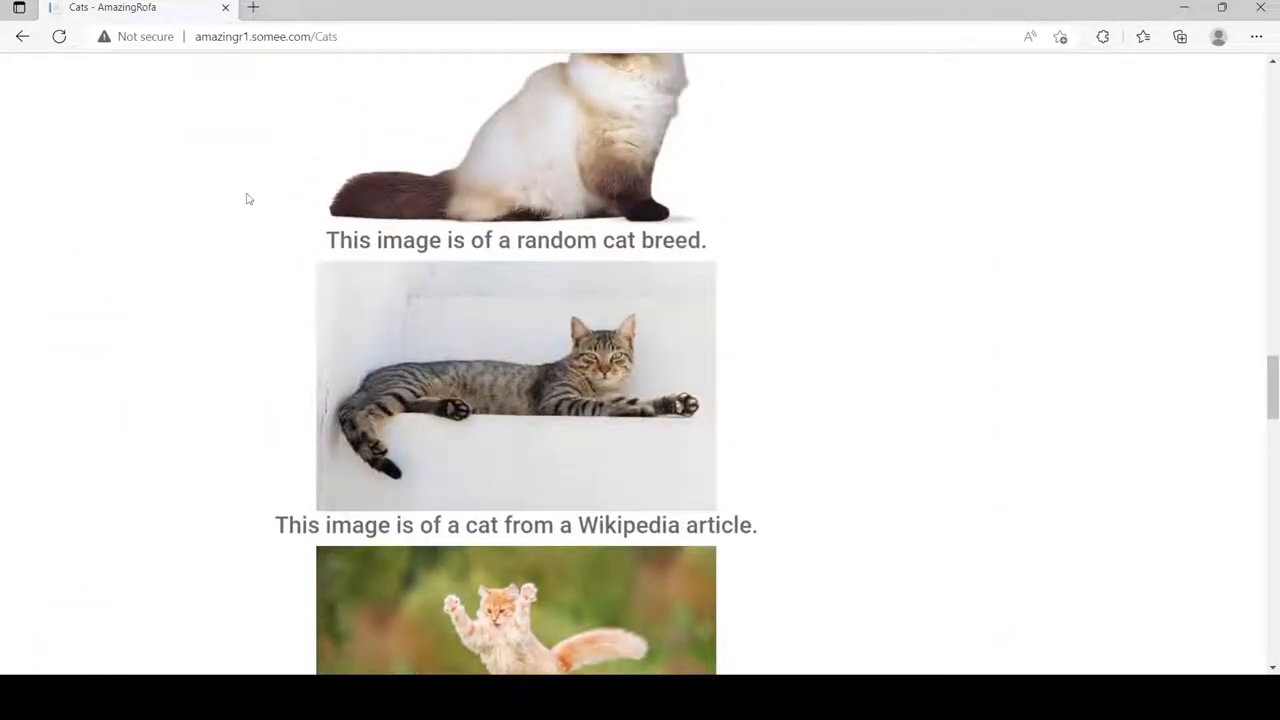
scroll(up, 3)
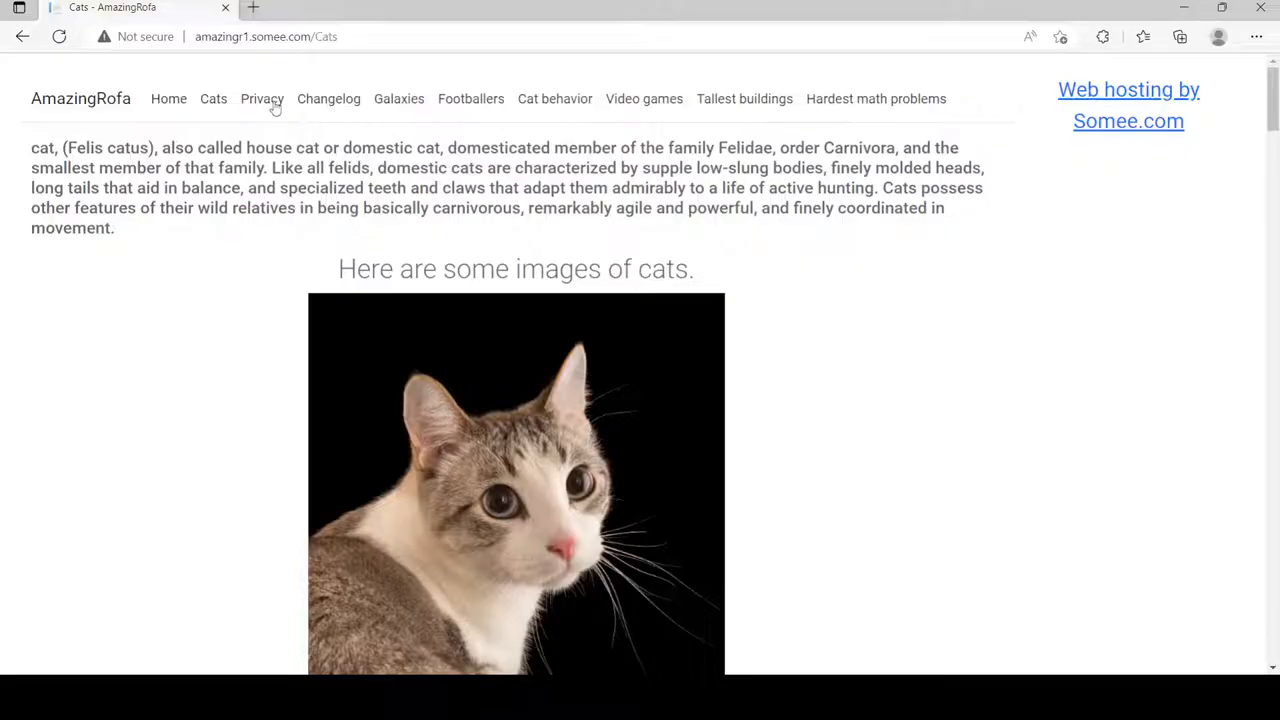
Read the Privacy Policy page down to its empty comments and reviews, then back to the top
click(262, 100)
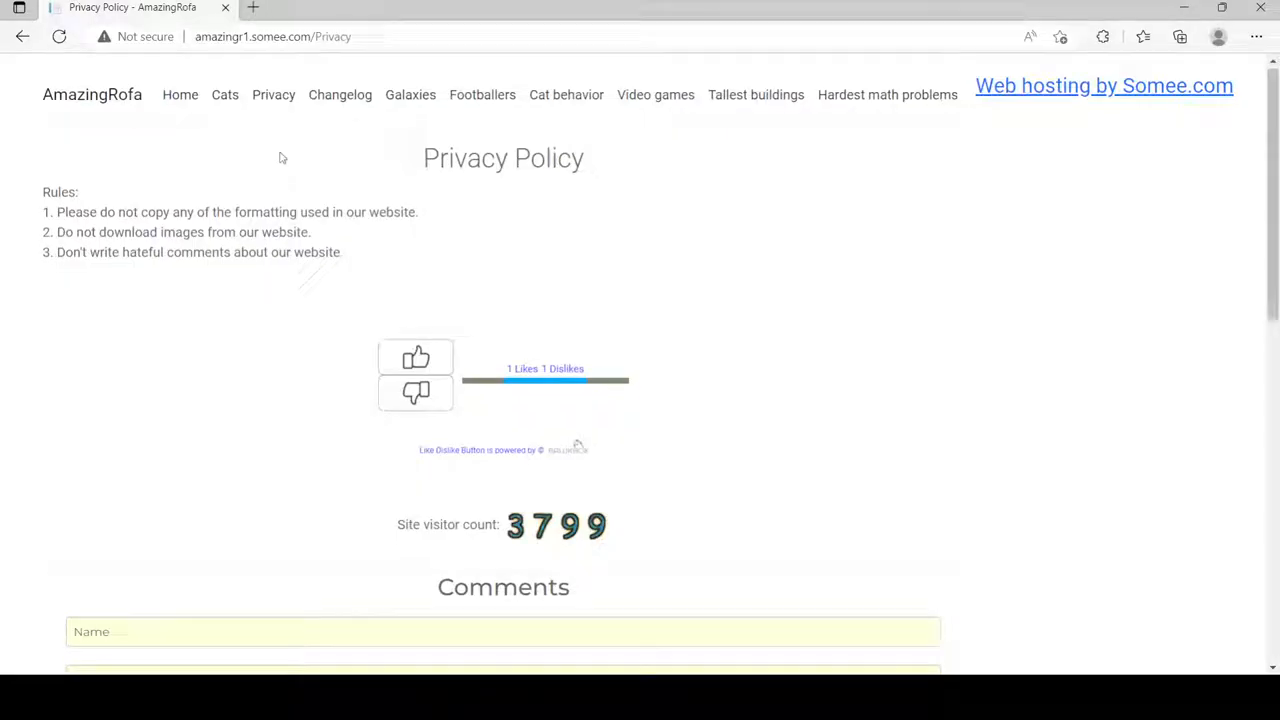
scroll(down, 3)
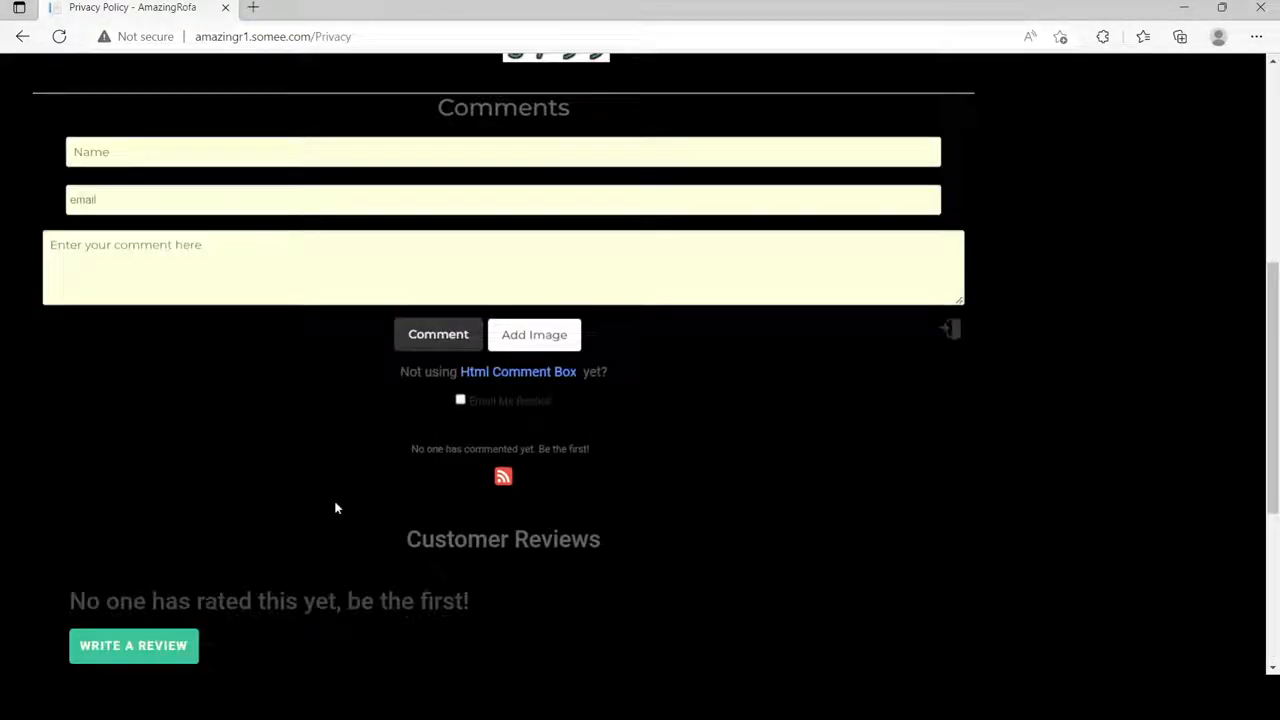
scroll(up, 3)
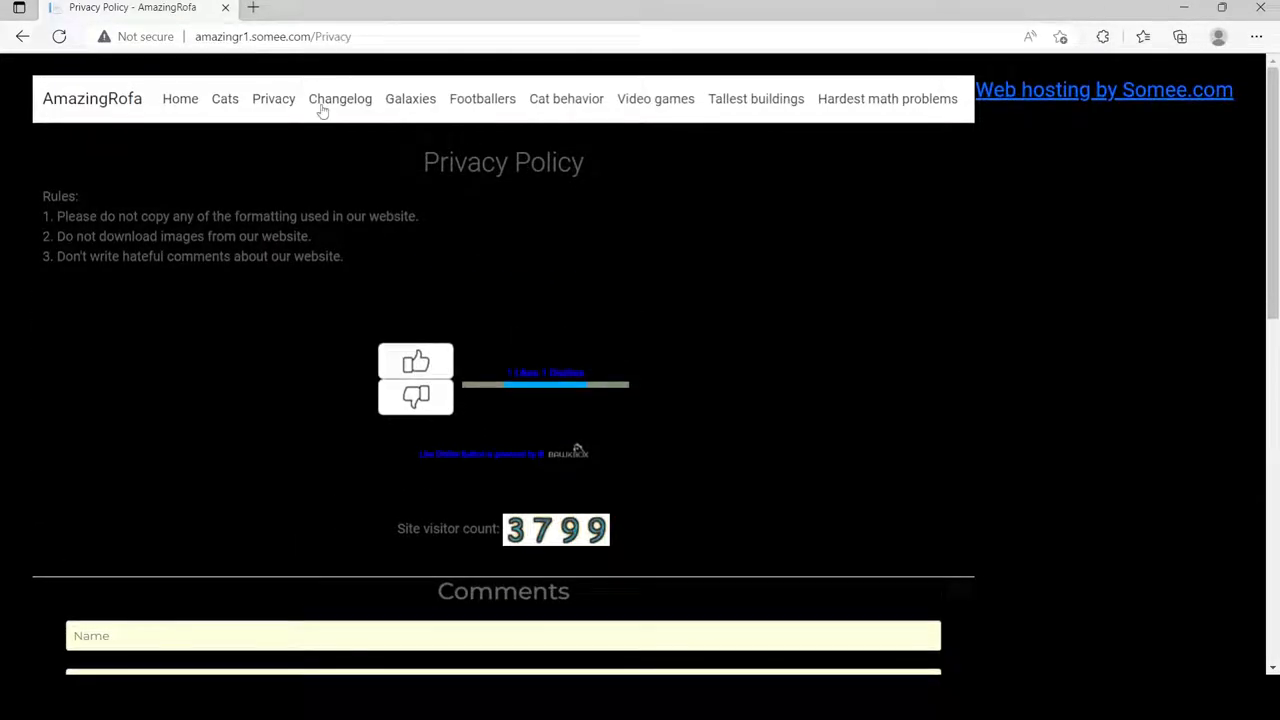
Browse the Changelog's dated entries down to the Pikachu comment and unrated reviews
click(340, 98)
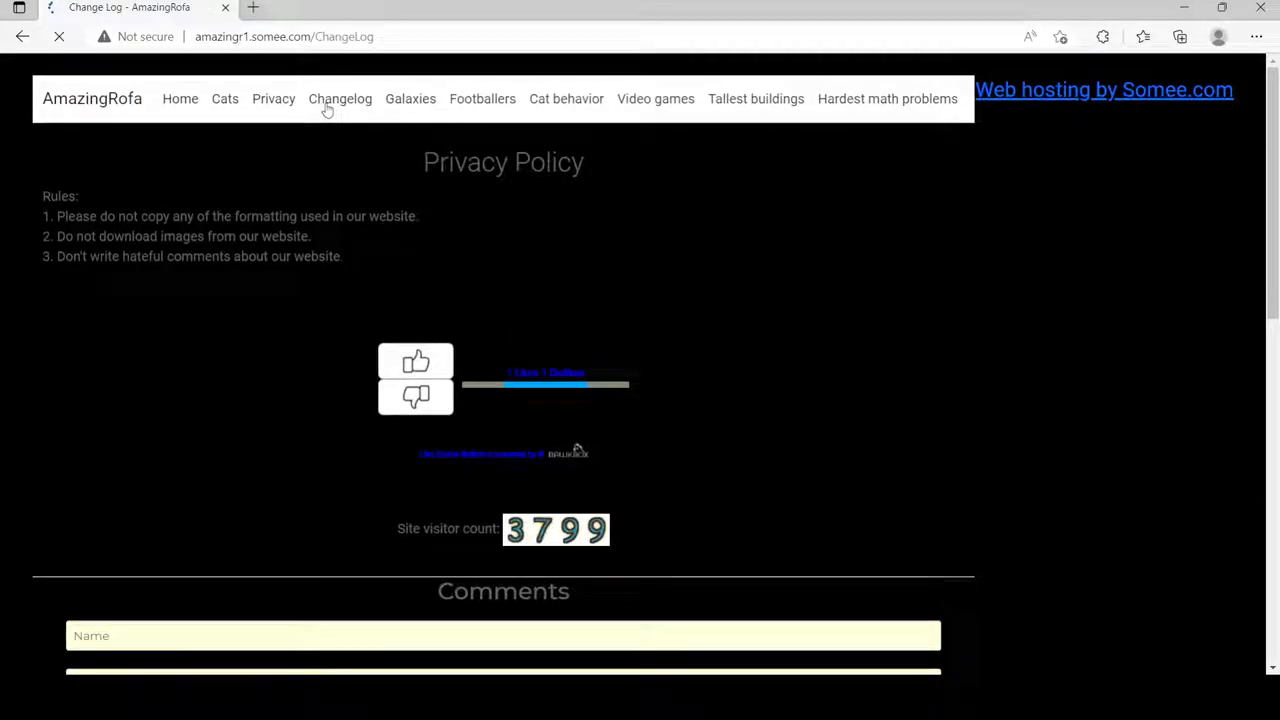
click(340, 98)
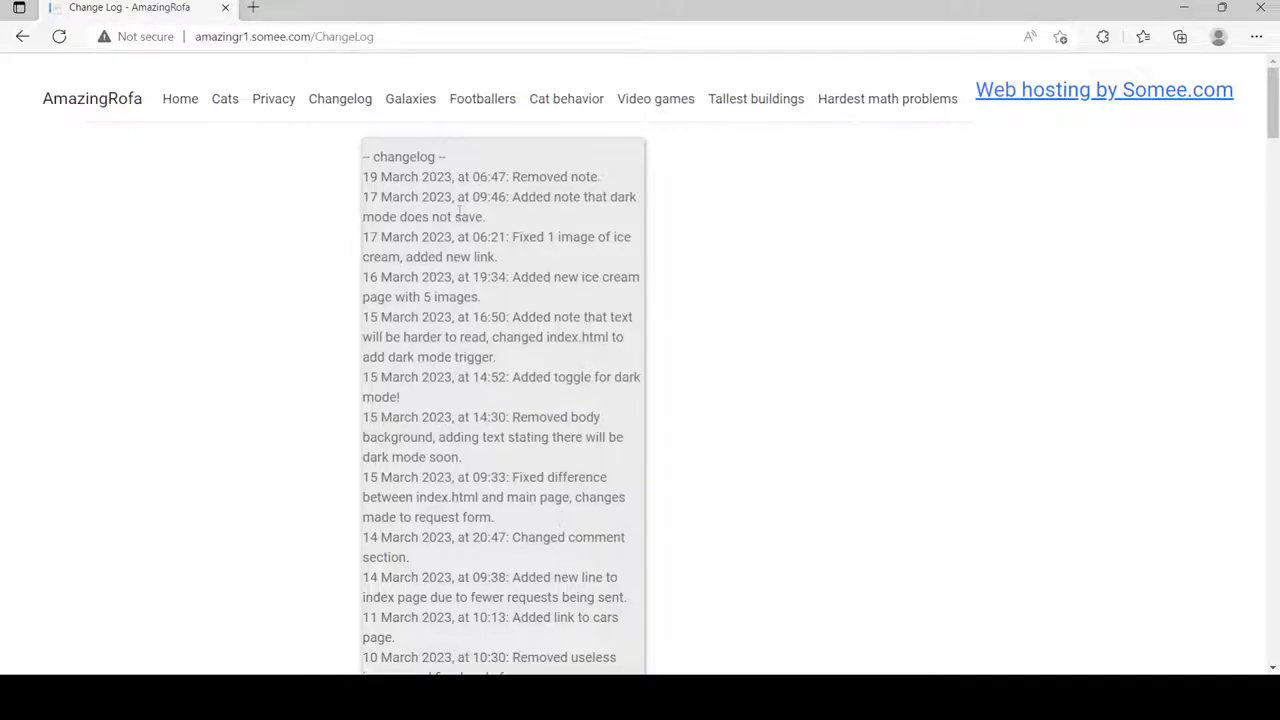
scroll(down, 3)
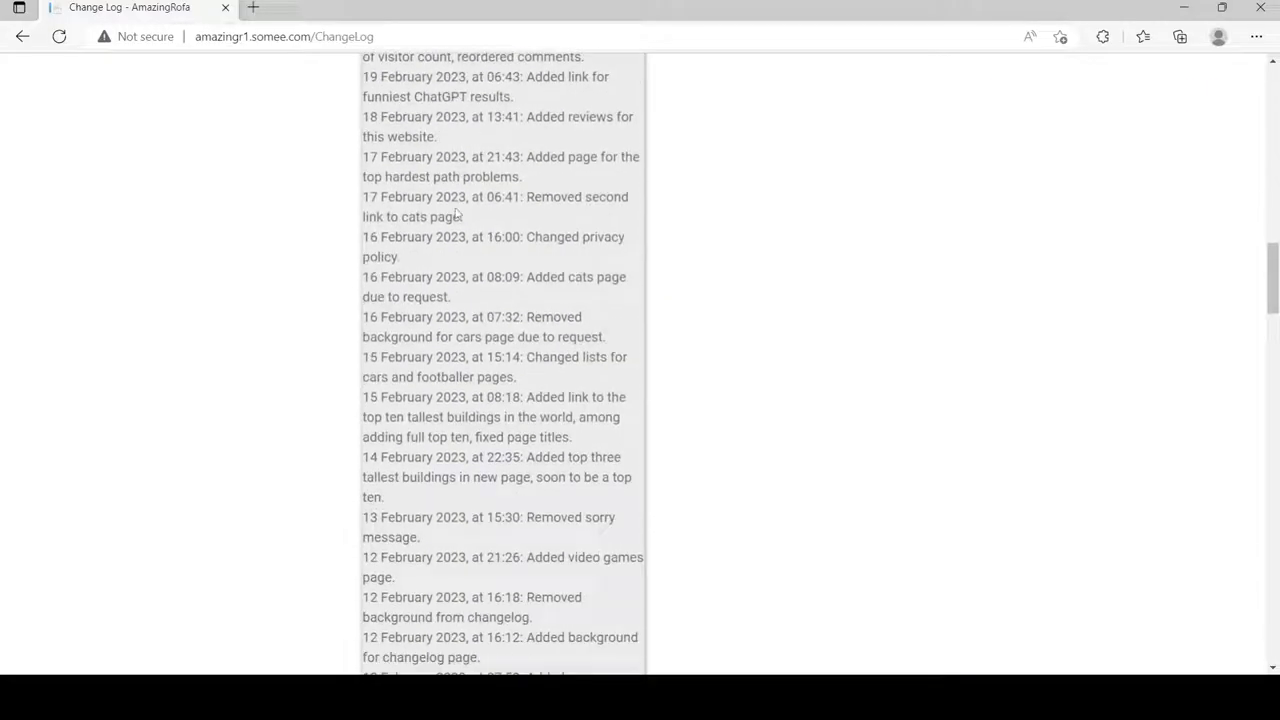
scroll(down, 3)
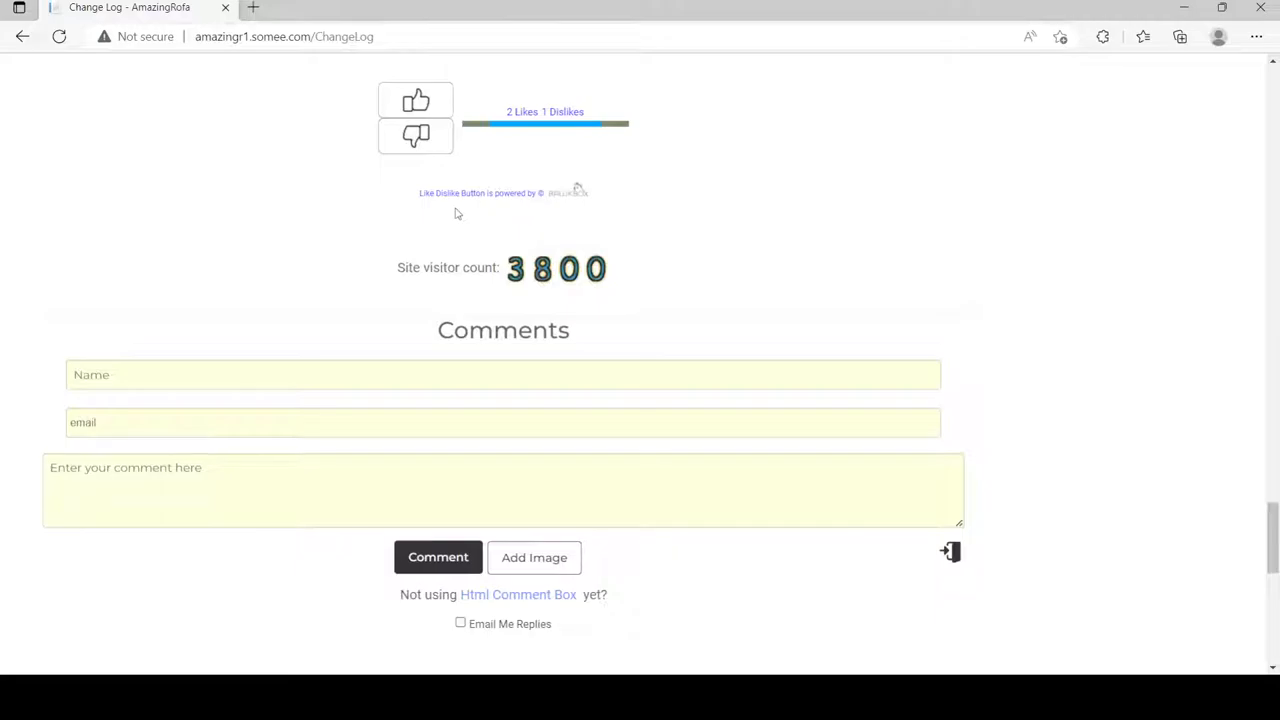
scroll(down, 3)
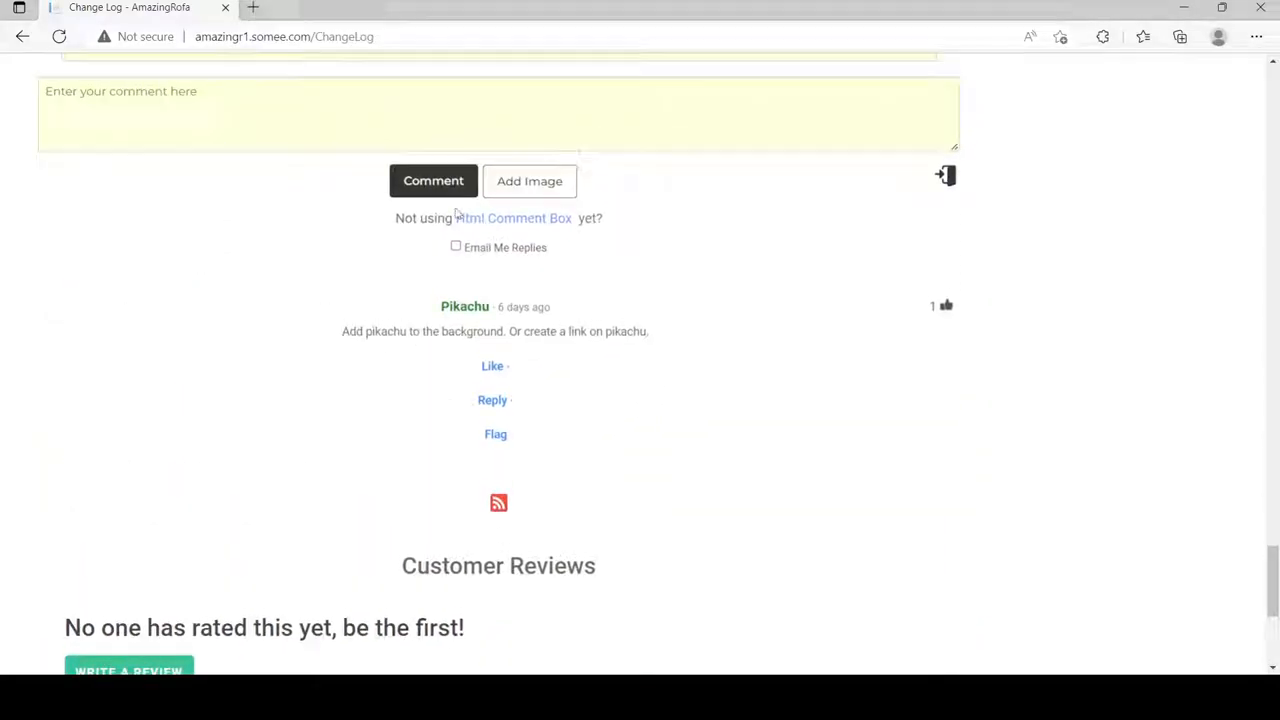
scroll(up, 3)
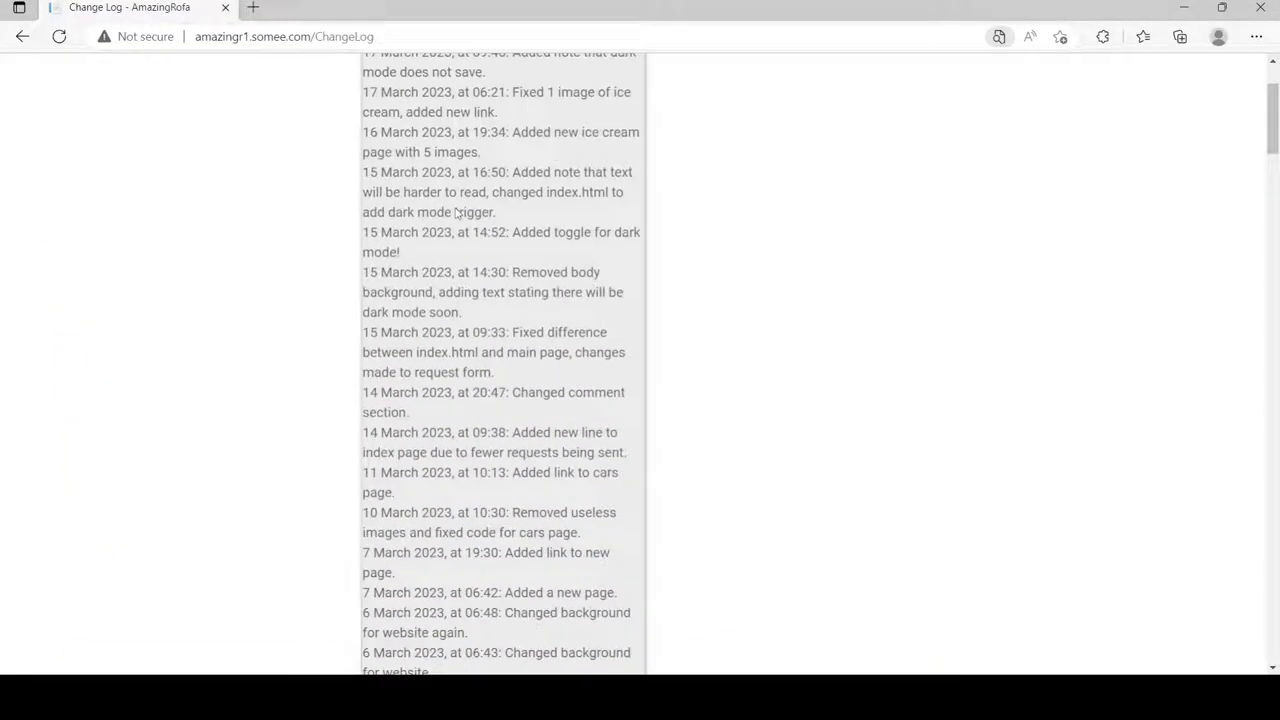
scroll(down, 3)
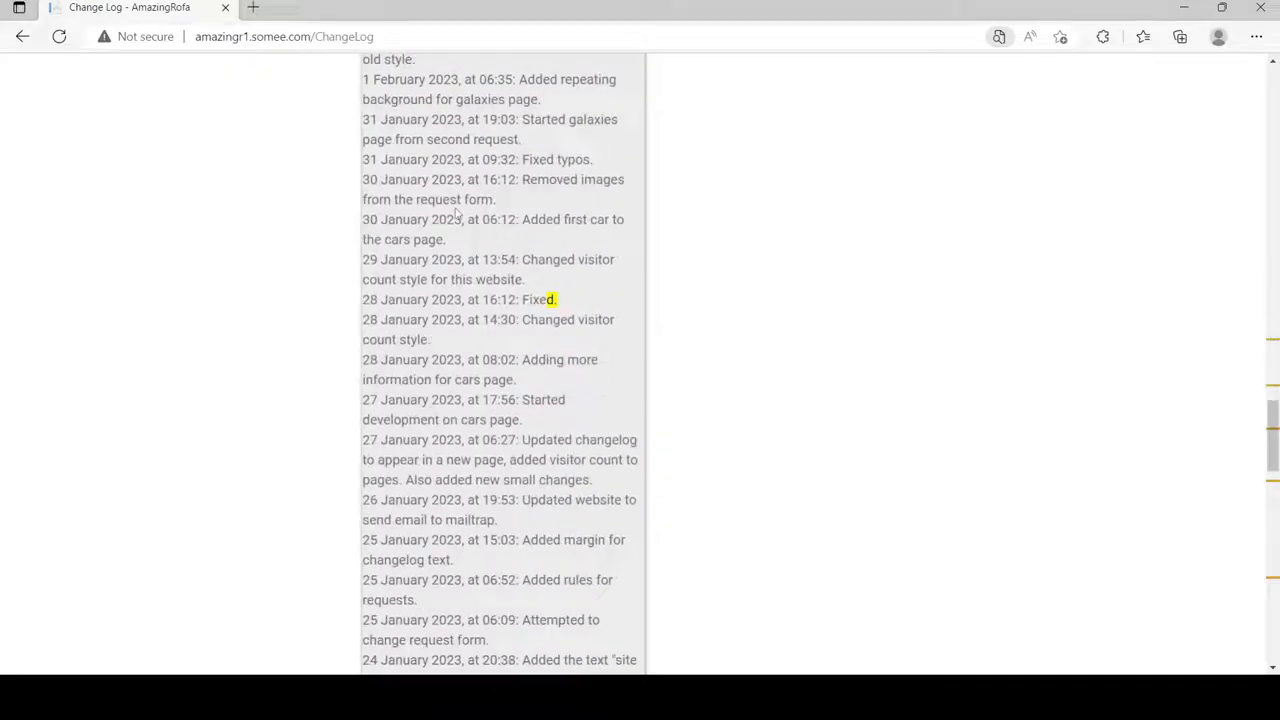
scroll(down, 3)
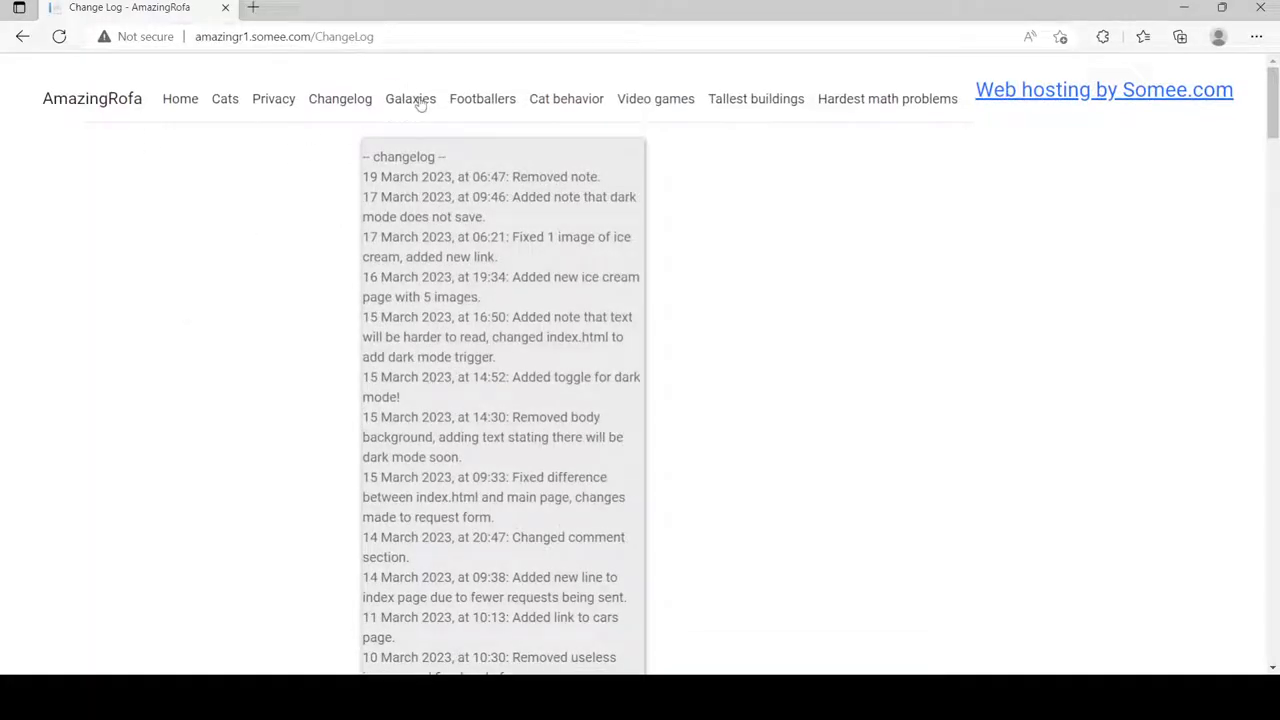
Browse the Galaxies page through its images and comments, then head to the Footballers page
click(408, 98)
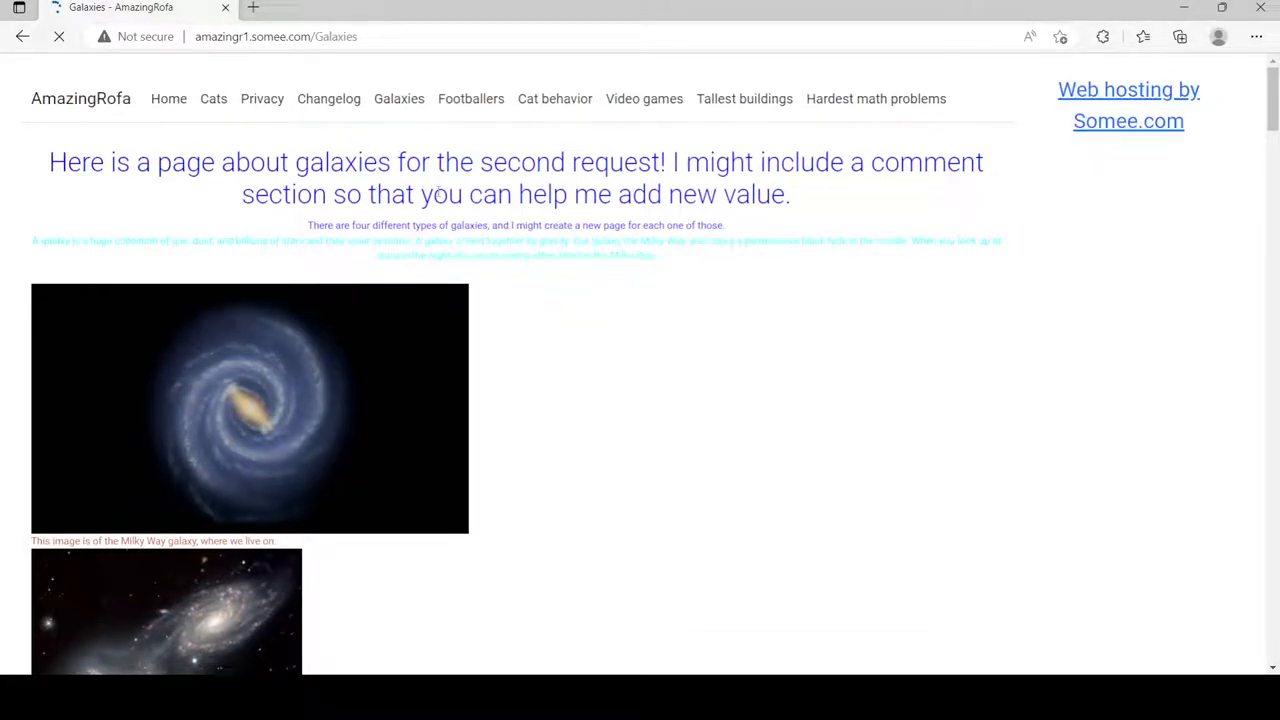
scroll(down, 3)
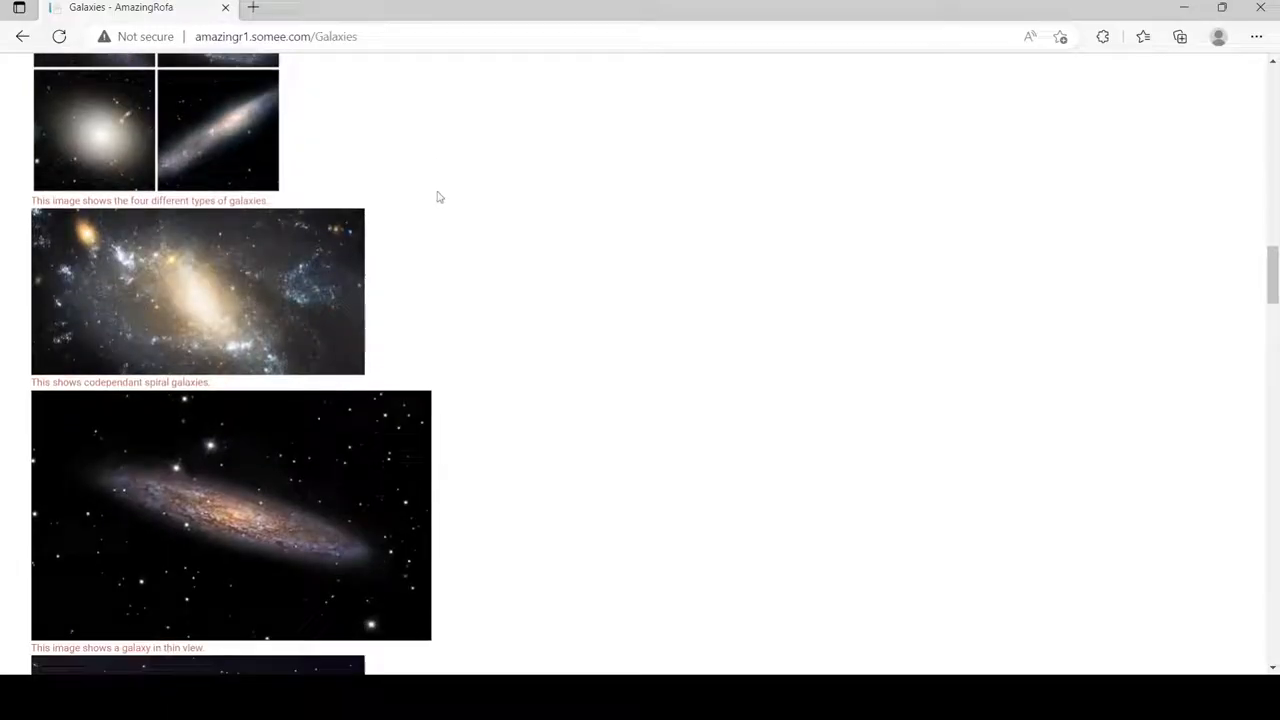
scroll(down, 3)
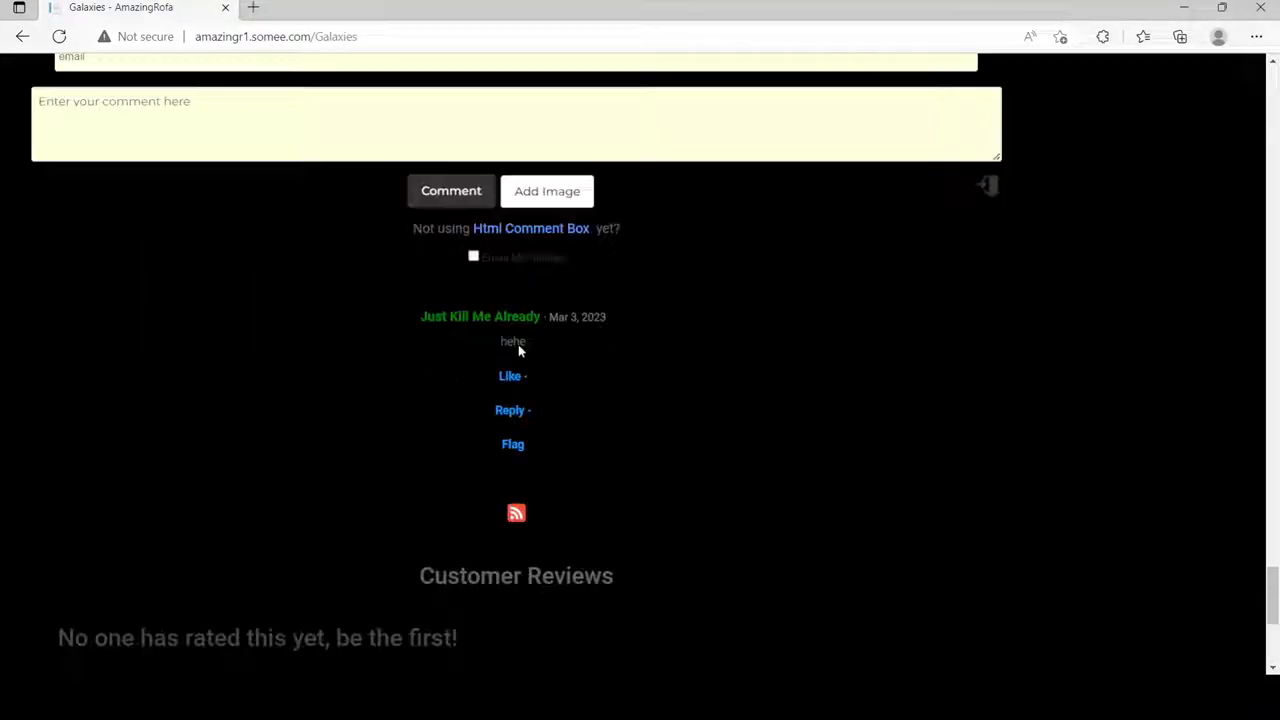
scroll(up, 3)
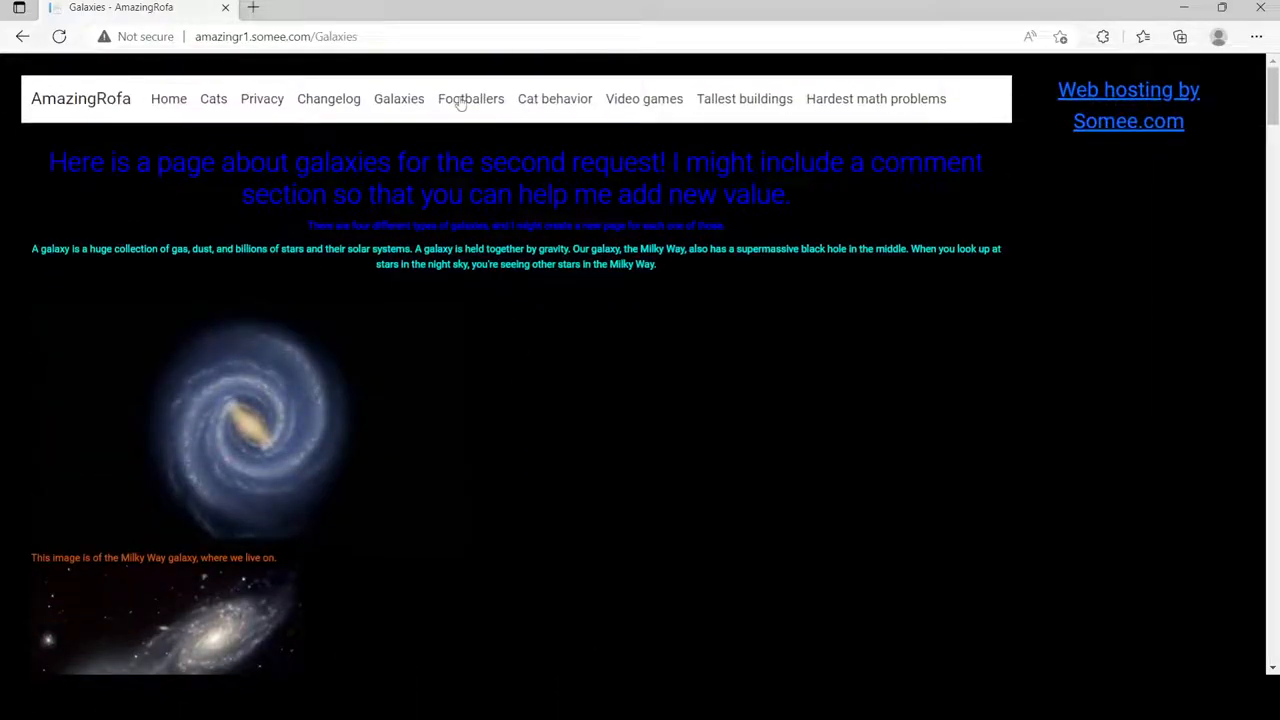
click(470, 98)
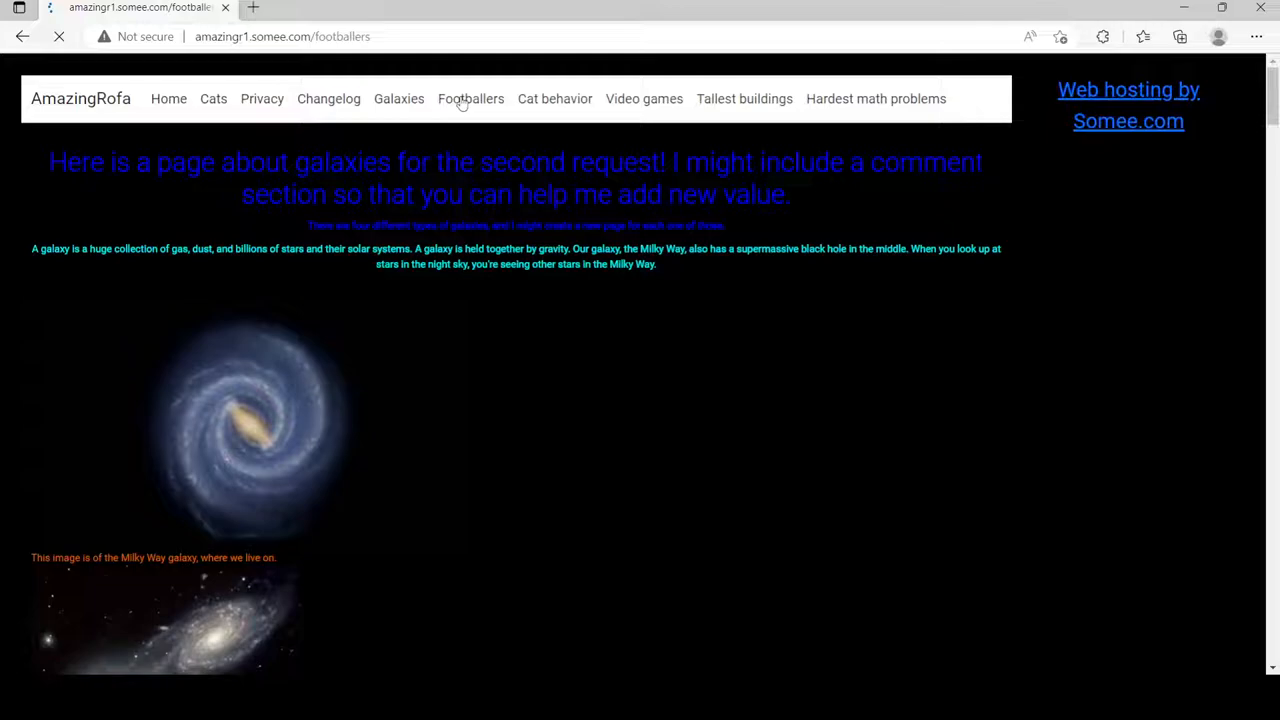
Browse the Footballers page down through its top ten list to the likes and back up
click(468, 98)
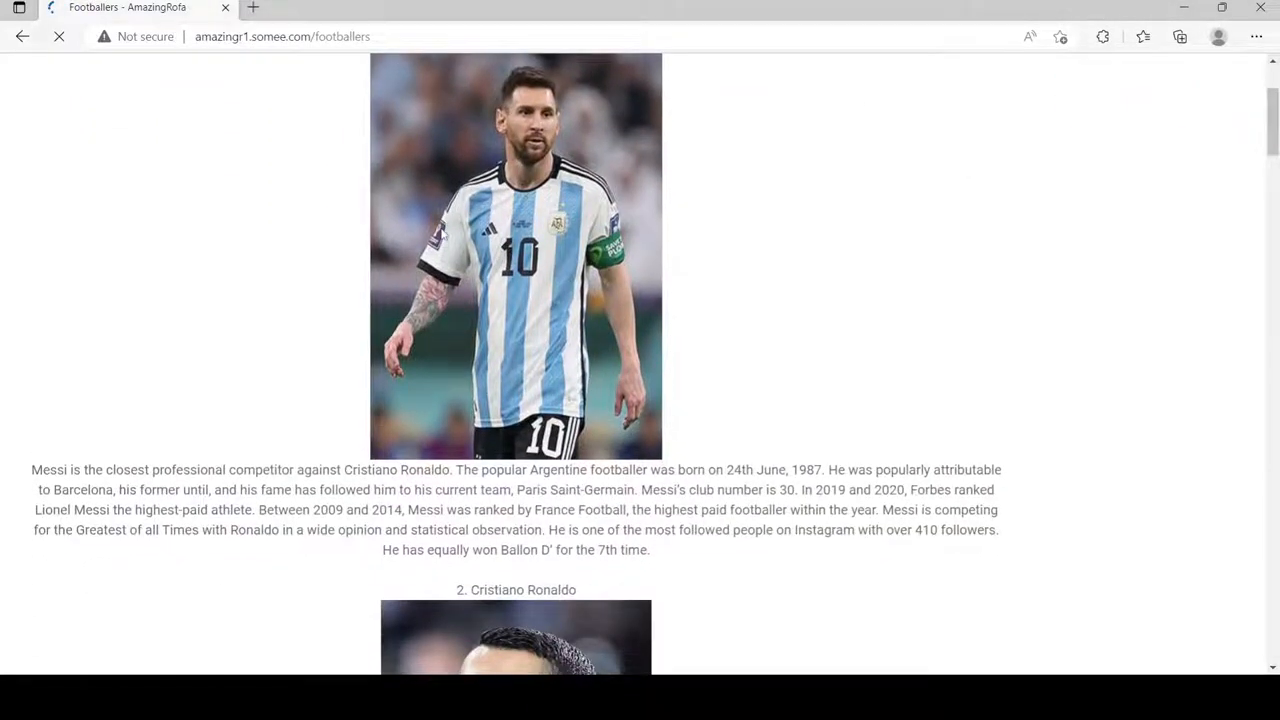
scroll(down, 3)
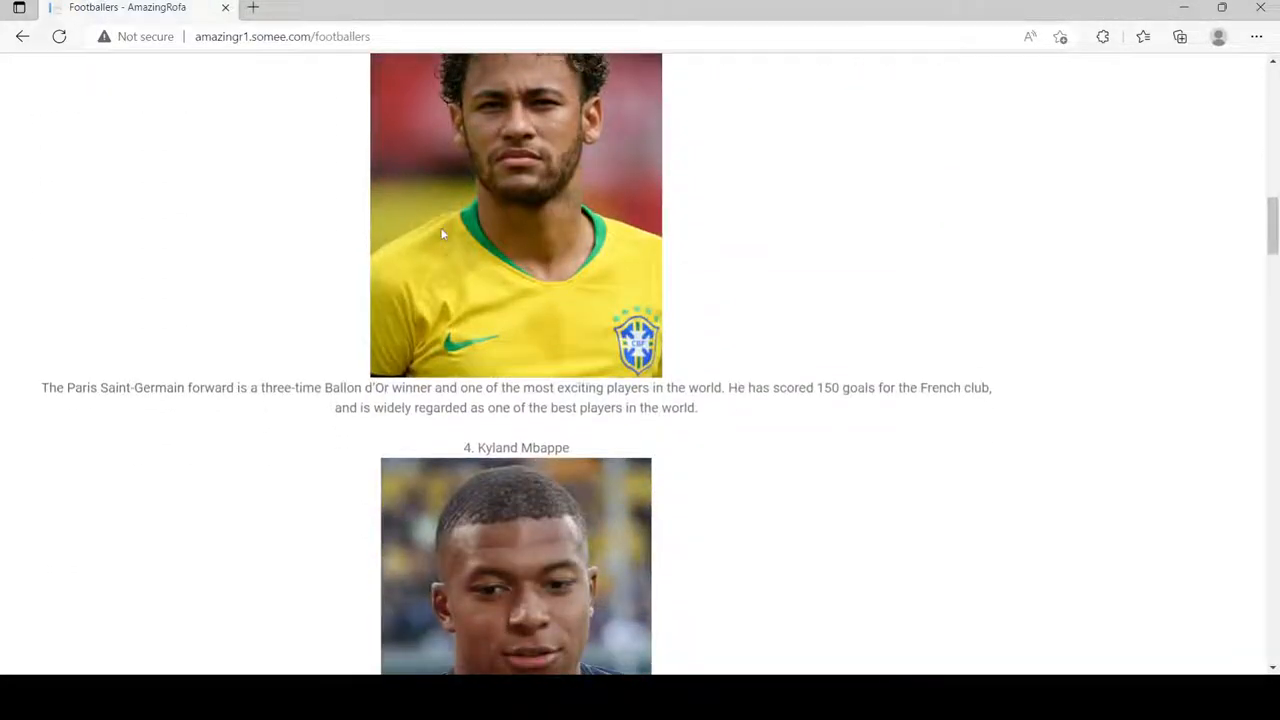
scroll(down, 3)
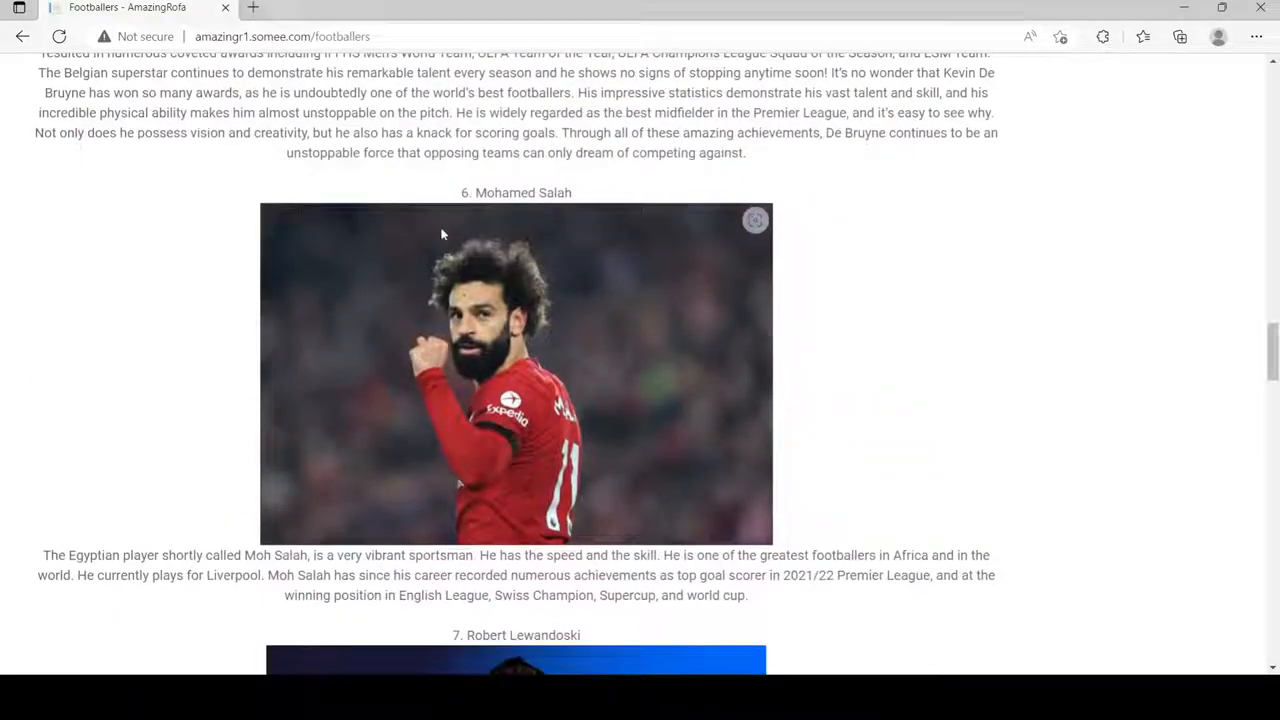
scroll(down, 3)
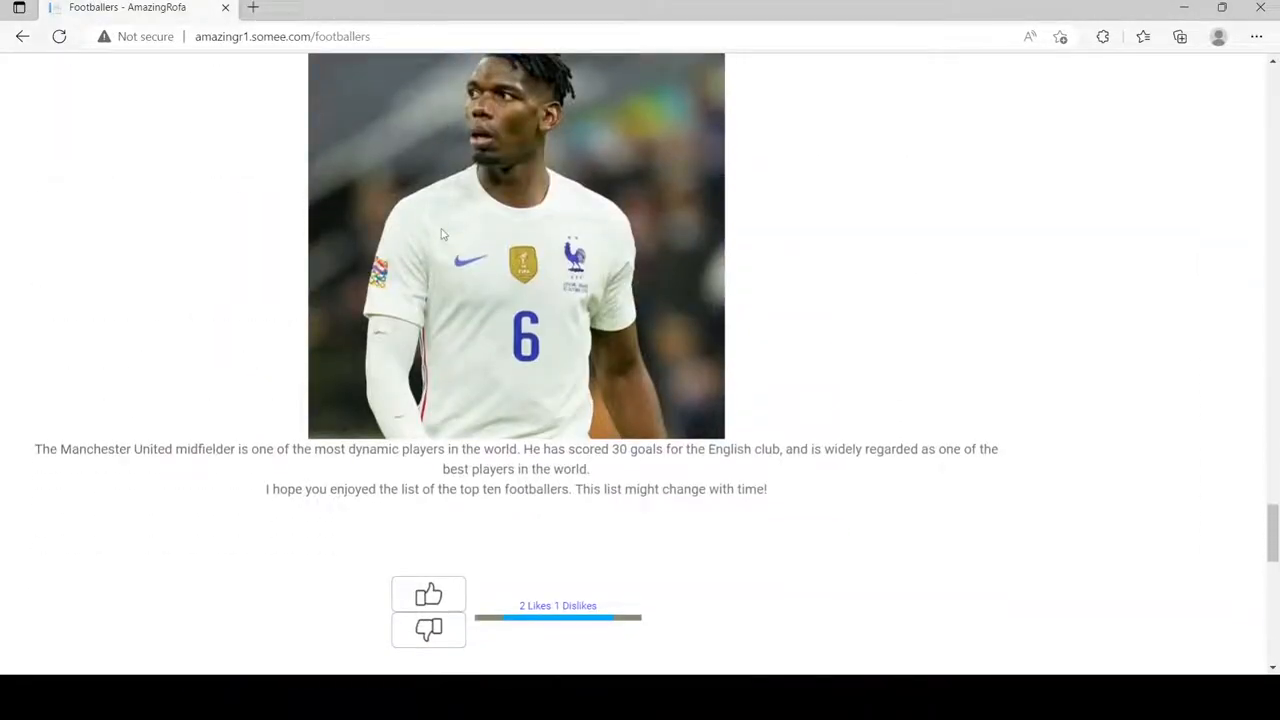
scroll(down, 3)
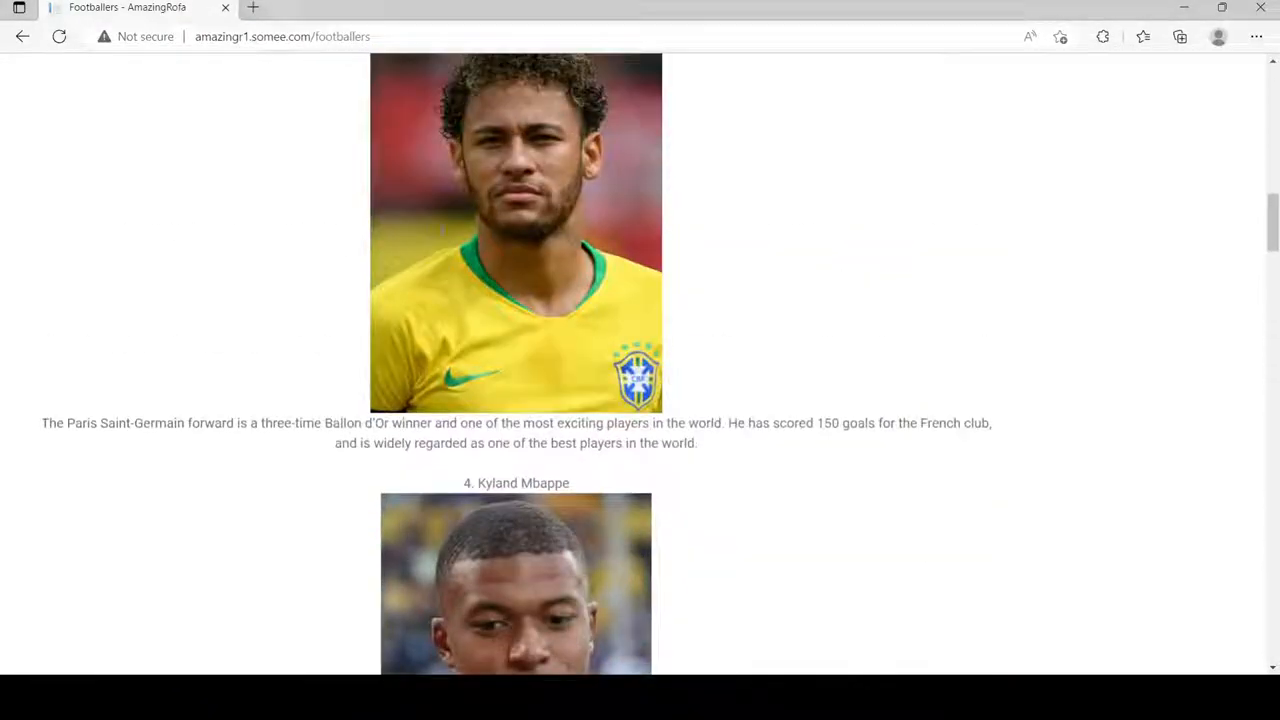
scroll(up, 3)
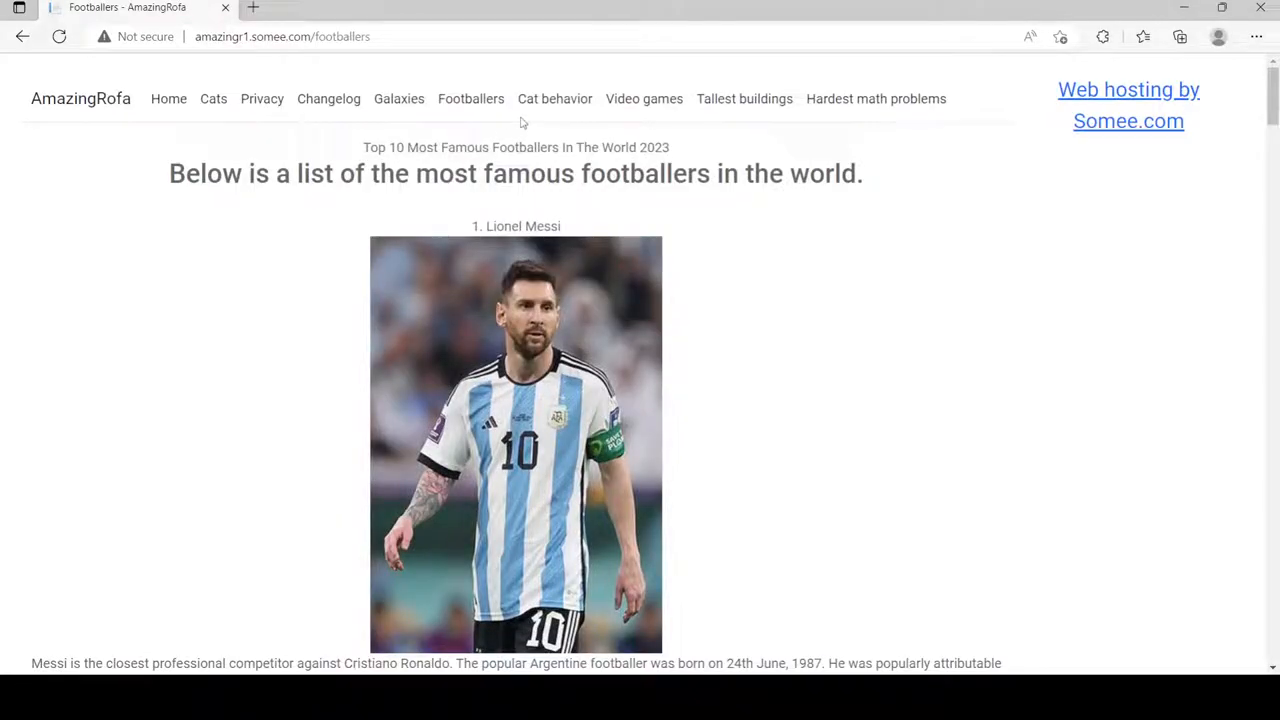
Browse the Cat behavior page down to its posture chart and grooming section
click(554, 98)
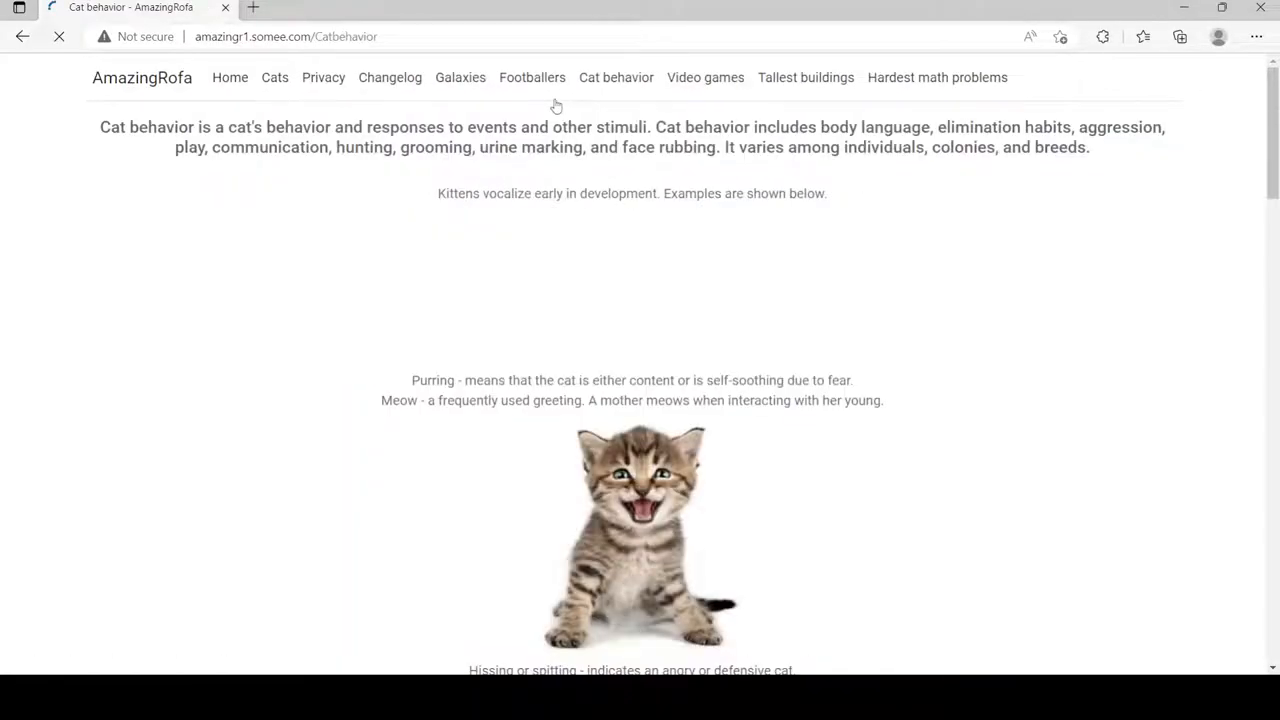
scroll(down, 3)
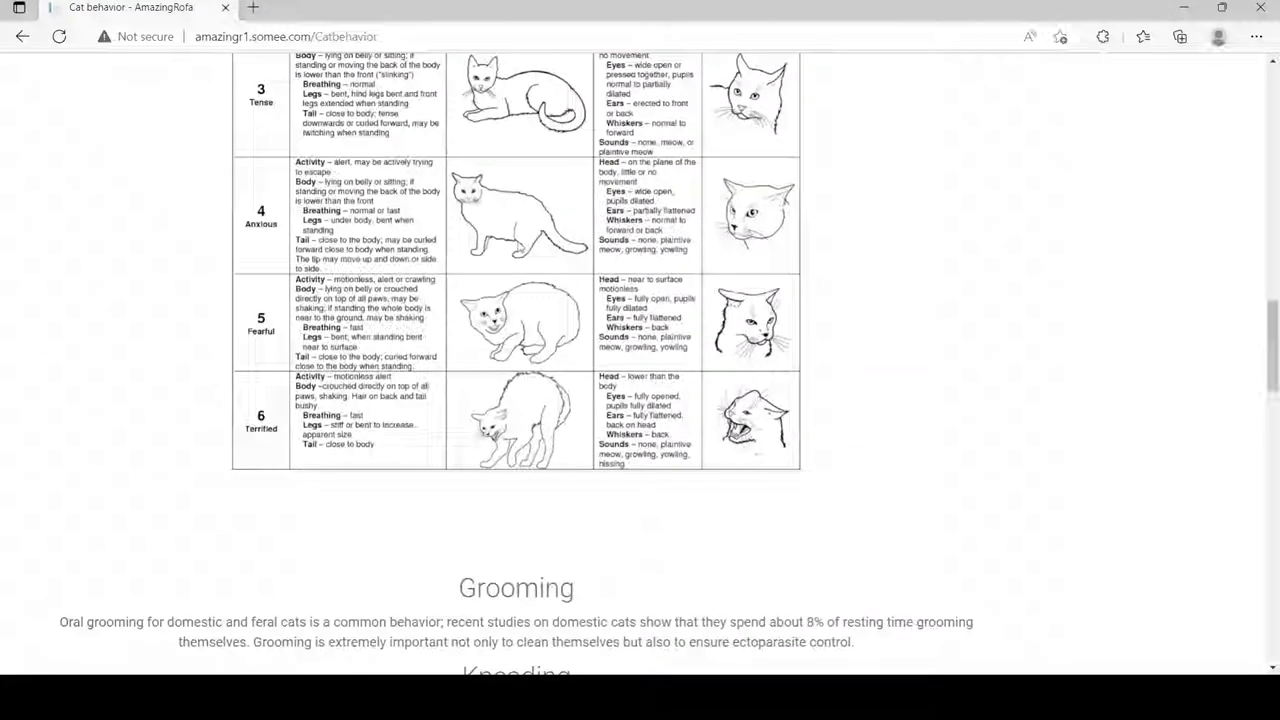
scroll(down, 3)
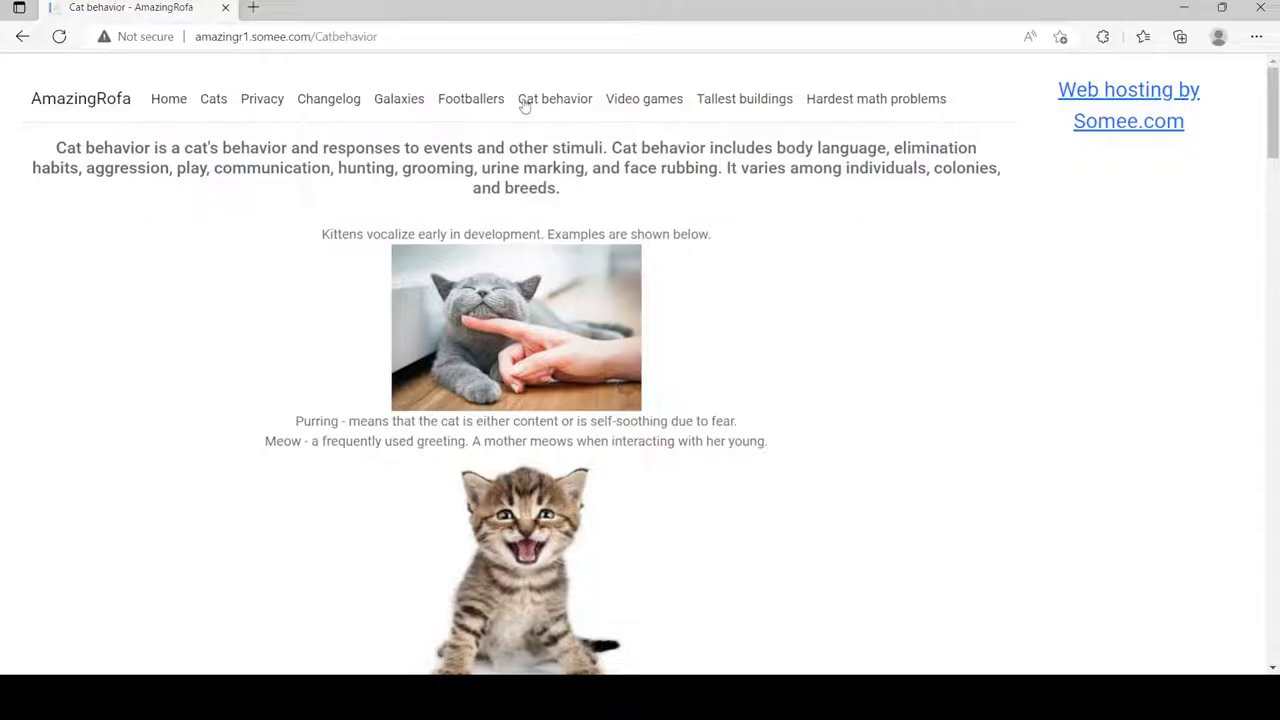
mouse_move(630, 104)
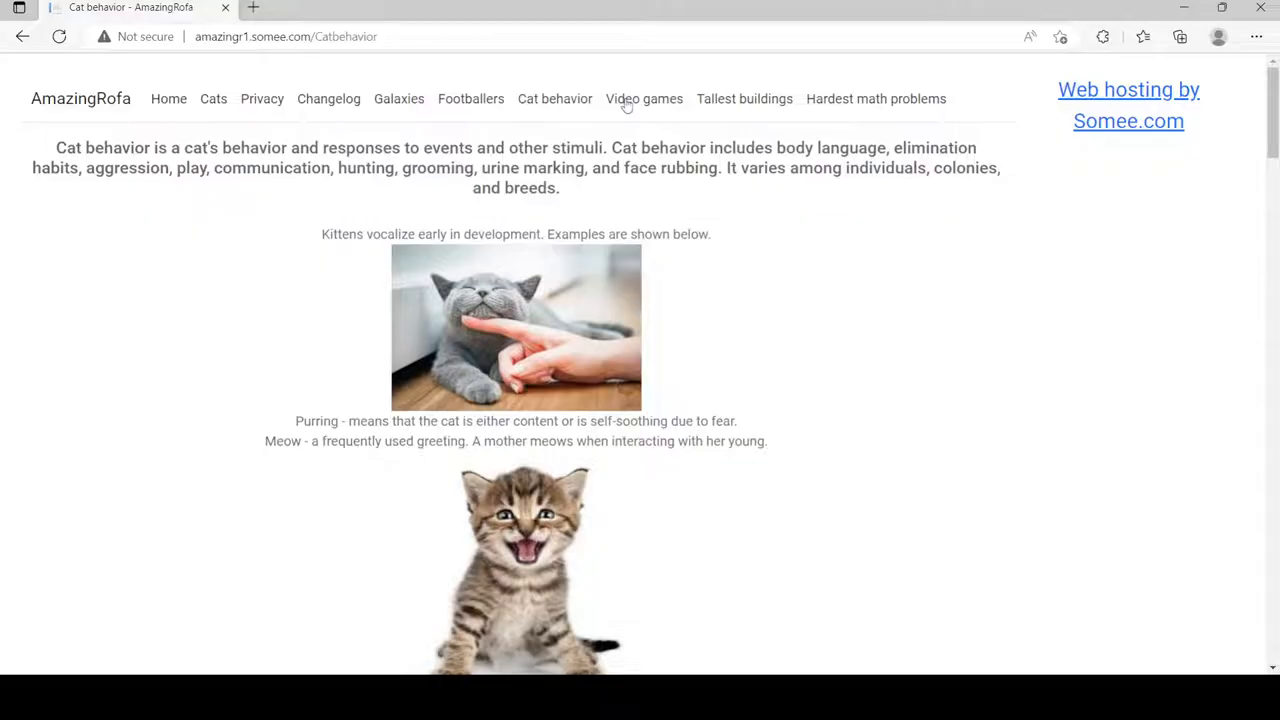
Browse the Video games page through its top ten list to the unrated reviews and back up
click(644, 98)
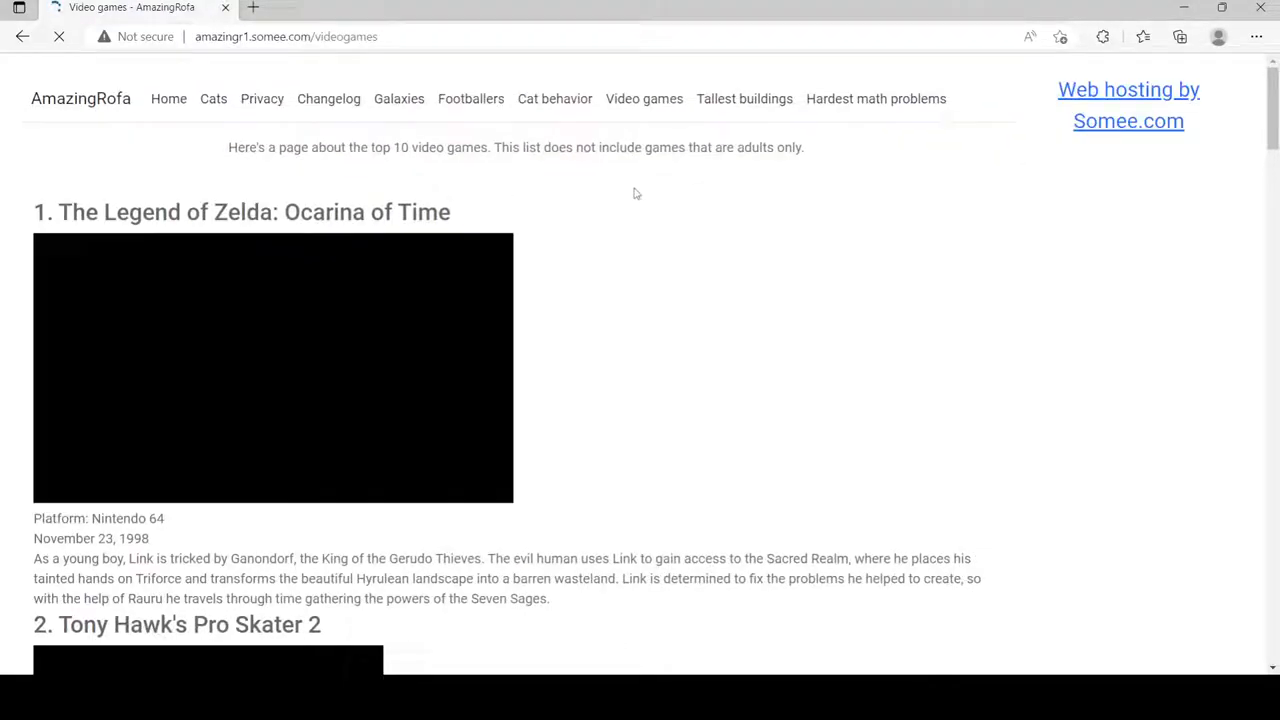
scroll(down, 3)
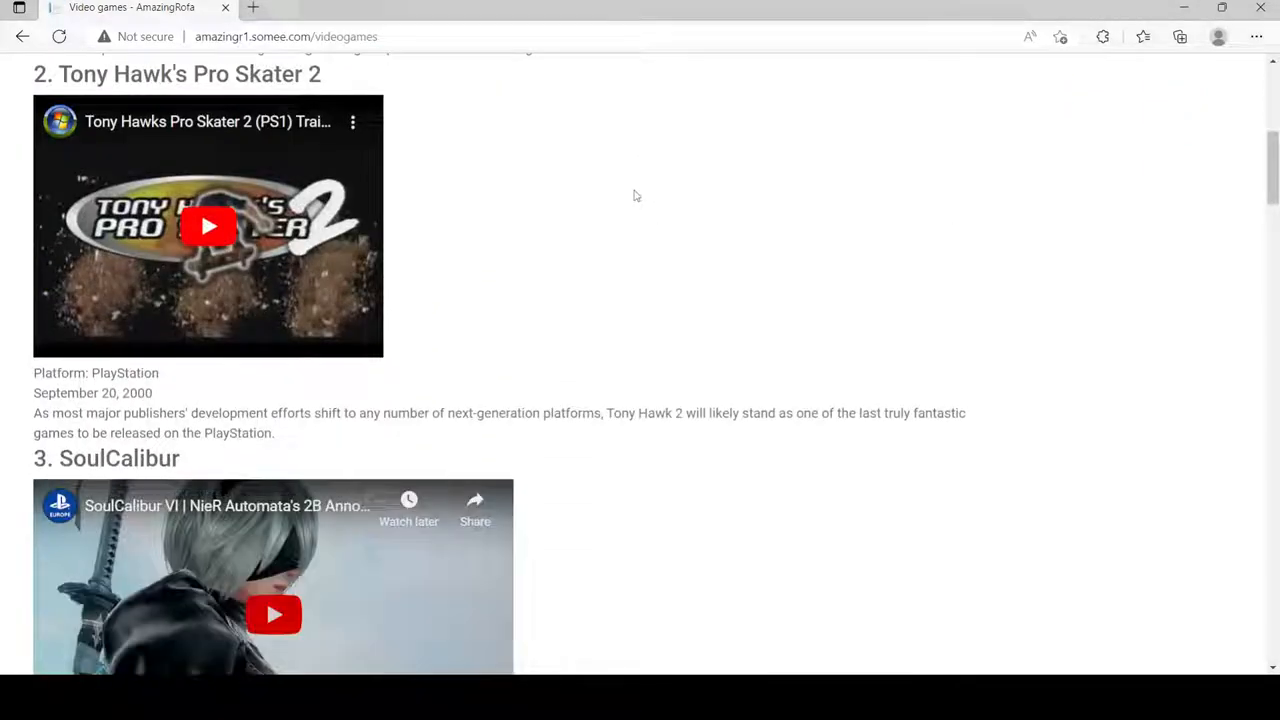
scroll(down, 3)
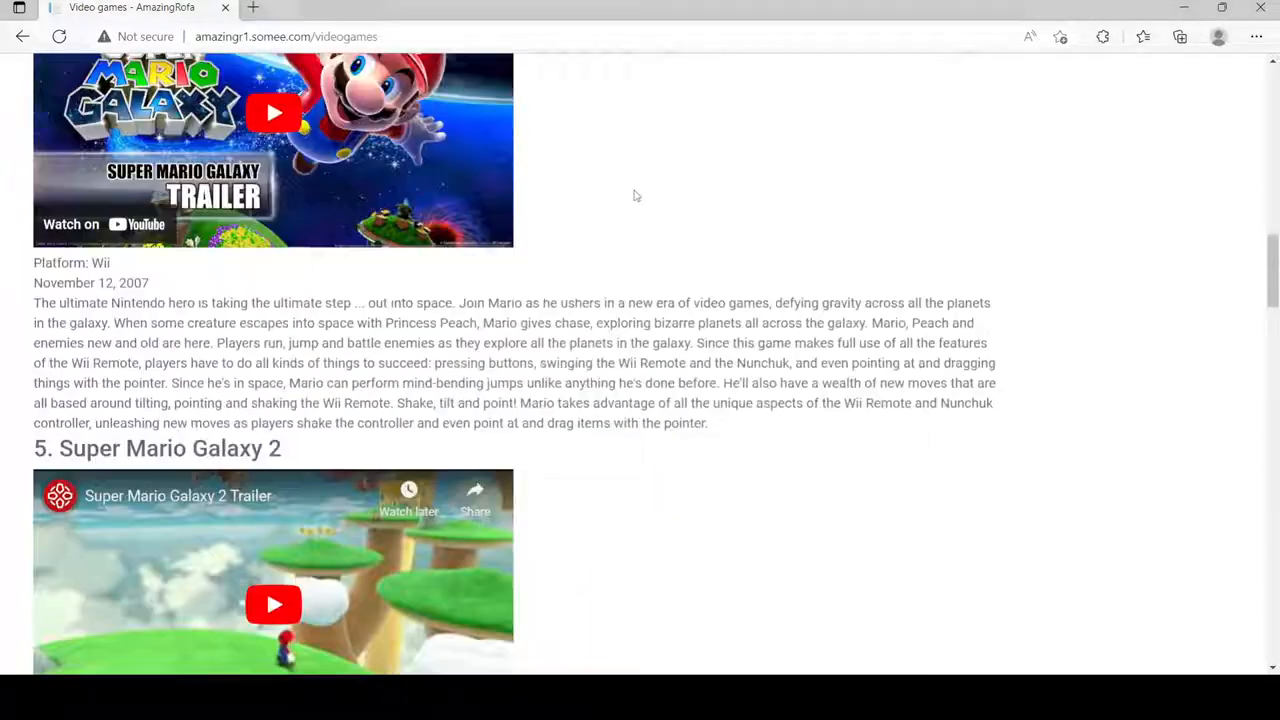
scroll(down, 3)
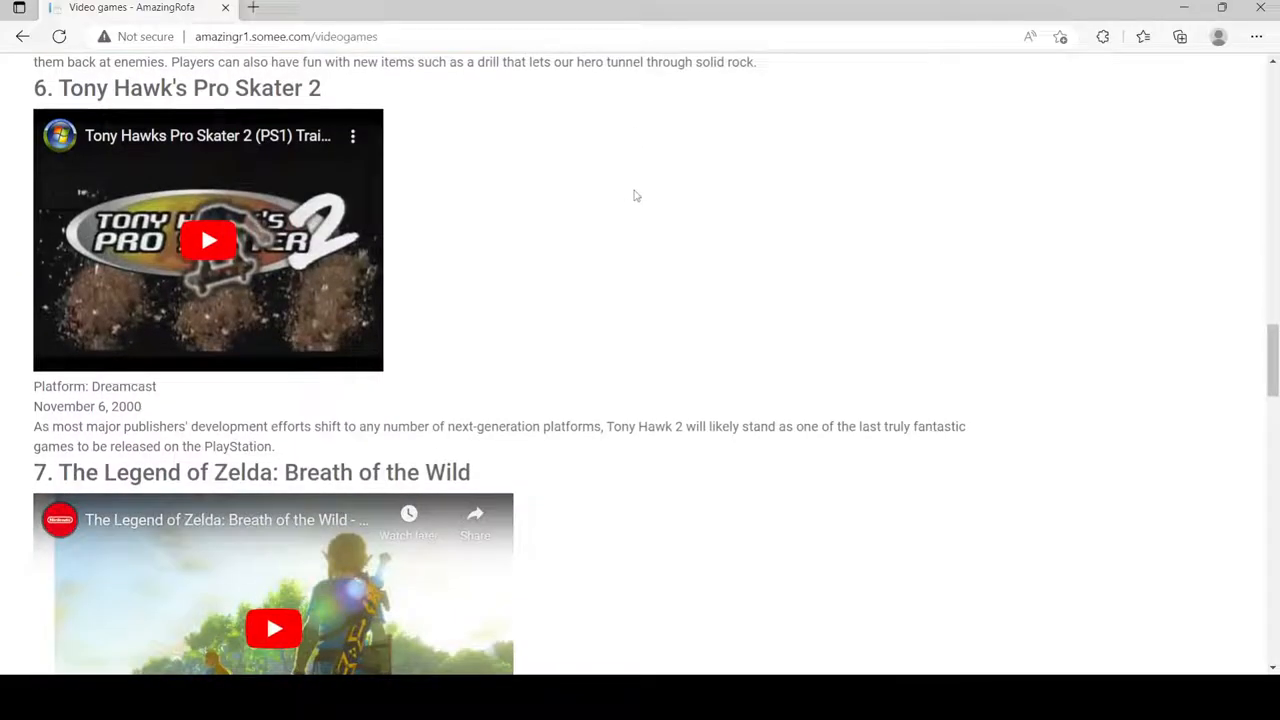
scroll(down, 3)
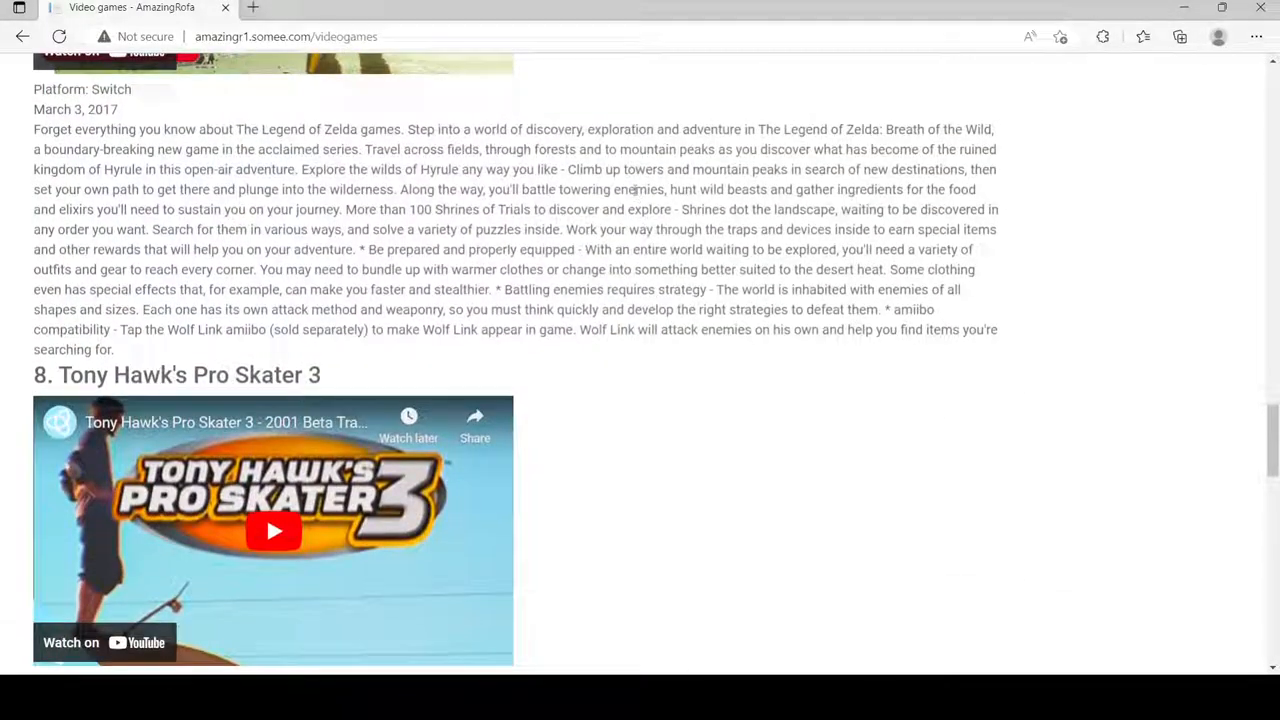
scroll(down, 3)
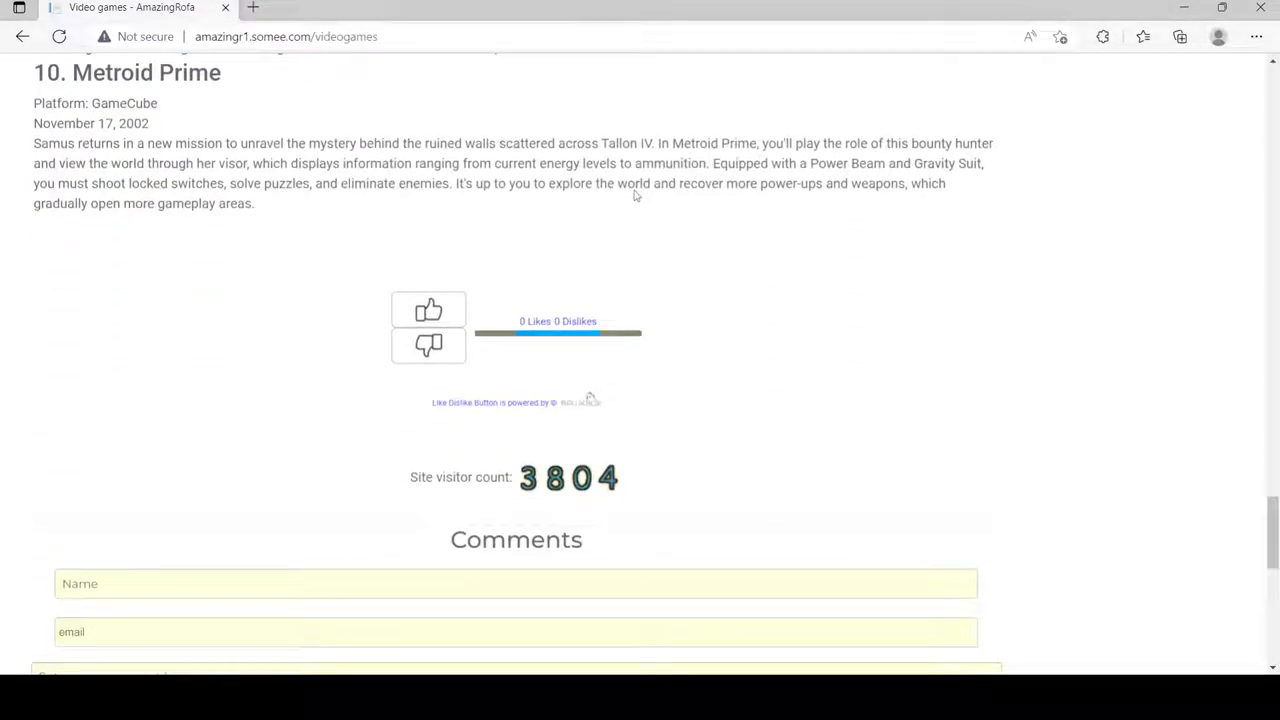
scroll(down, 3)
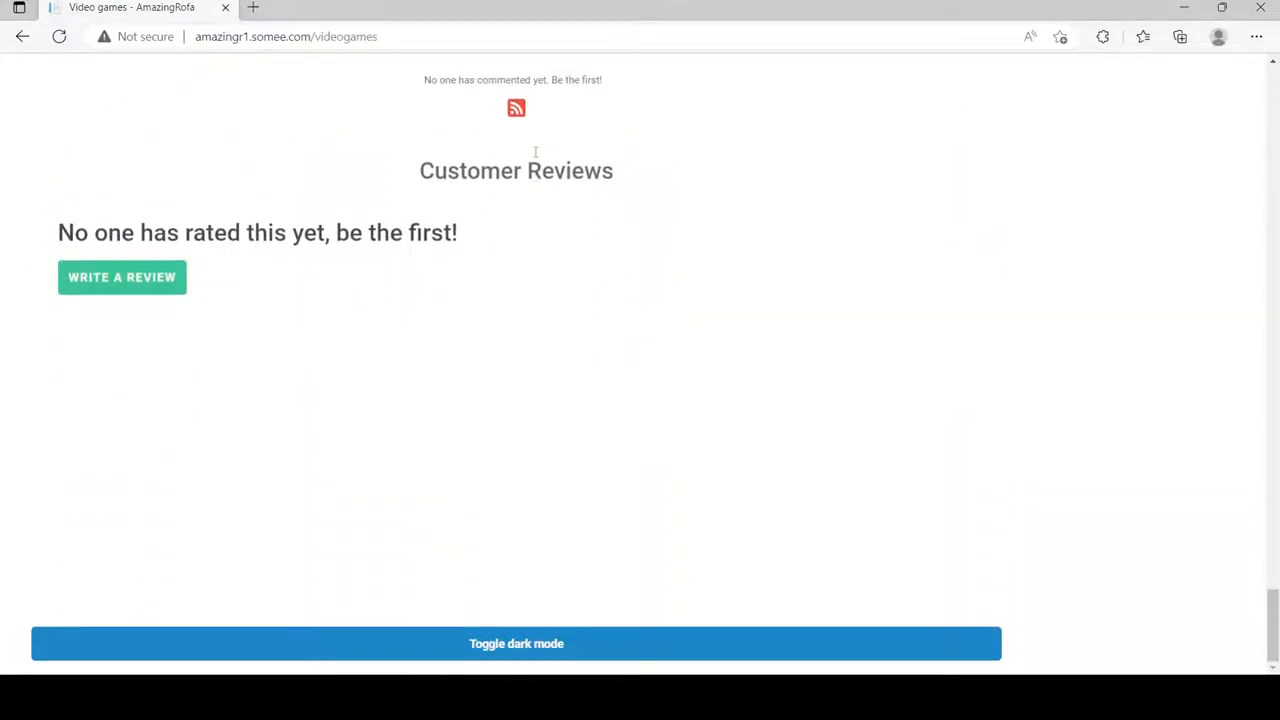
scroll(up, 3)
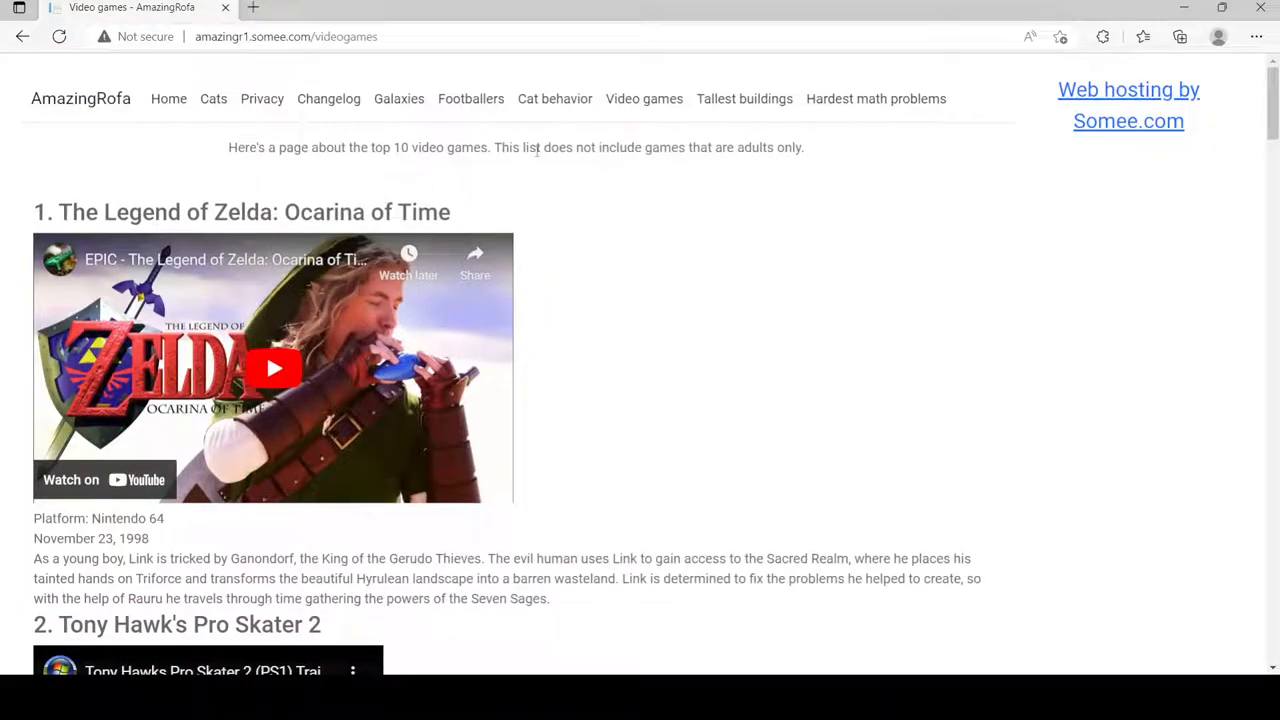
mouse_move(704, 100)
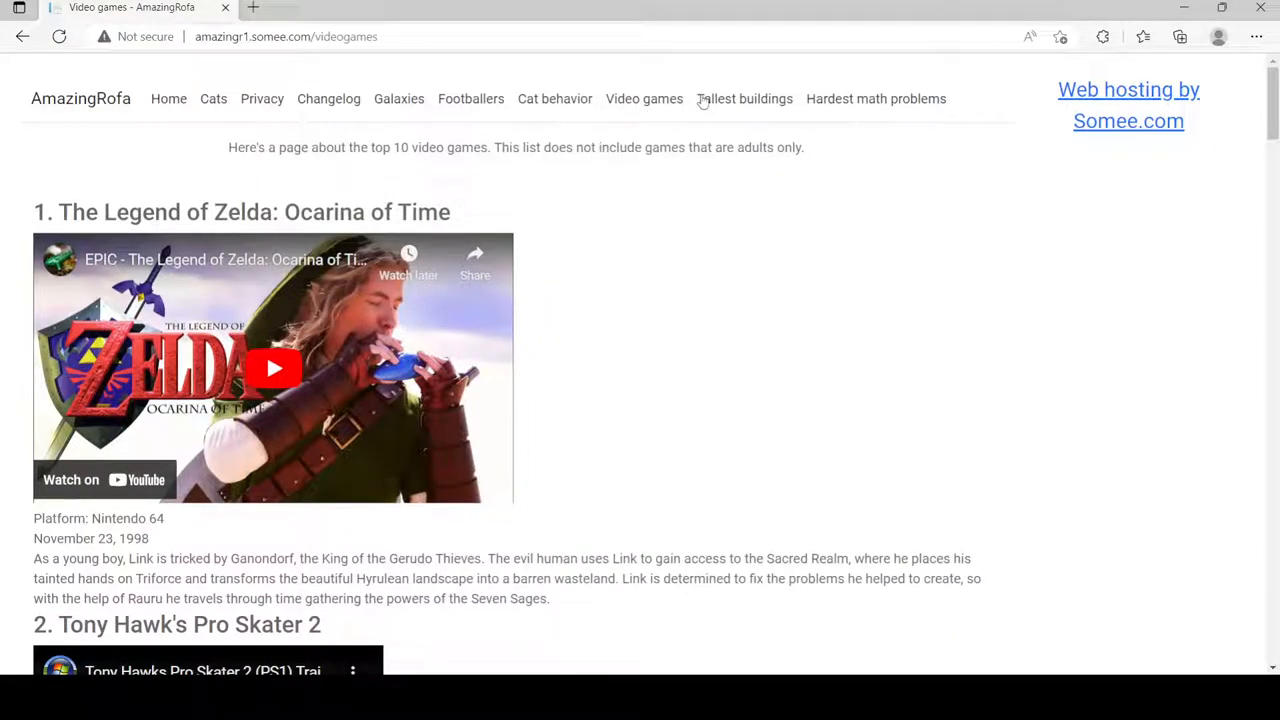
Browse the Tallest buildings page down to its likes and back to the top
click(744, 98)
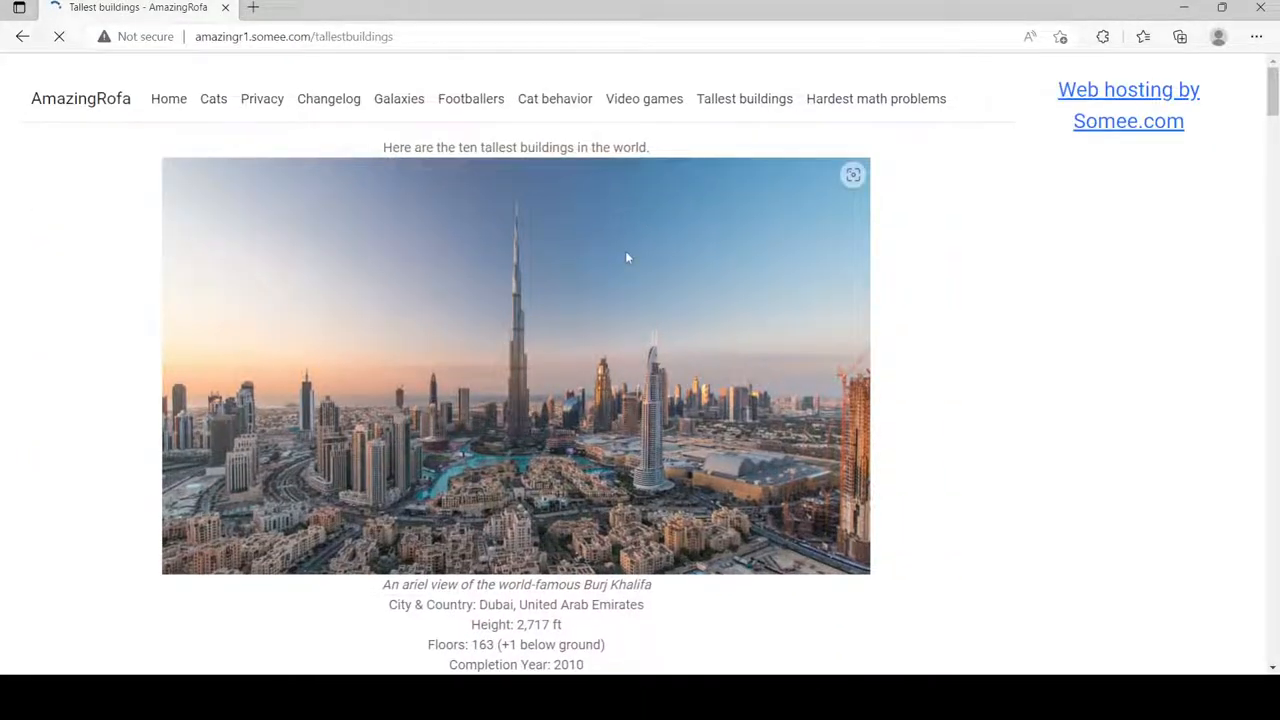
scroll(down, 3)
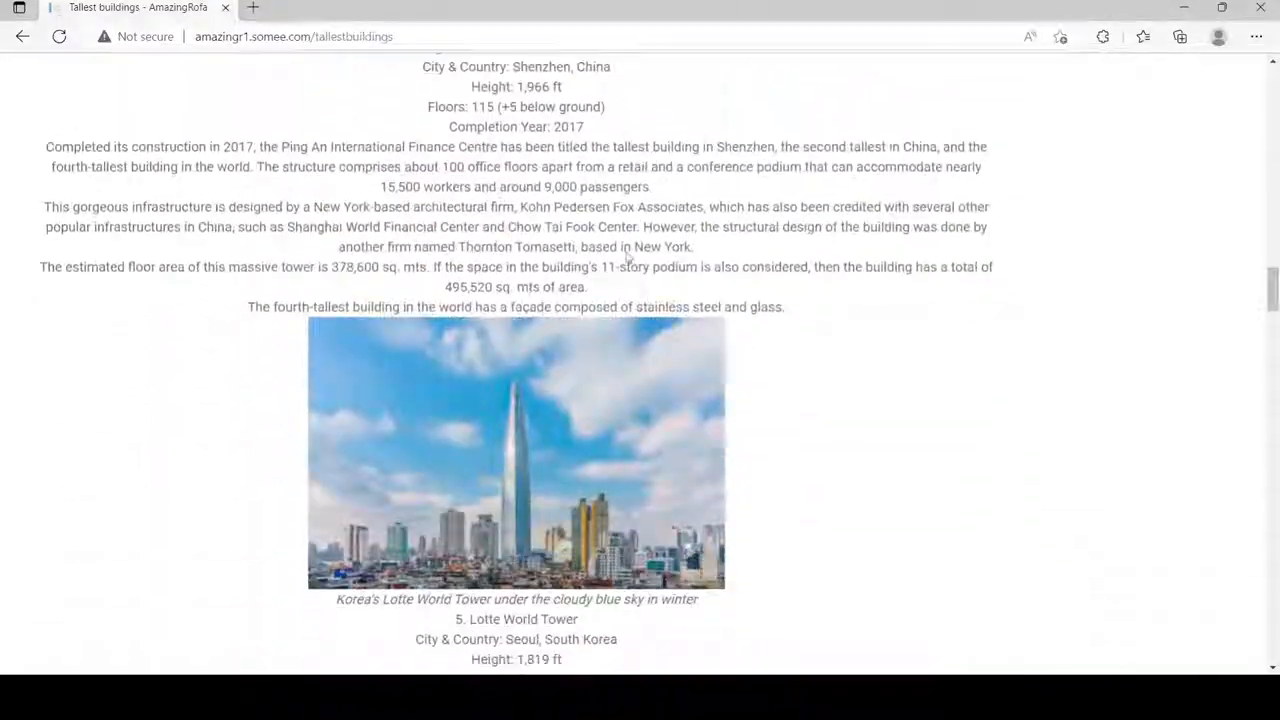
scroll(down, 3)
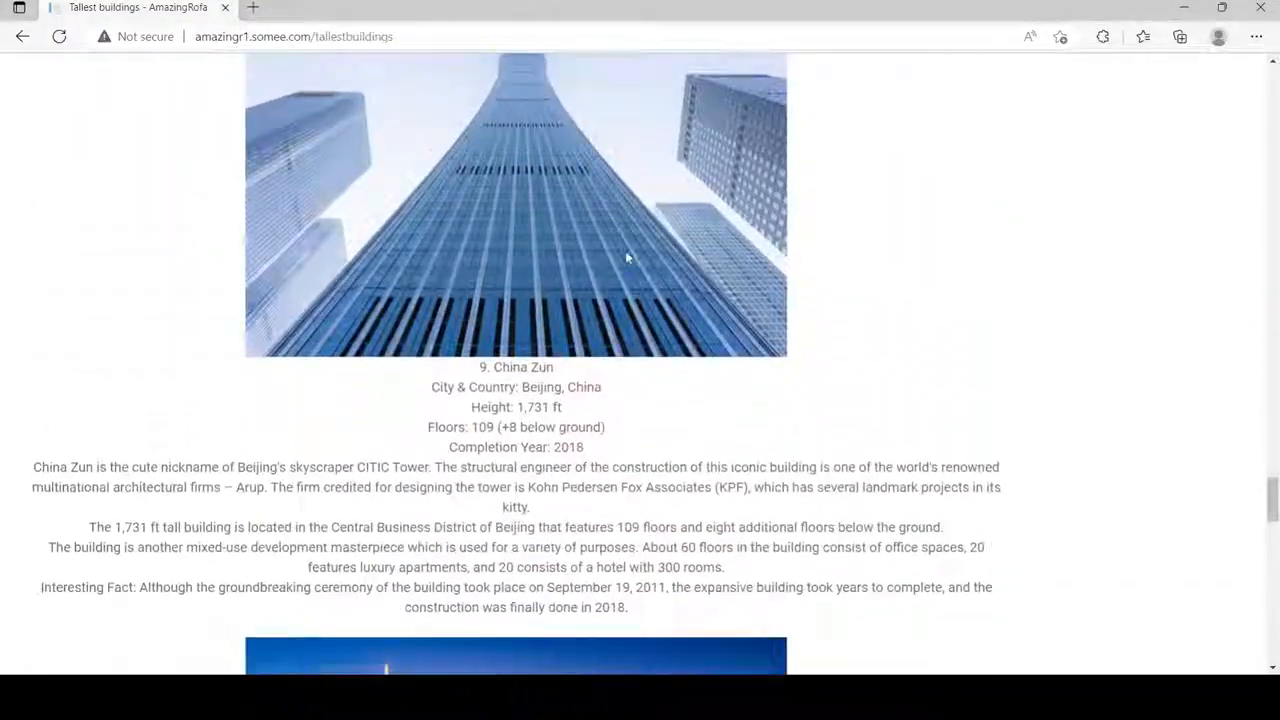
scroll(down, 3)
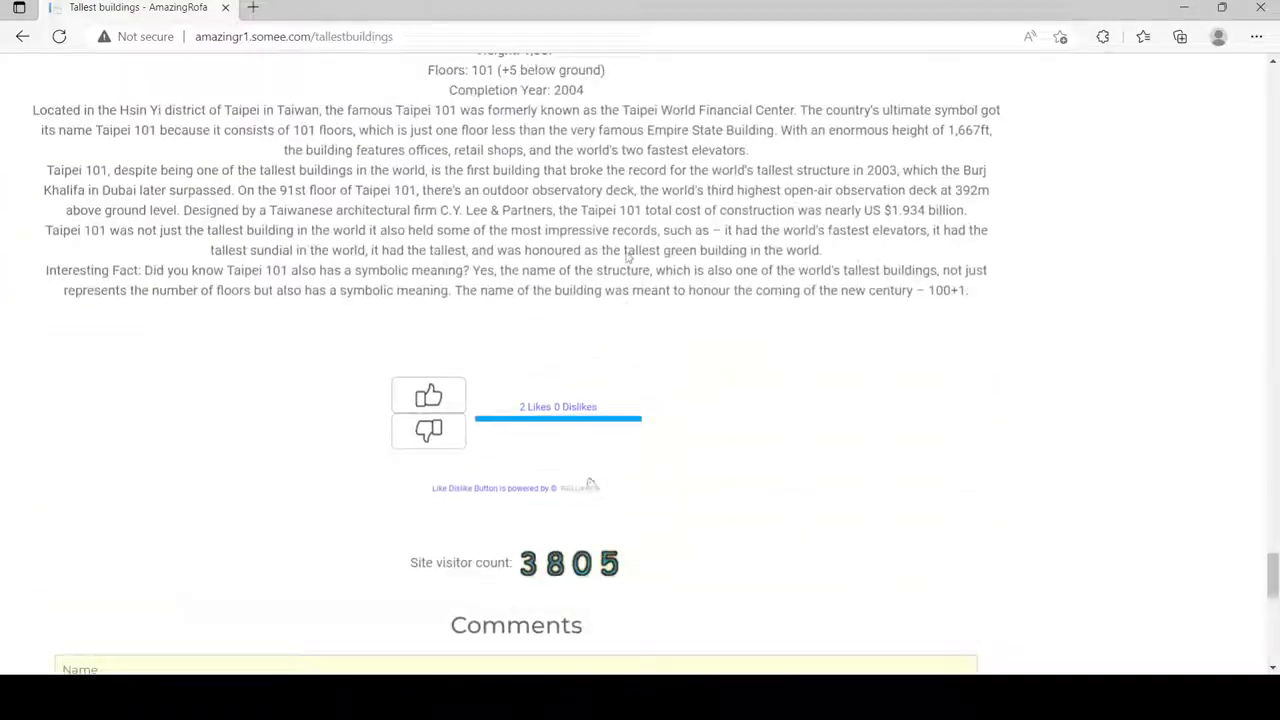
scroll(down, 3)
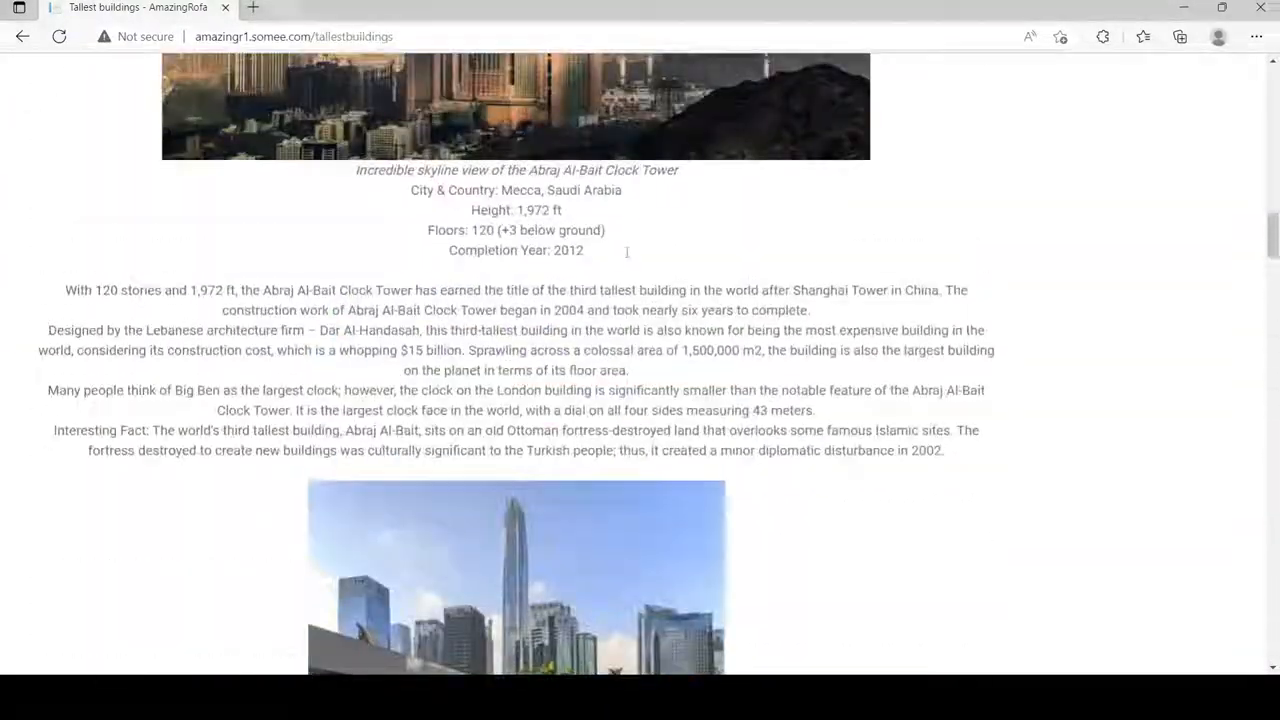
scroll(up, 3)
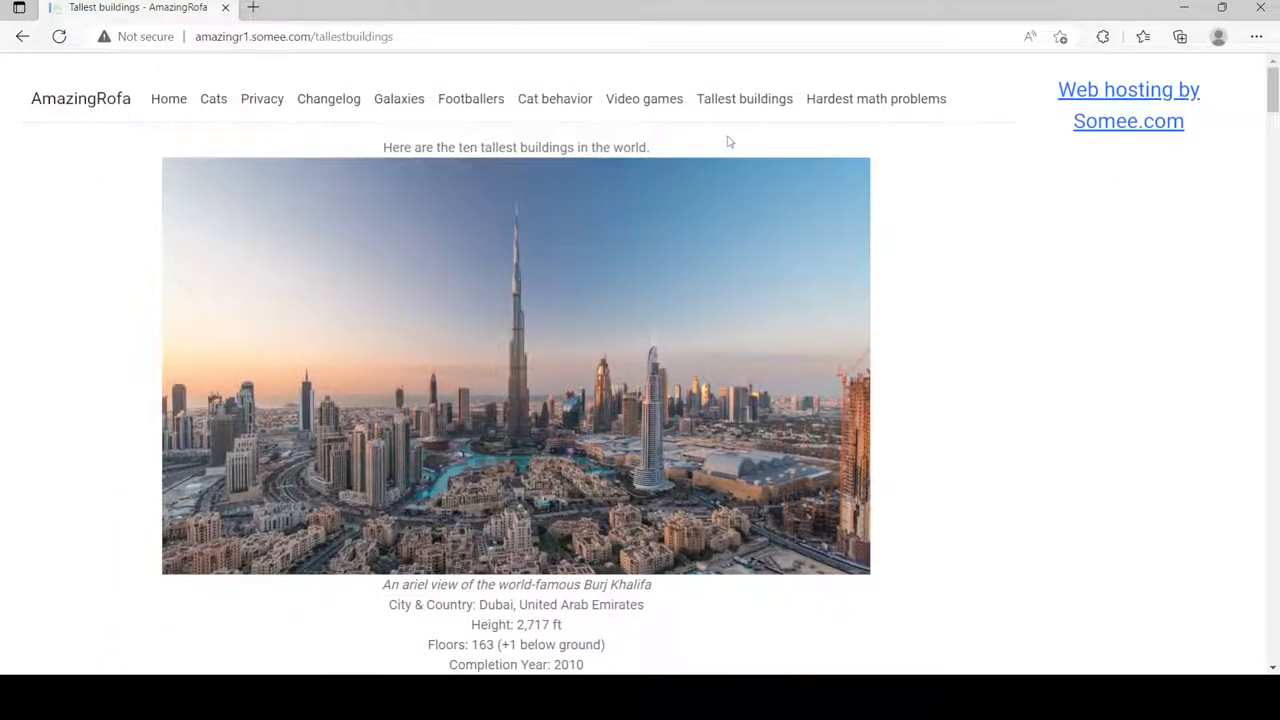
Start loading the Hardest math problems page from the navigation bar
click(876, 98)
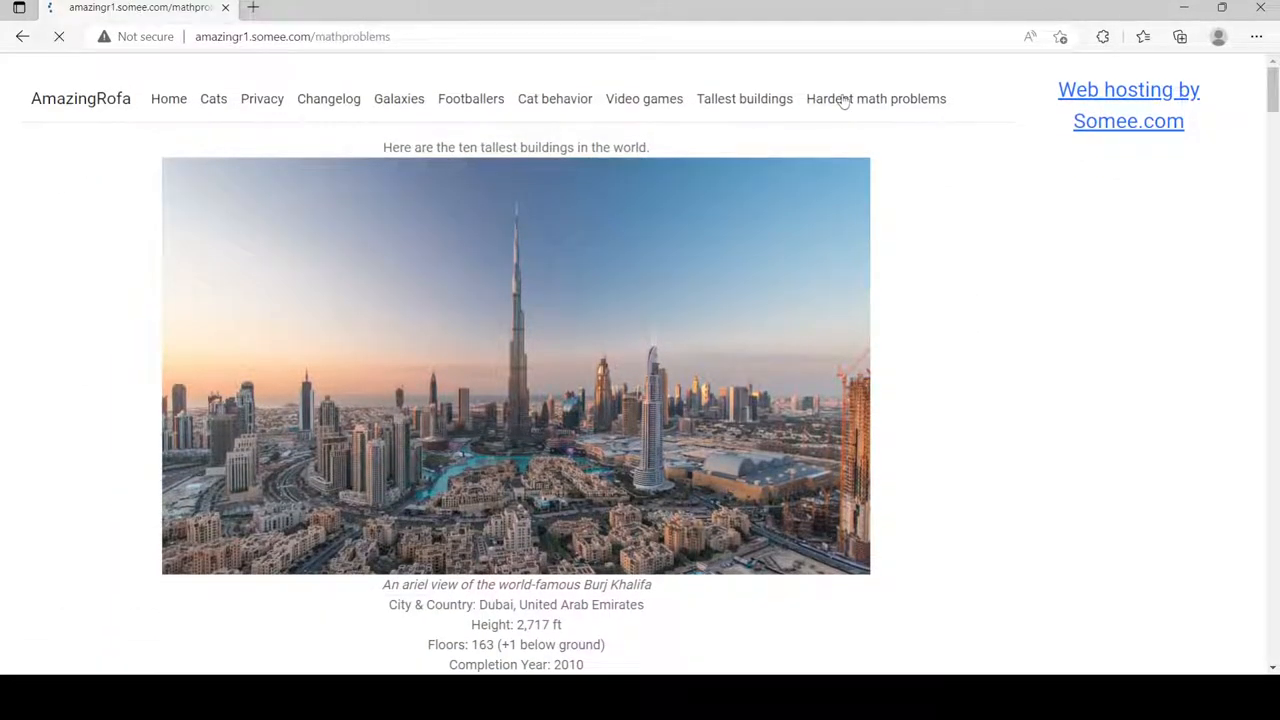
Read the Hardest math problems page past the Kissing Number Problem to its comments and reviews
click(876, 98)
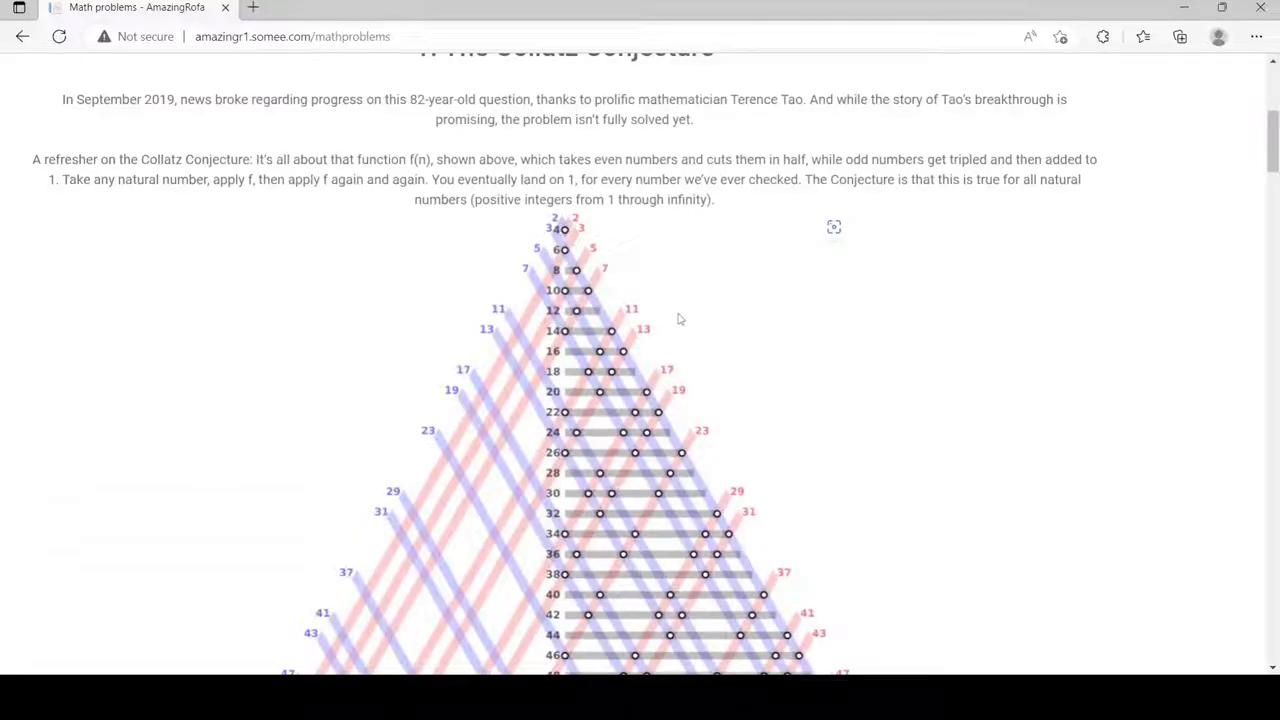
scroll(down, 3)
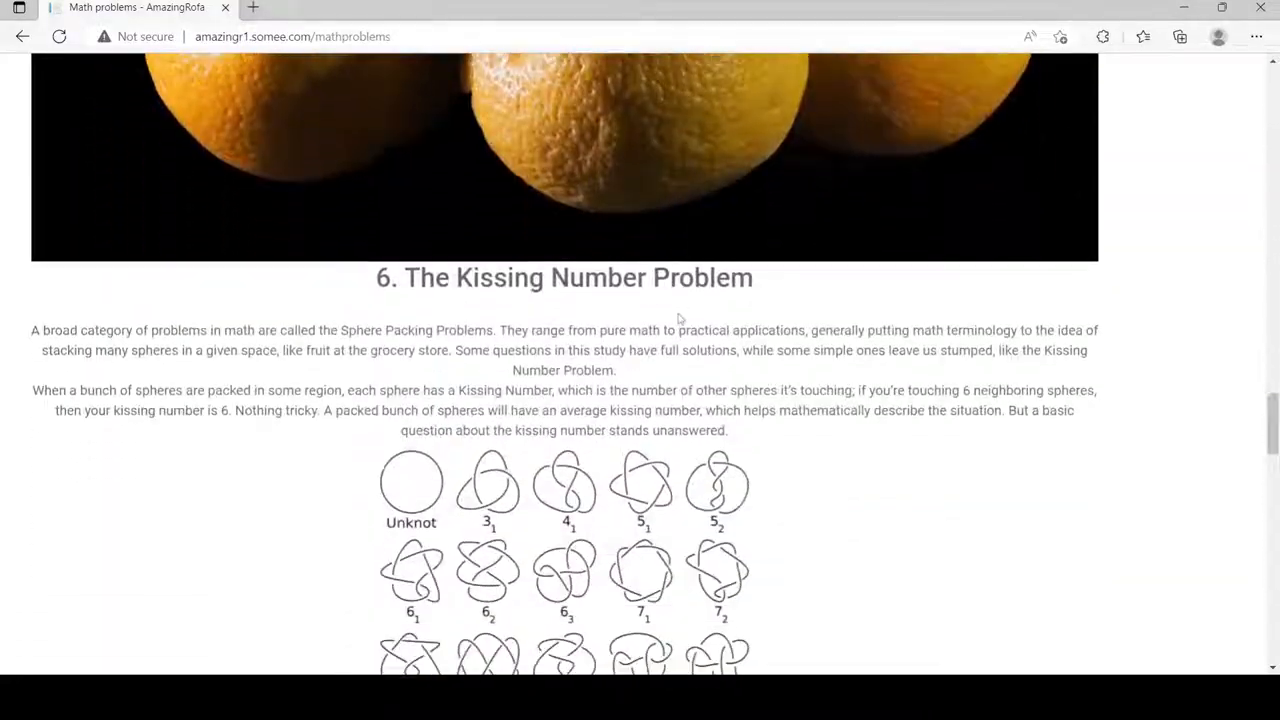
scroll(down, 3)
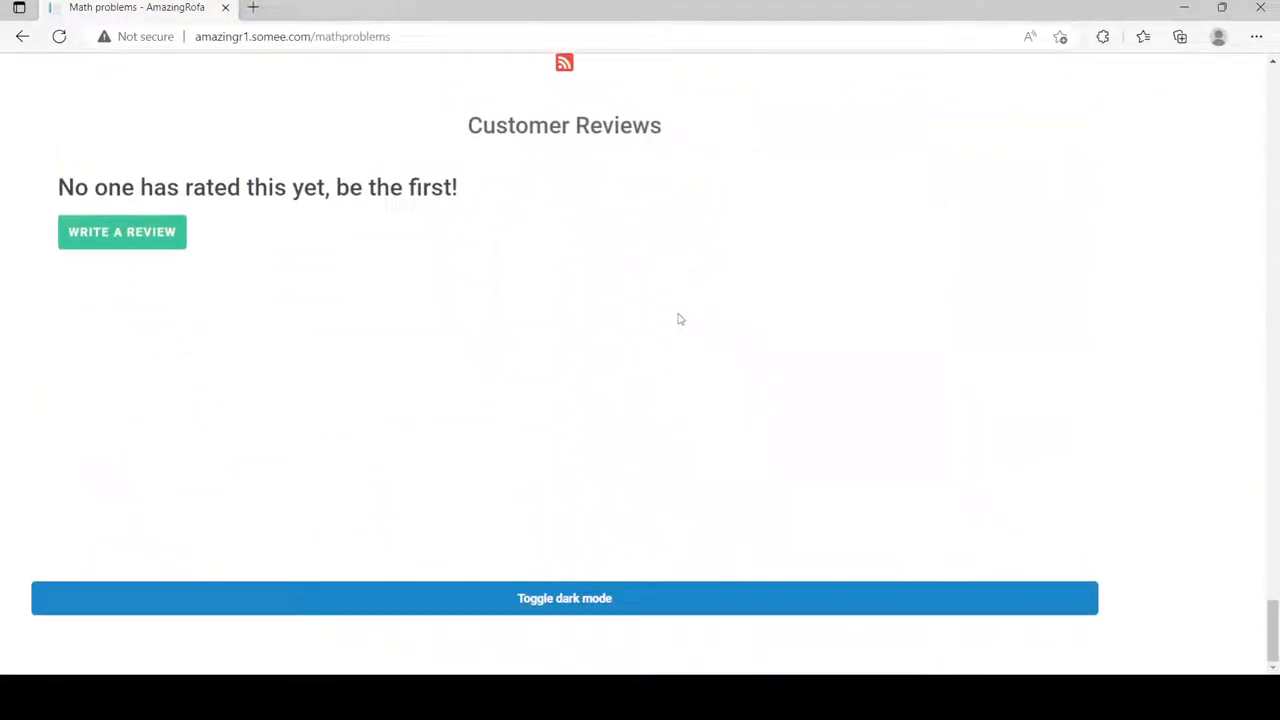
scroll(down, 3)
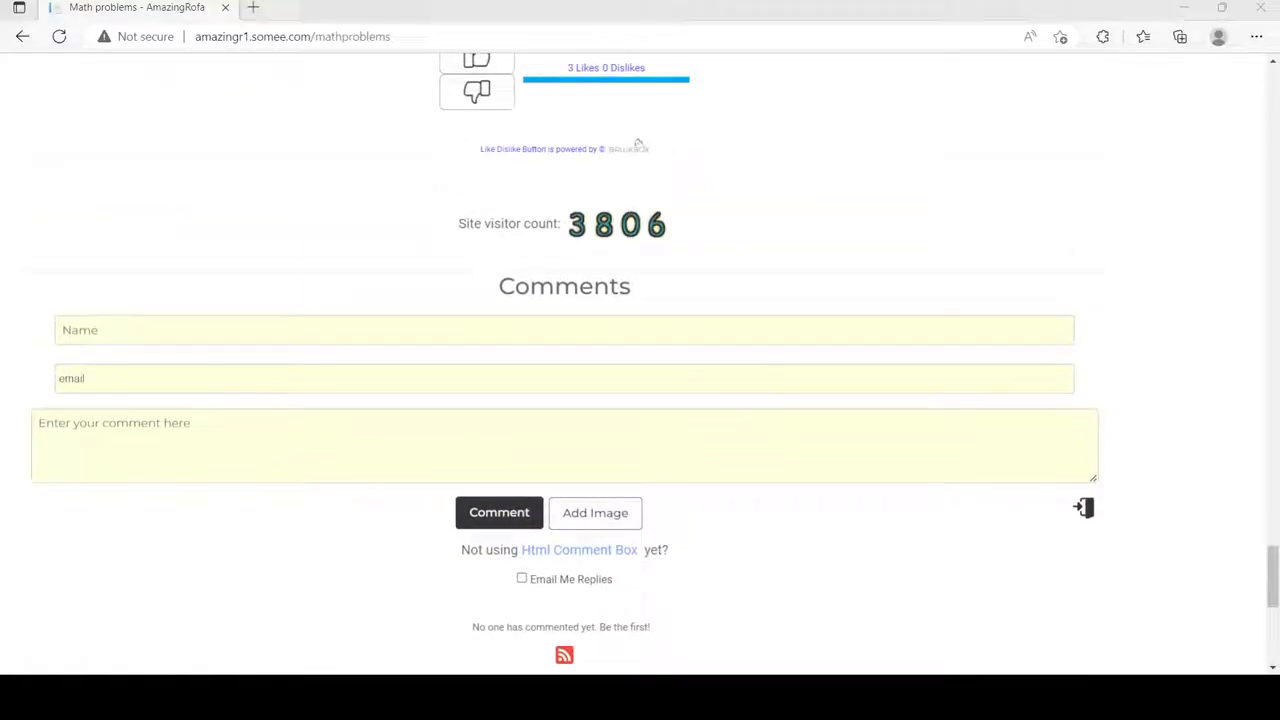